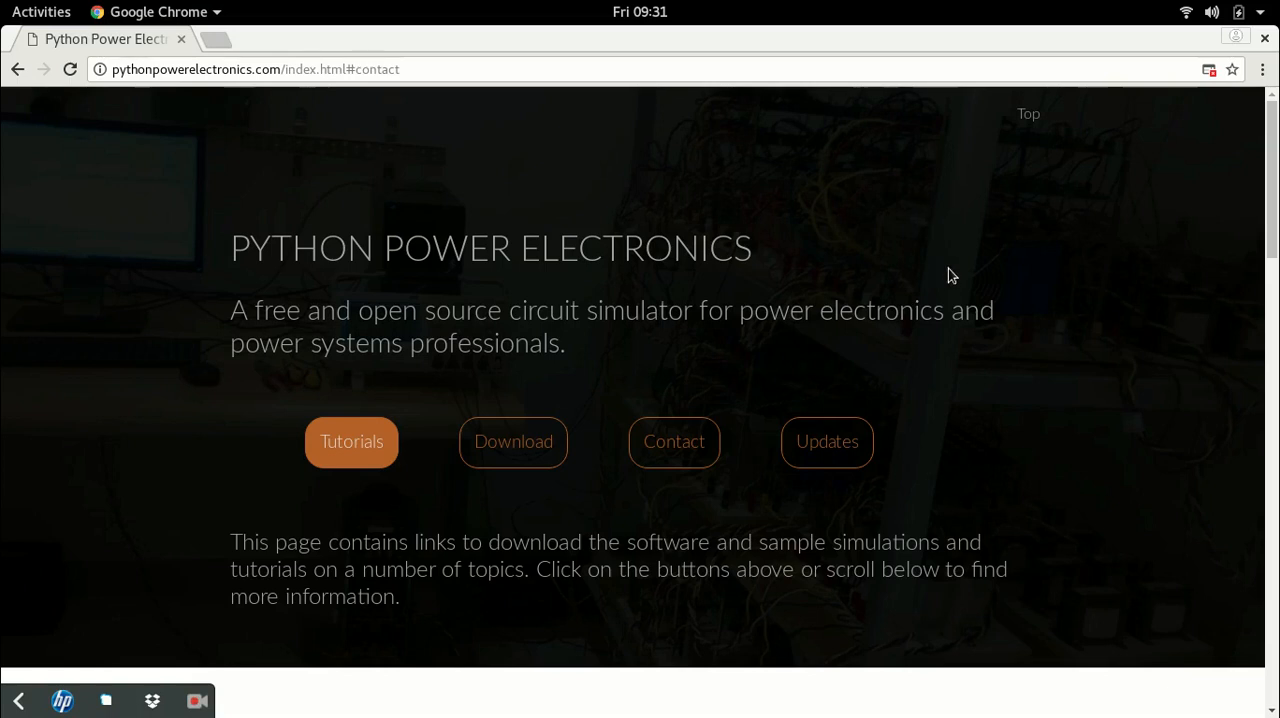
mouse_move(988, 274)
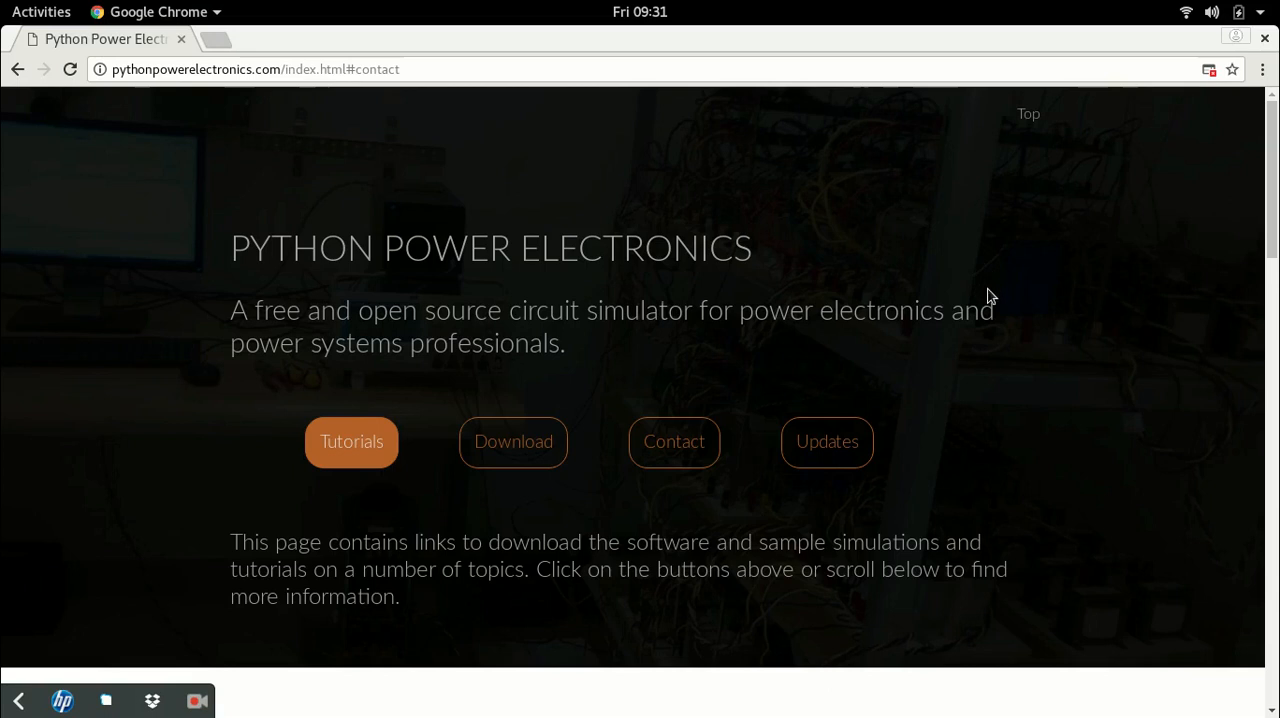
- Load pythonpowerelectronics.com from the plain address and scroll down the home page
click(410, 68)
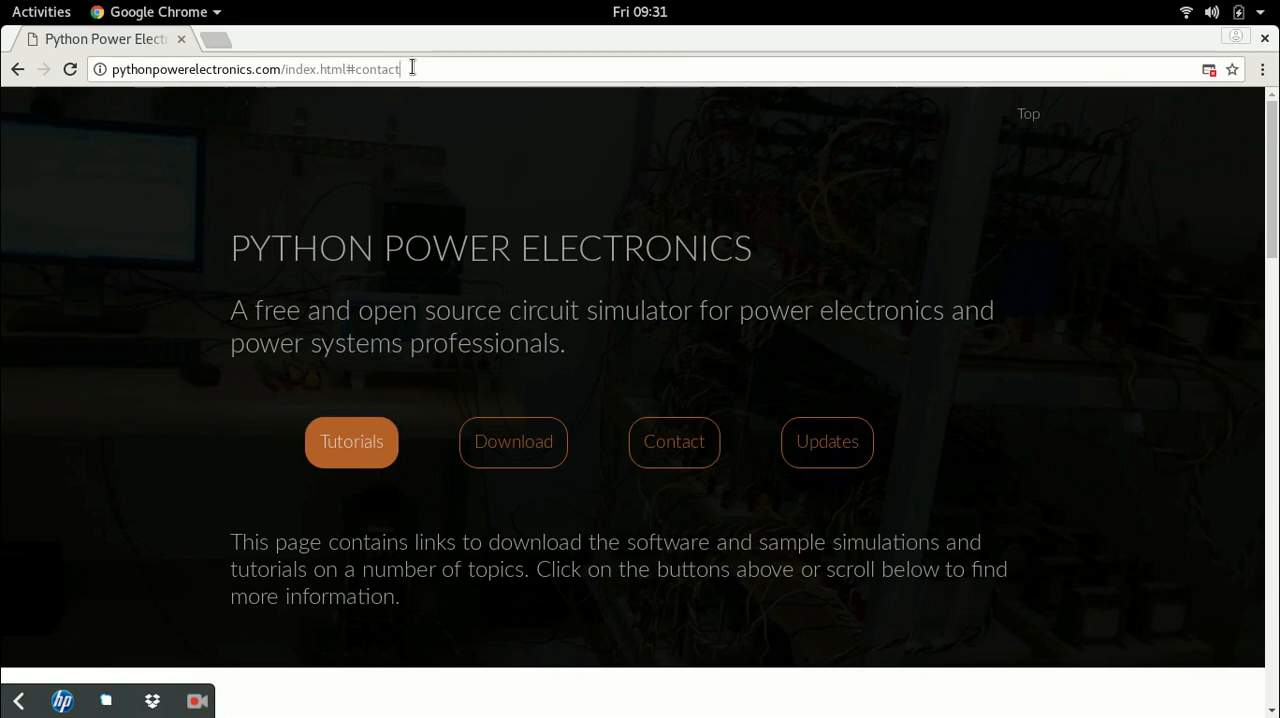
key(Return)
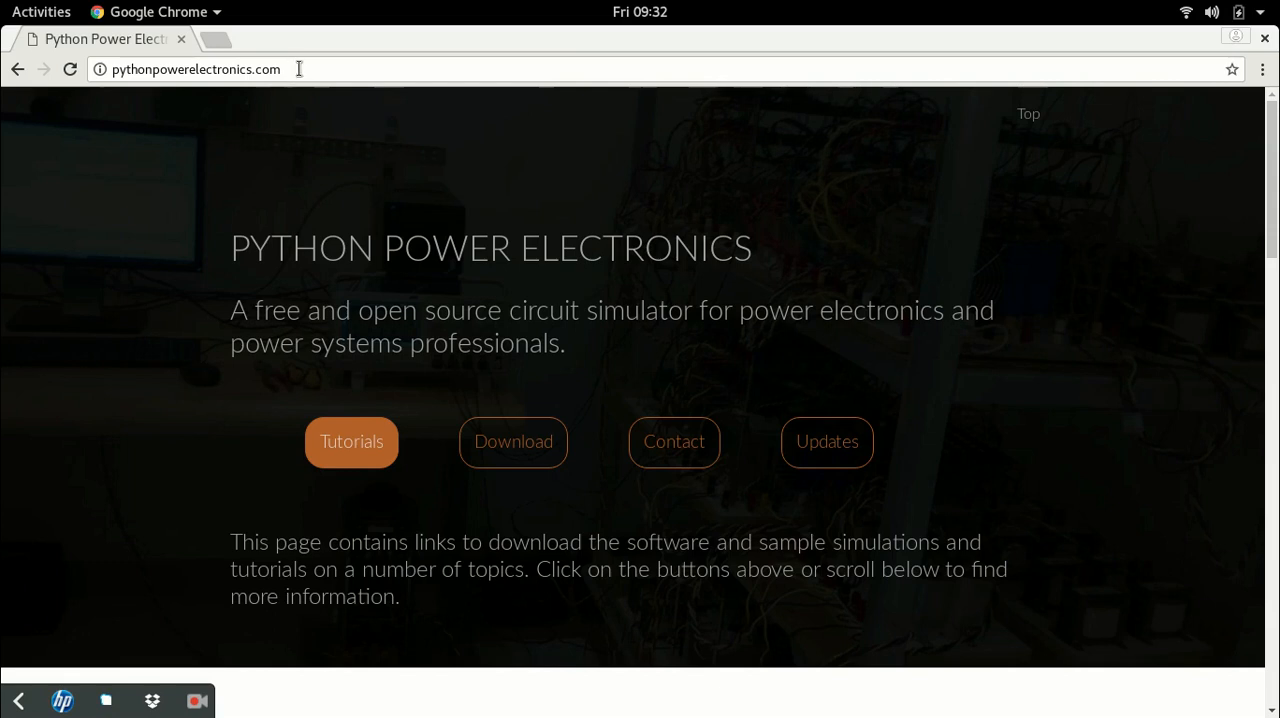
mouse_move(976, 230)
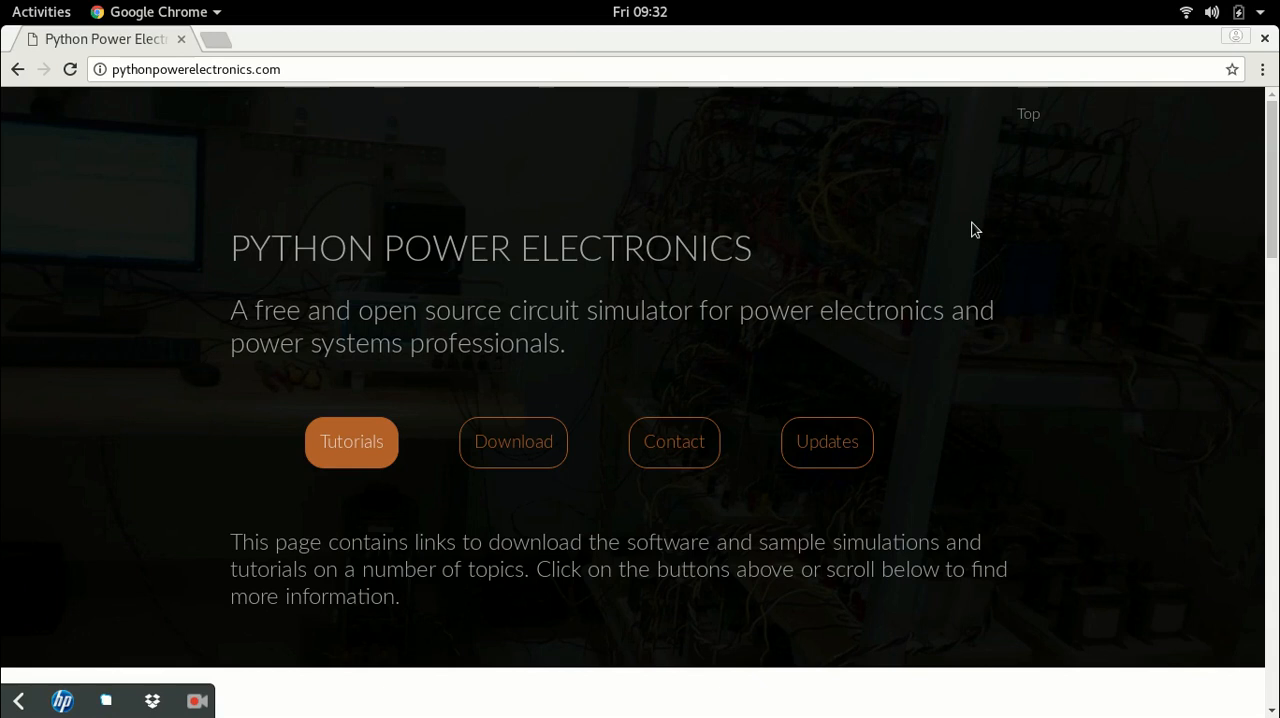
mouse_move(604, 280)
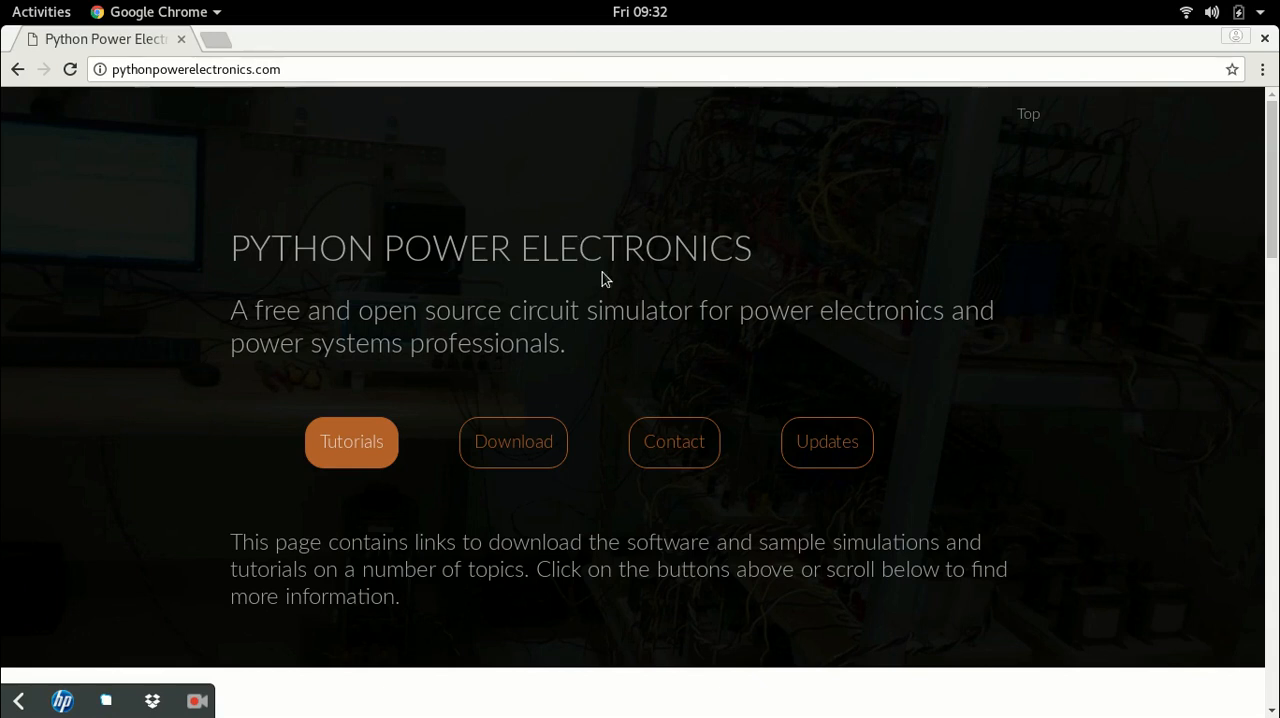
mouse_move(790, 296)
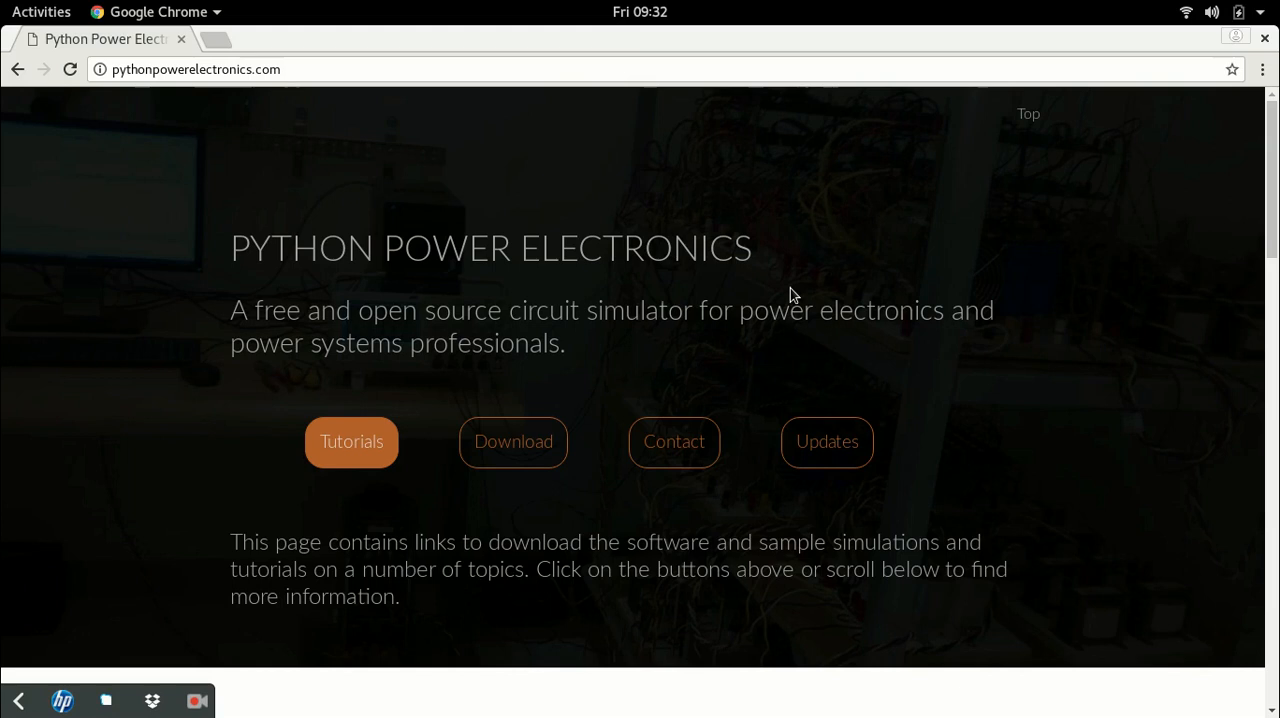
mouse_move(228, 264)
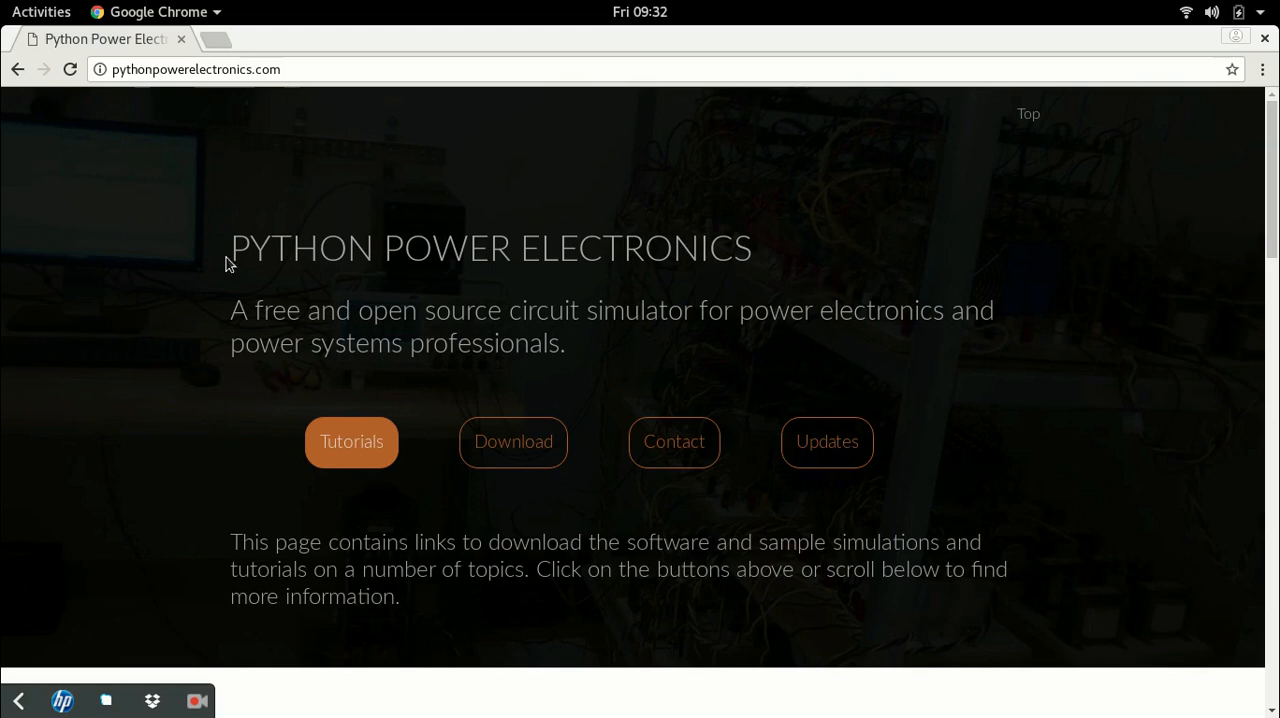
mouse_move(1108, 276)
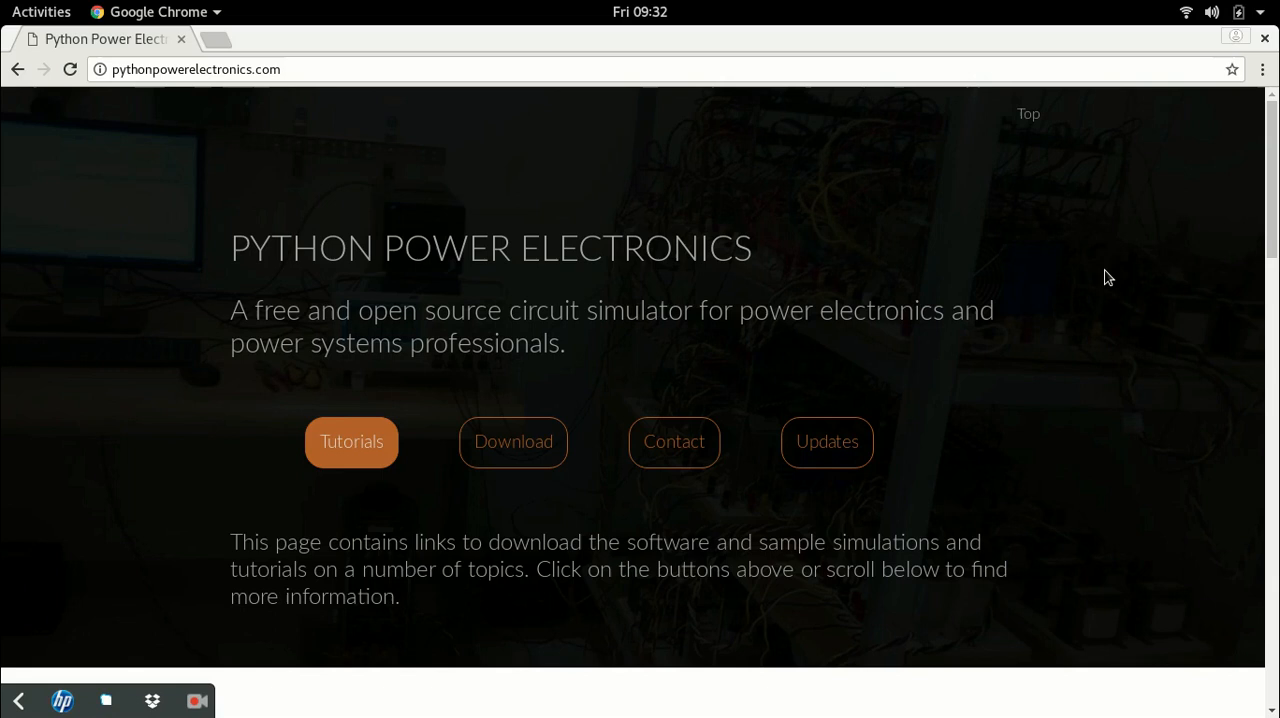
scroll(down, 3)
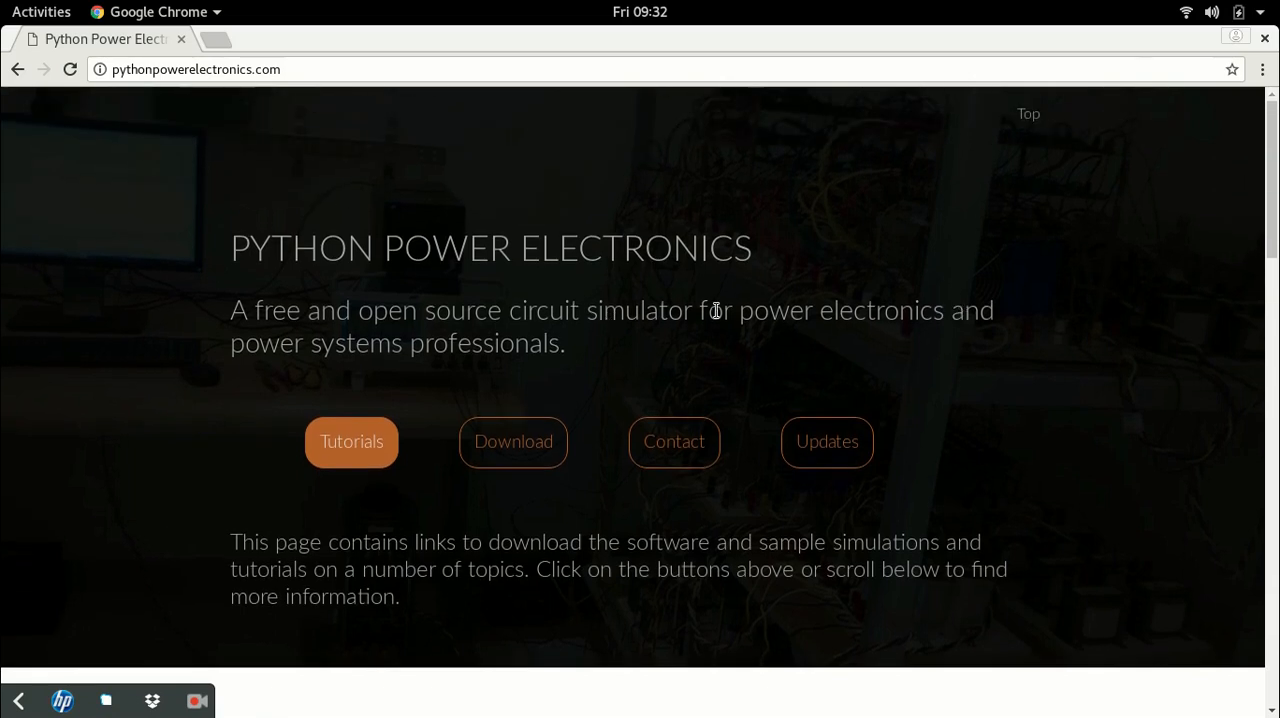
scroll(down, 3)
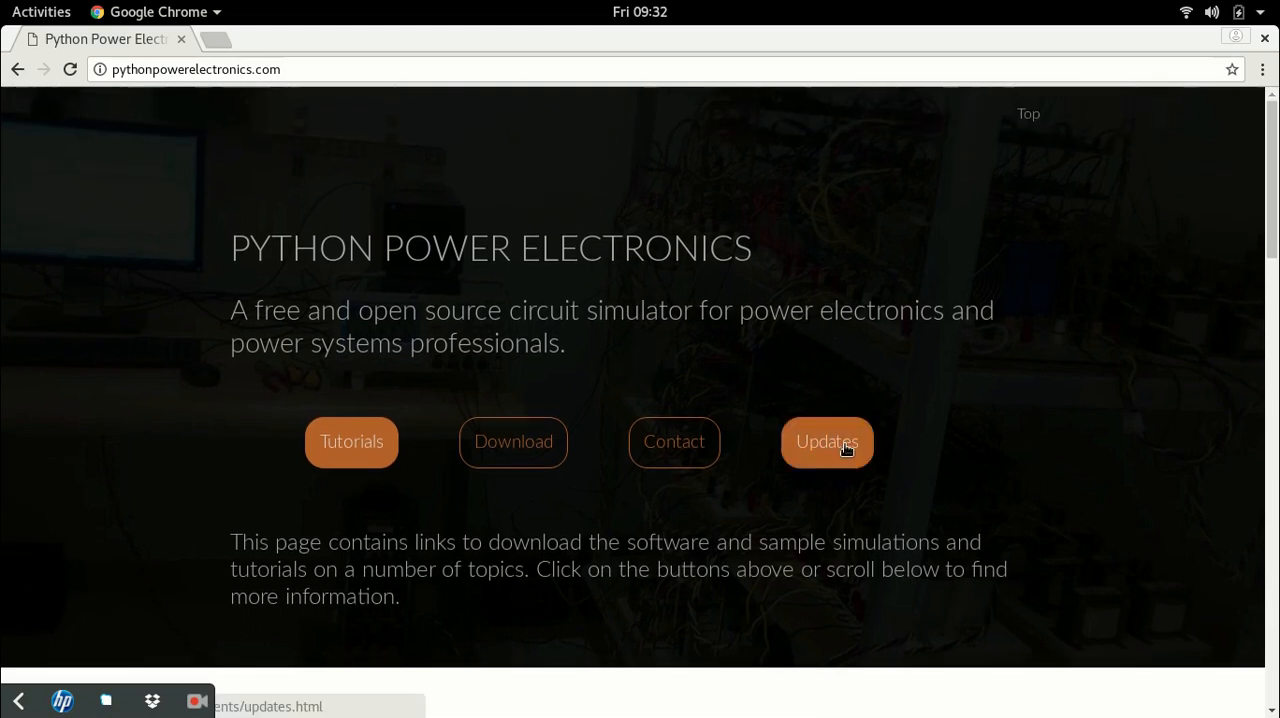
- Go to the Updates page and read through the Major Updates table
click(828, 442)
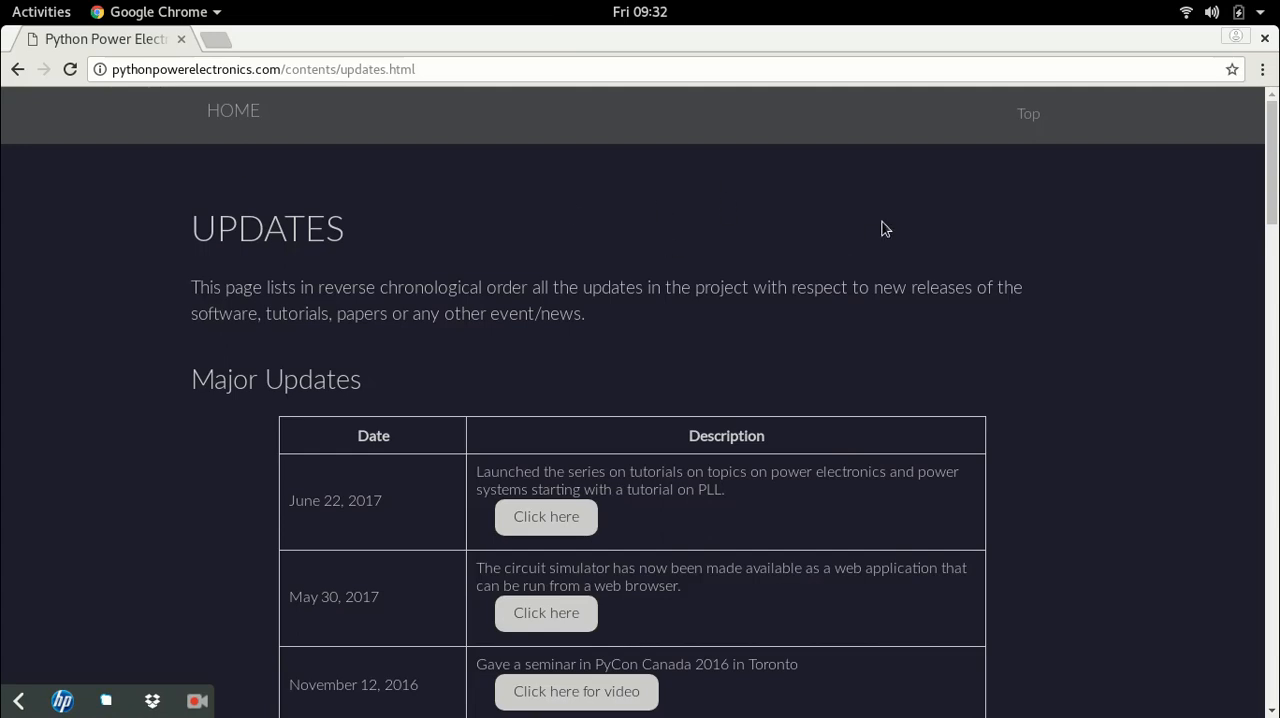
mouse_move(900, 240)
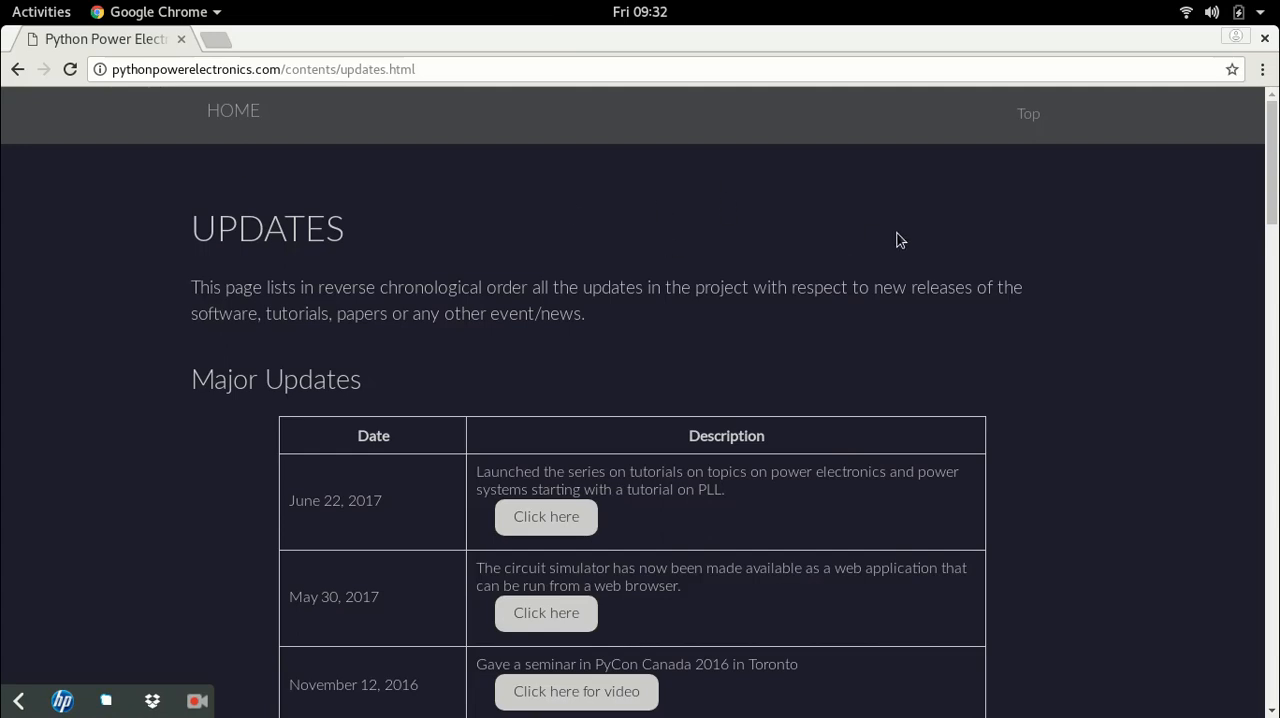
mouse_move(920, 330)
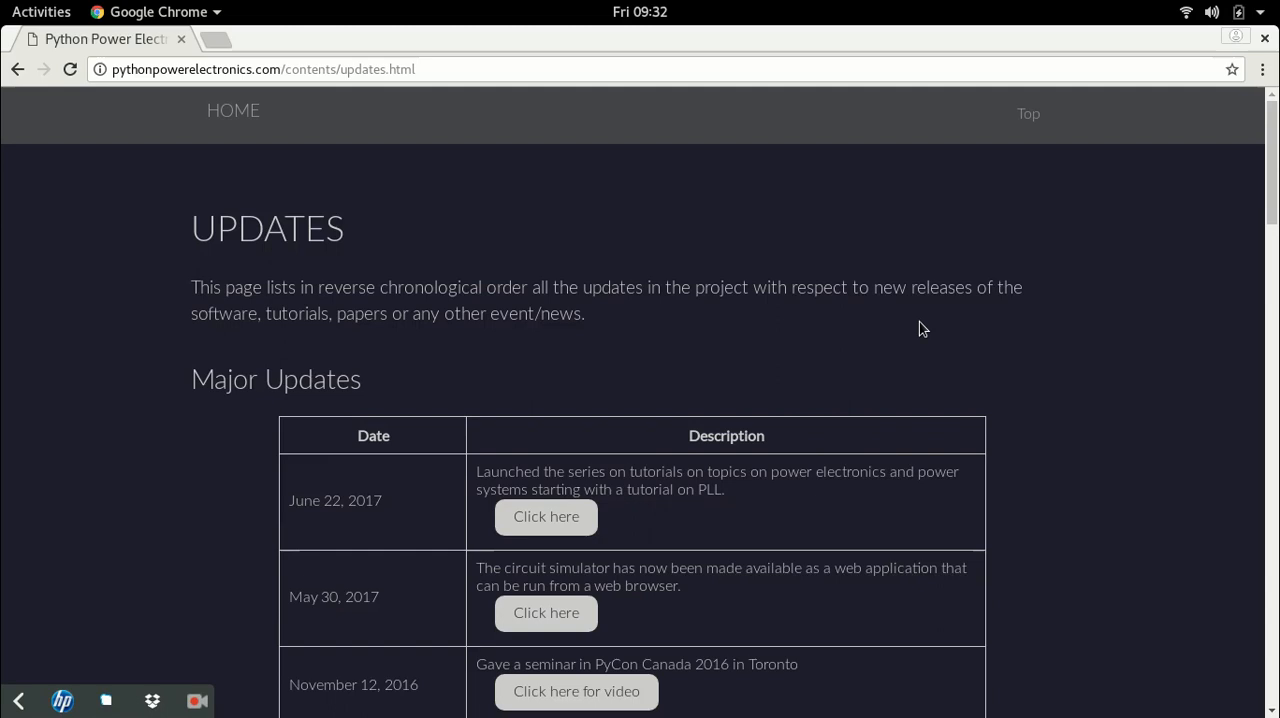
scroll(down, 3)
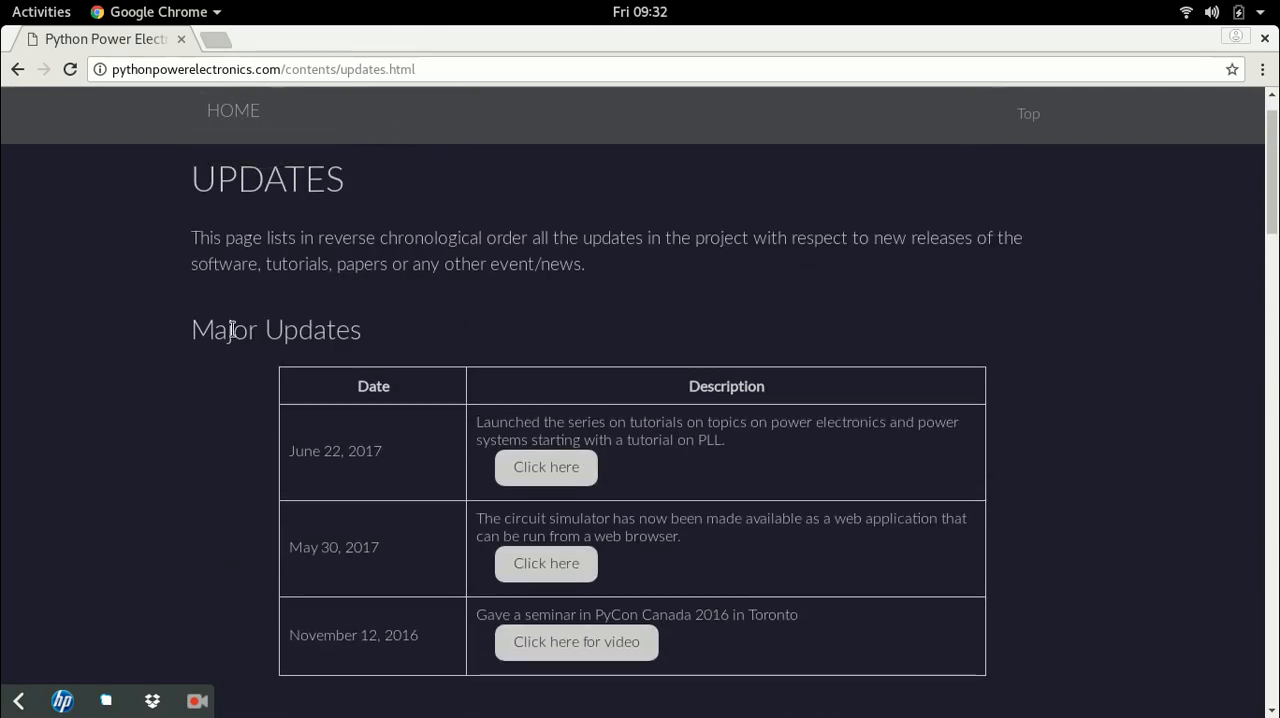
scroll(down, 3)
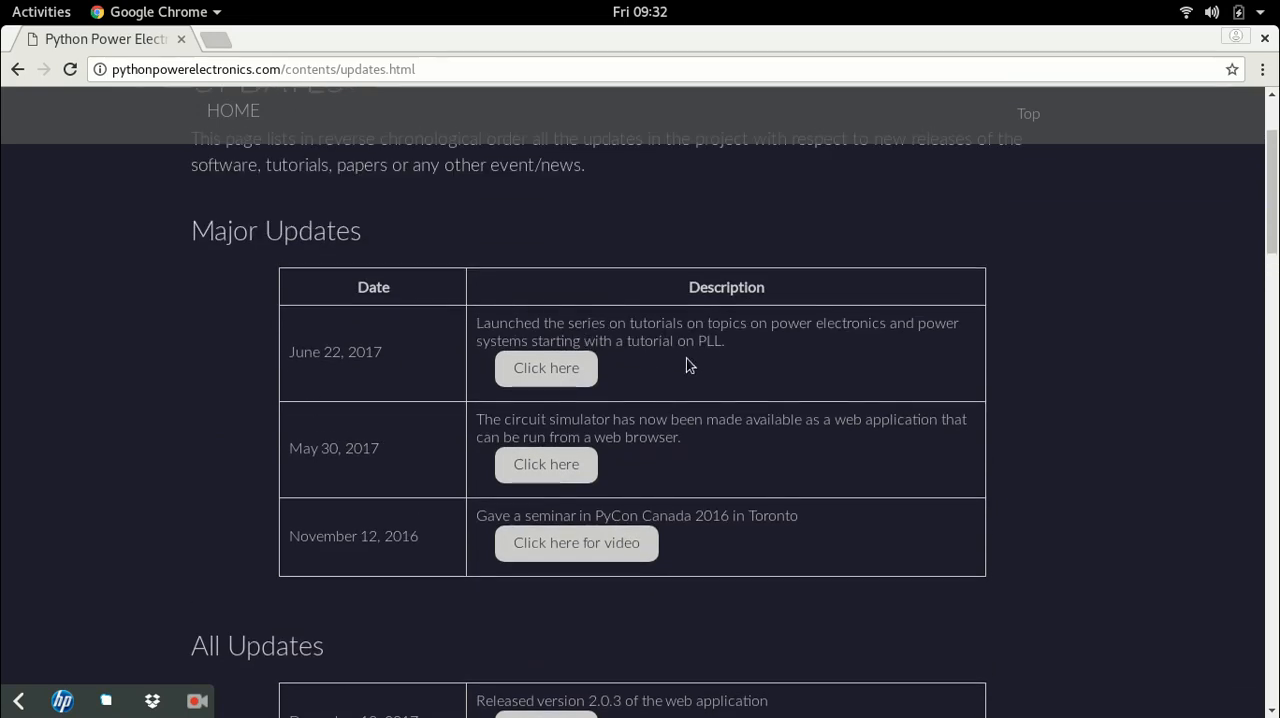
scroll(down, 3)
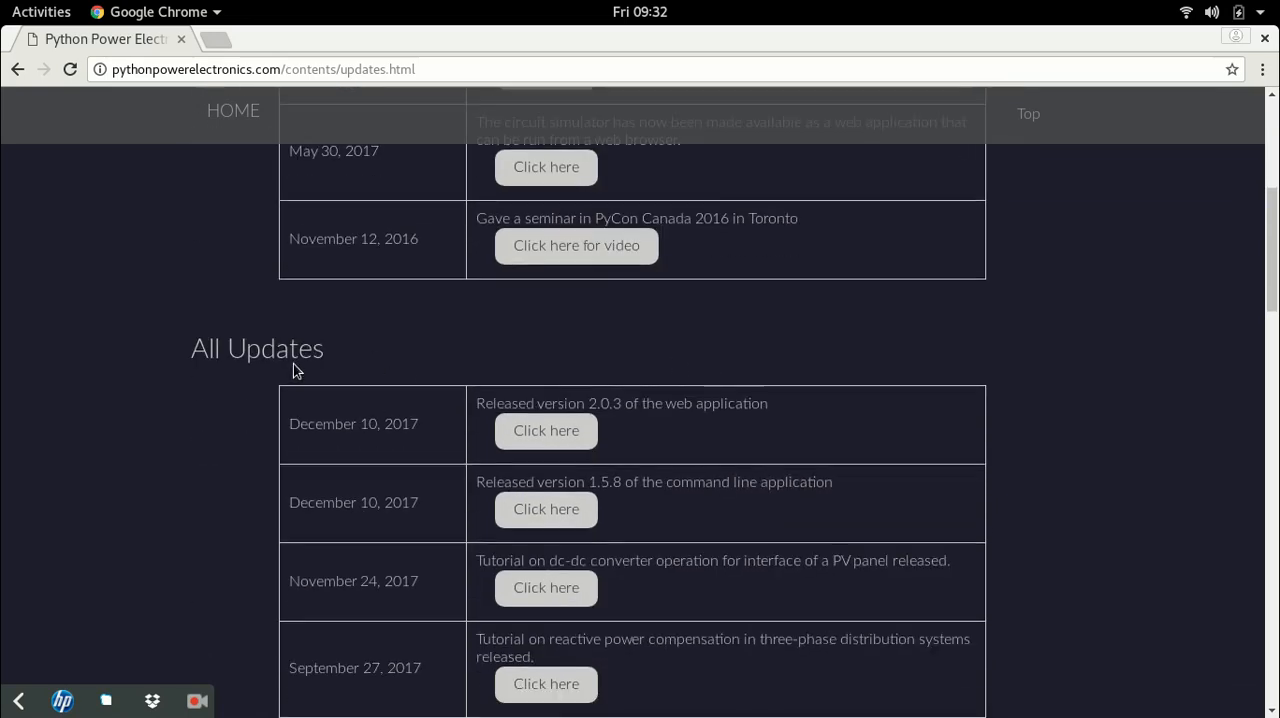
mouse_move(462, 380)
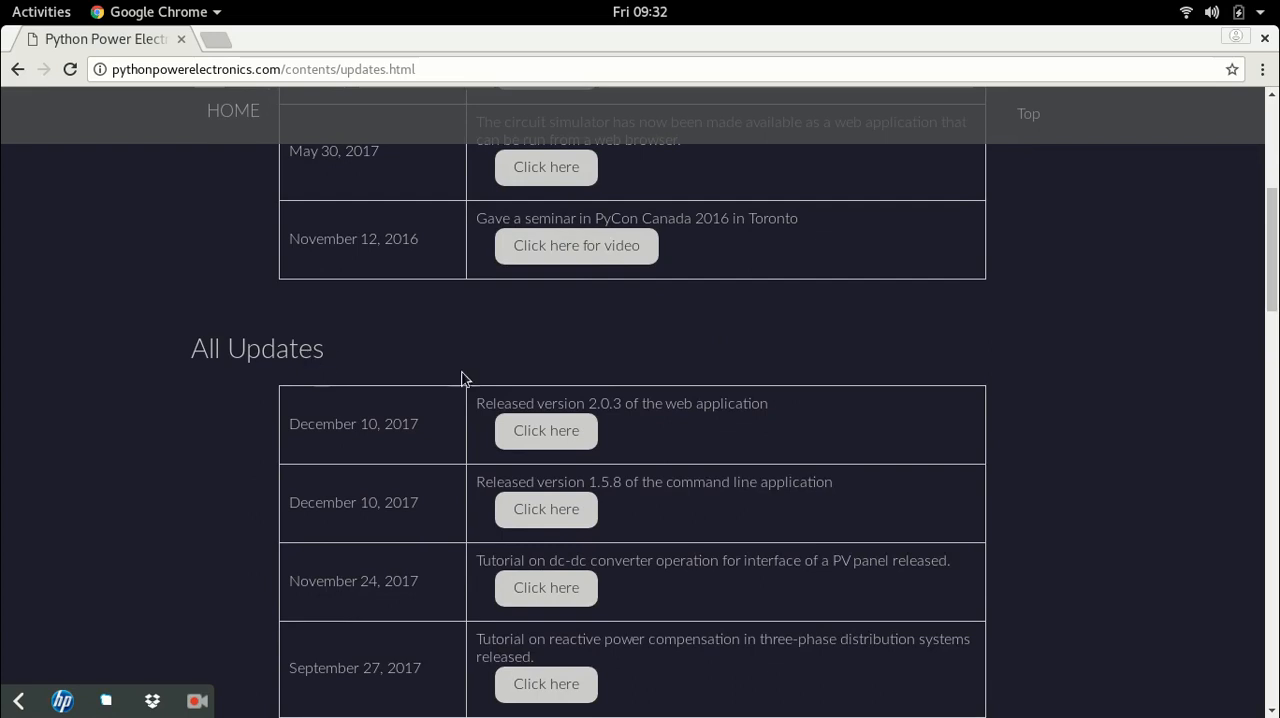
scroll(down, 3)
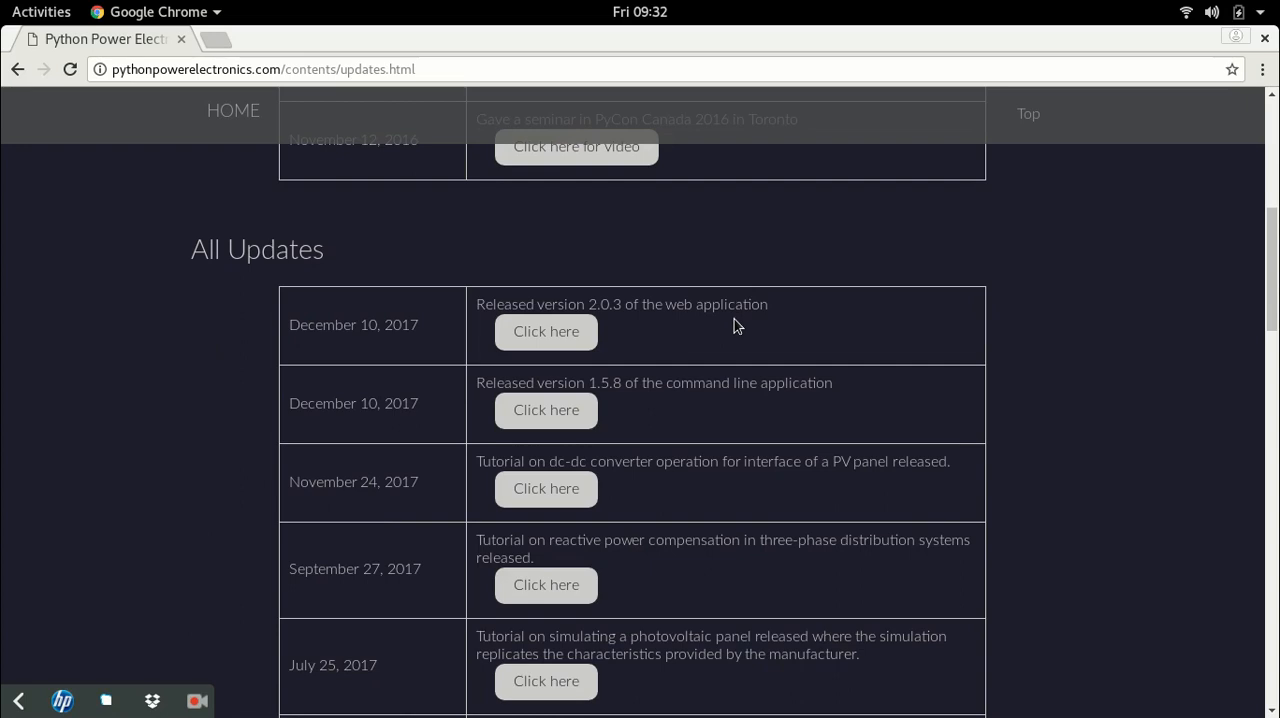
mouse_move(728, 324)
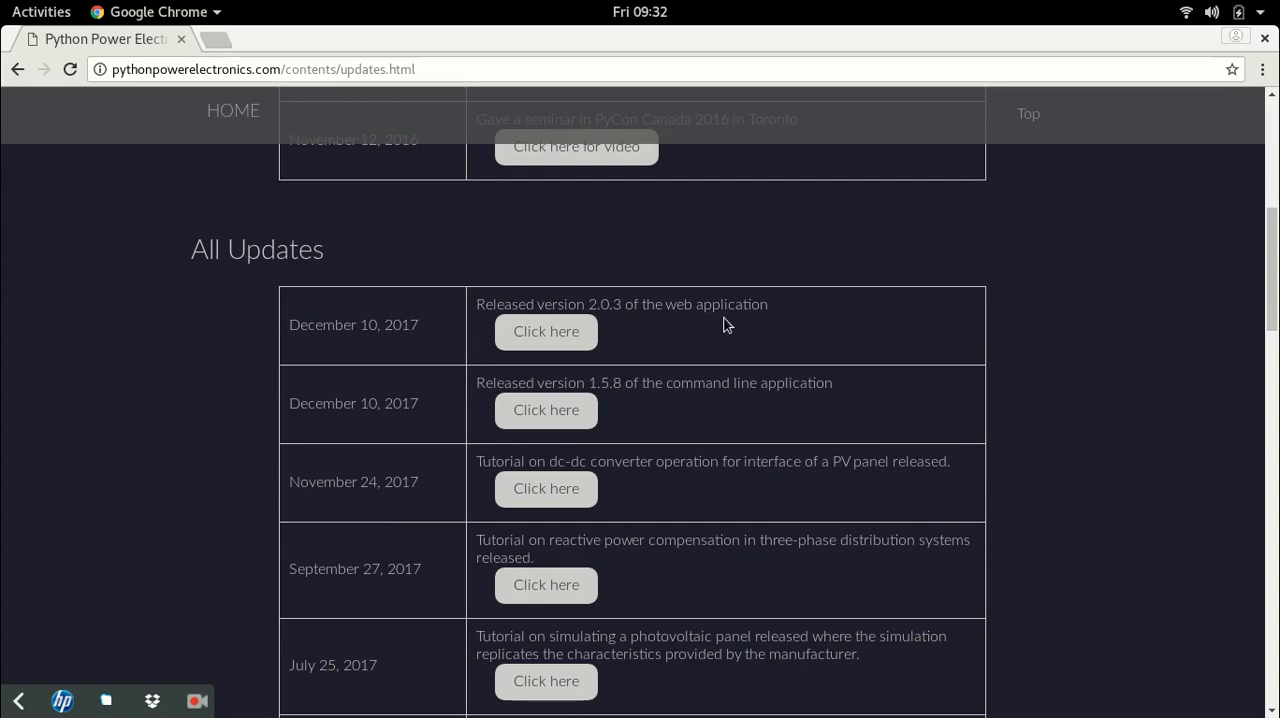
- Read down the All Updates list of releases and tutorials, then scroll back up
scroll(down, 3)
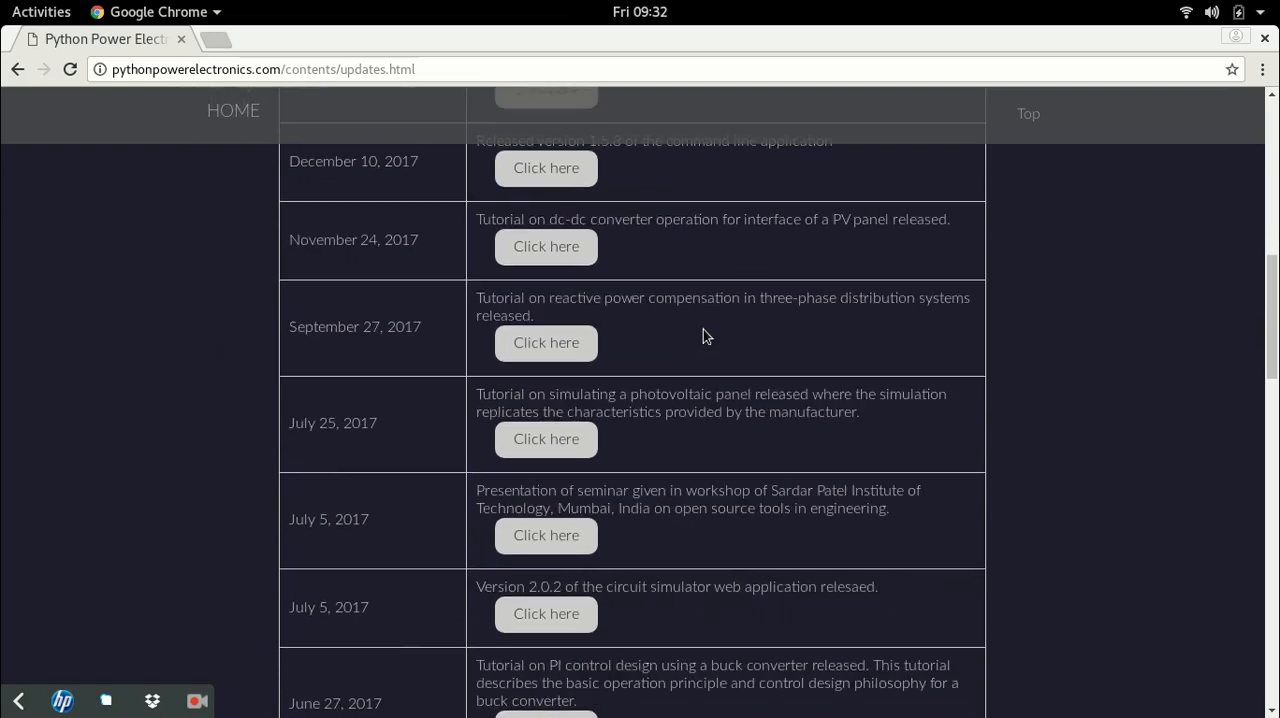
scroll(down, 3)
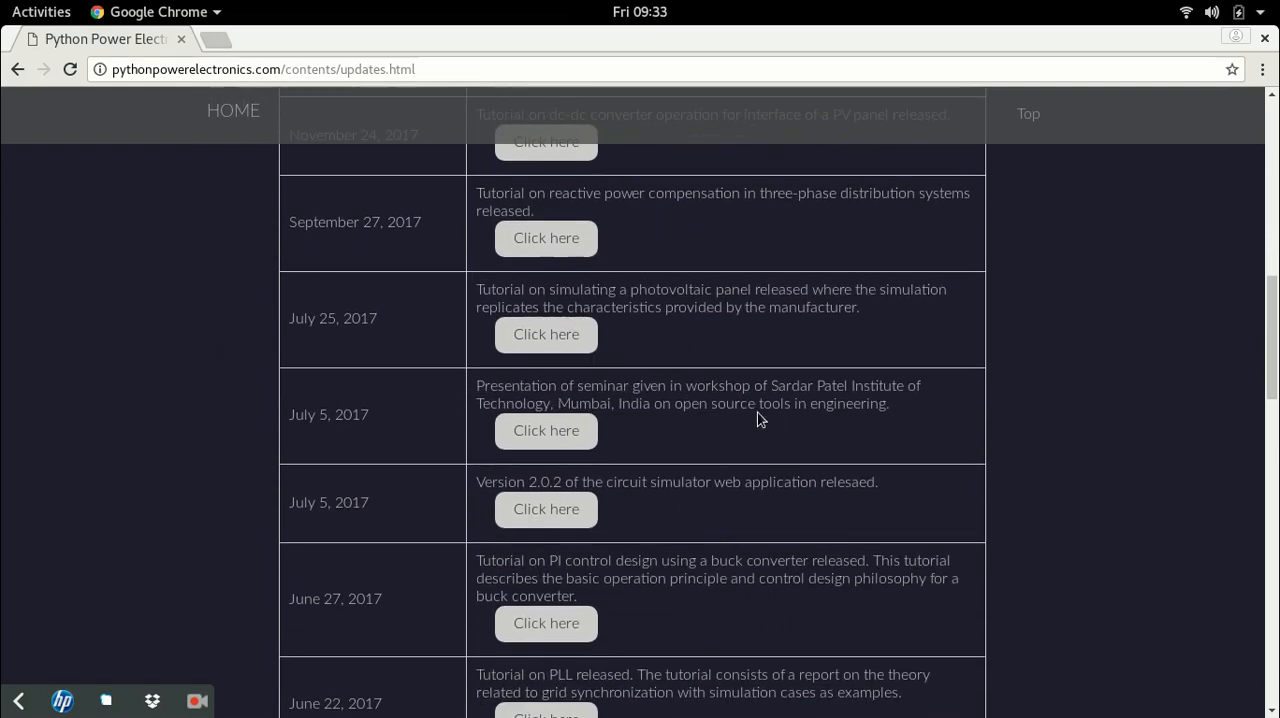
scroll(down, 3)
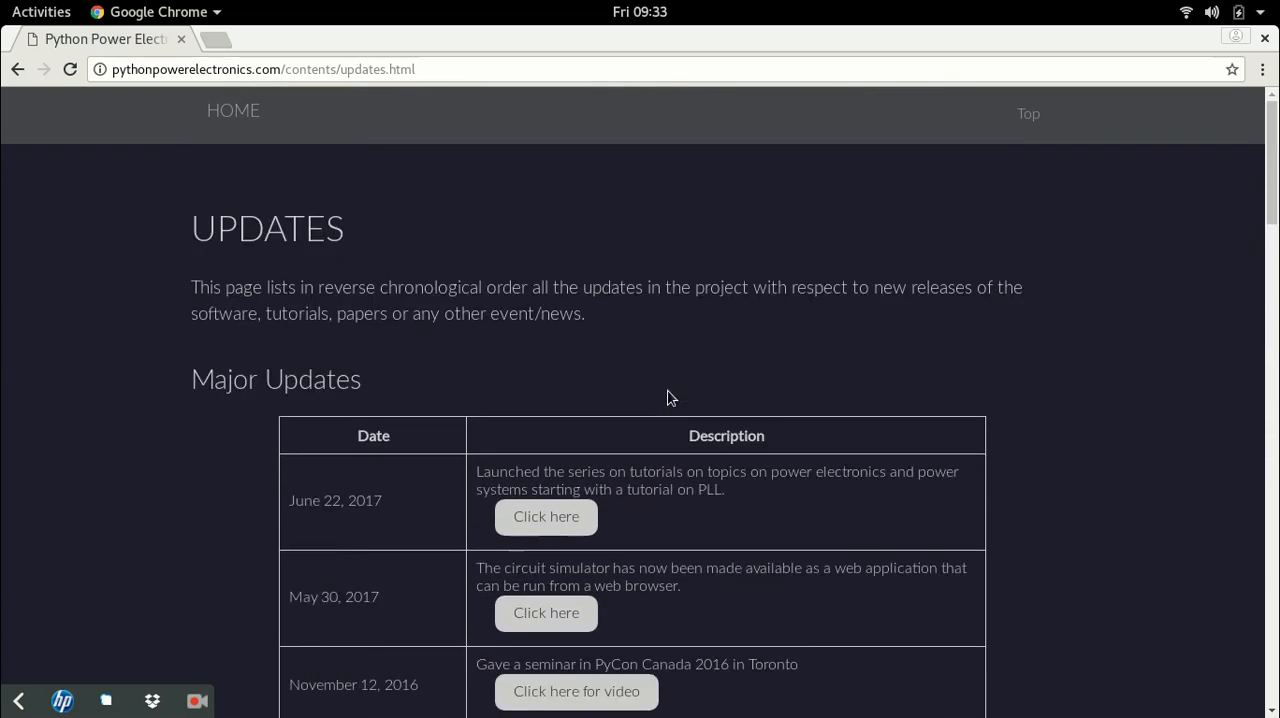
scroll(down, 3)
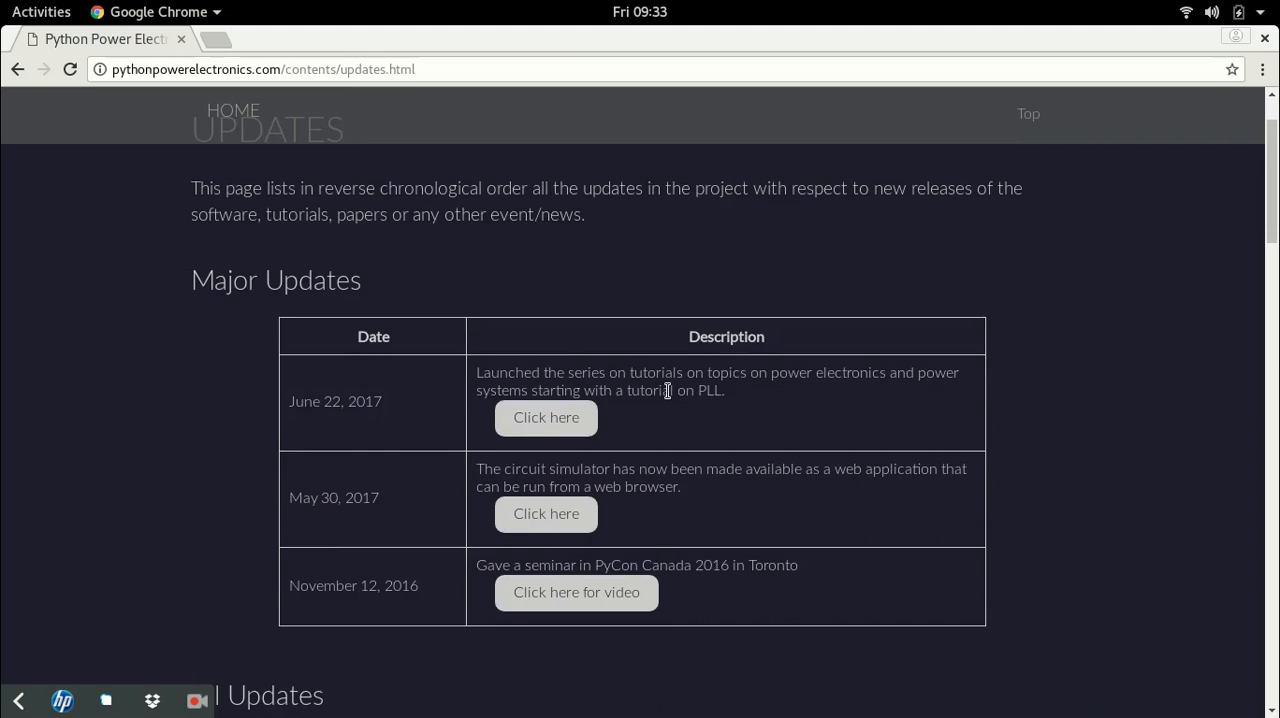
scroll(down, 3)
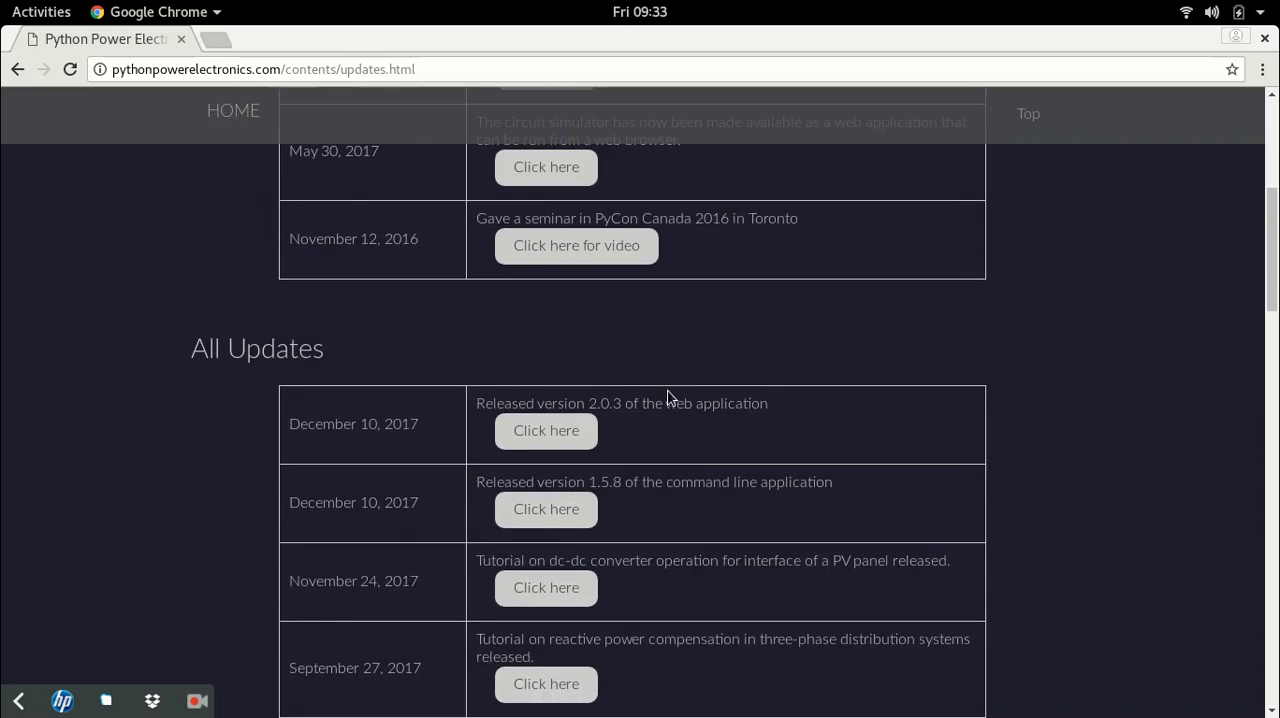
scroll(up, 3)
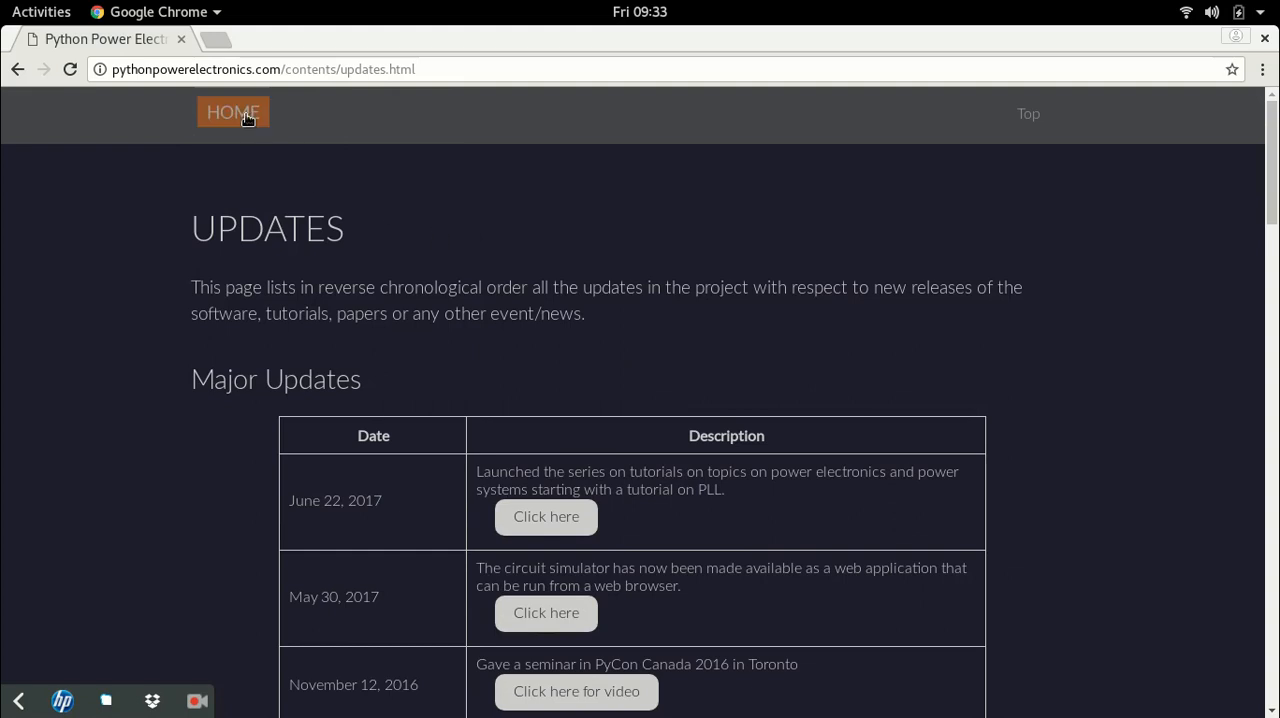
click(232, 112)
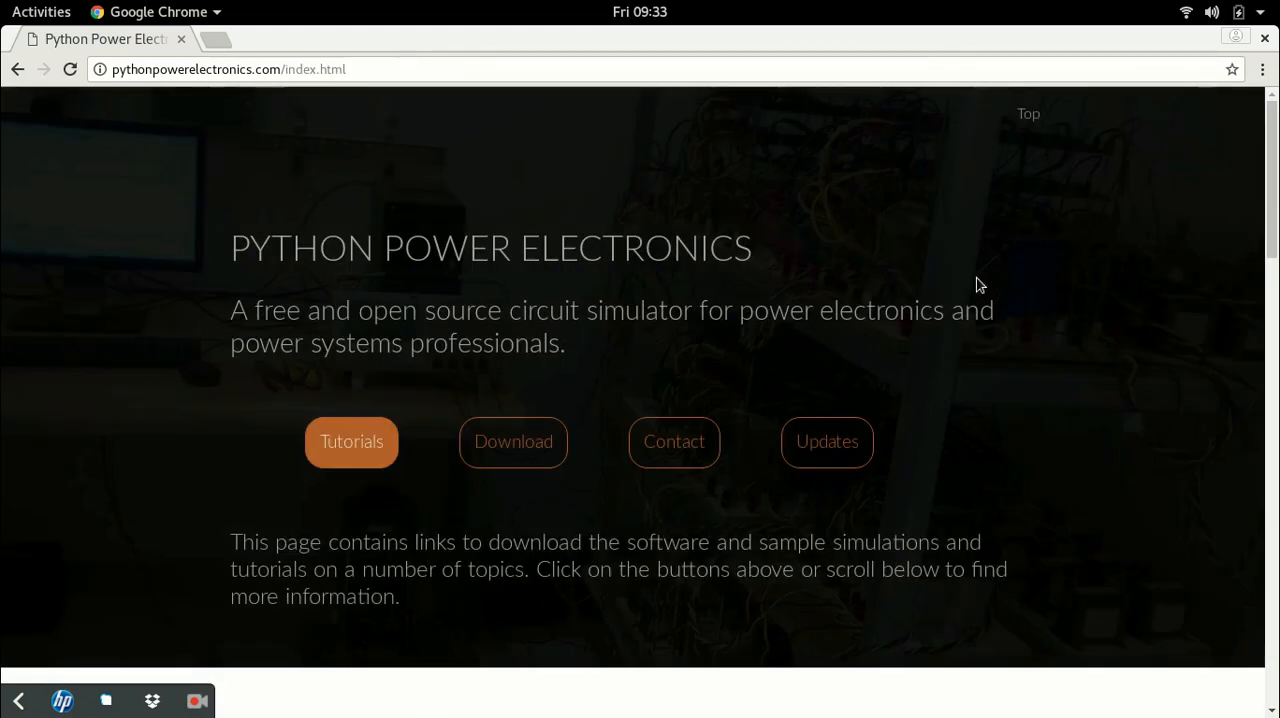
click(512, 442)
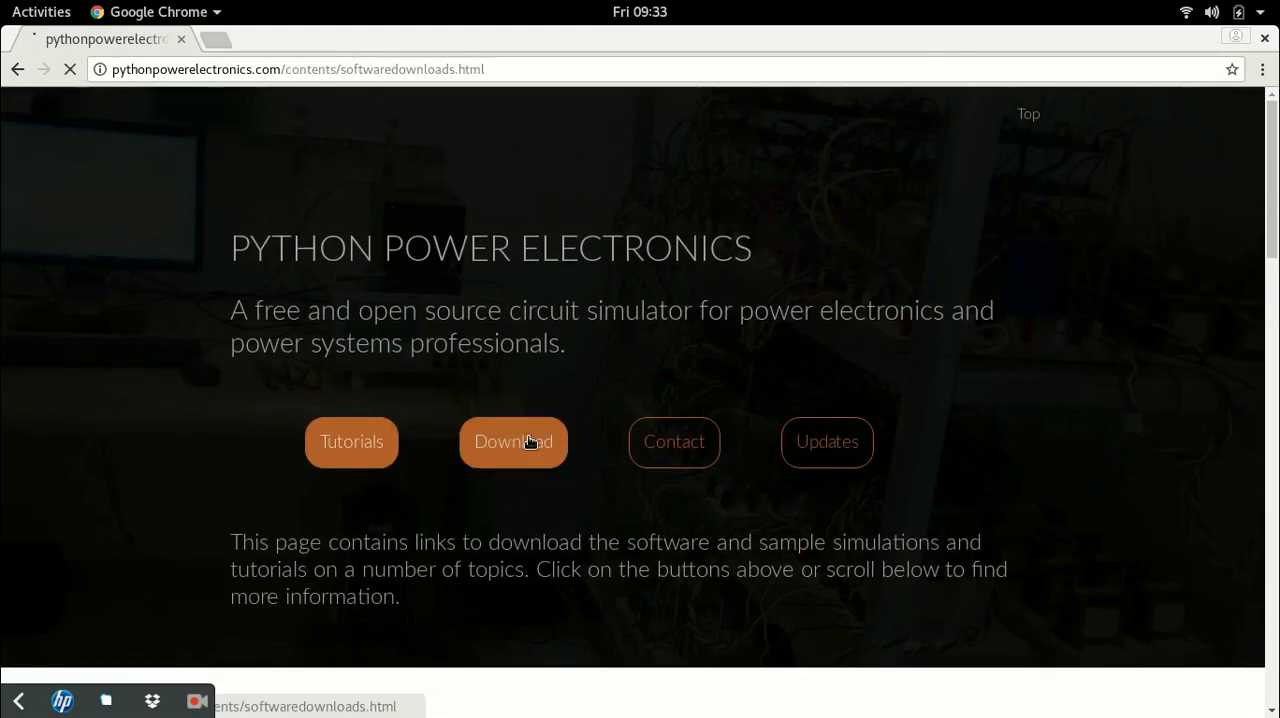
click(512, 442)
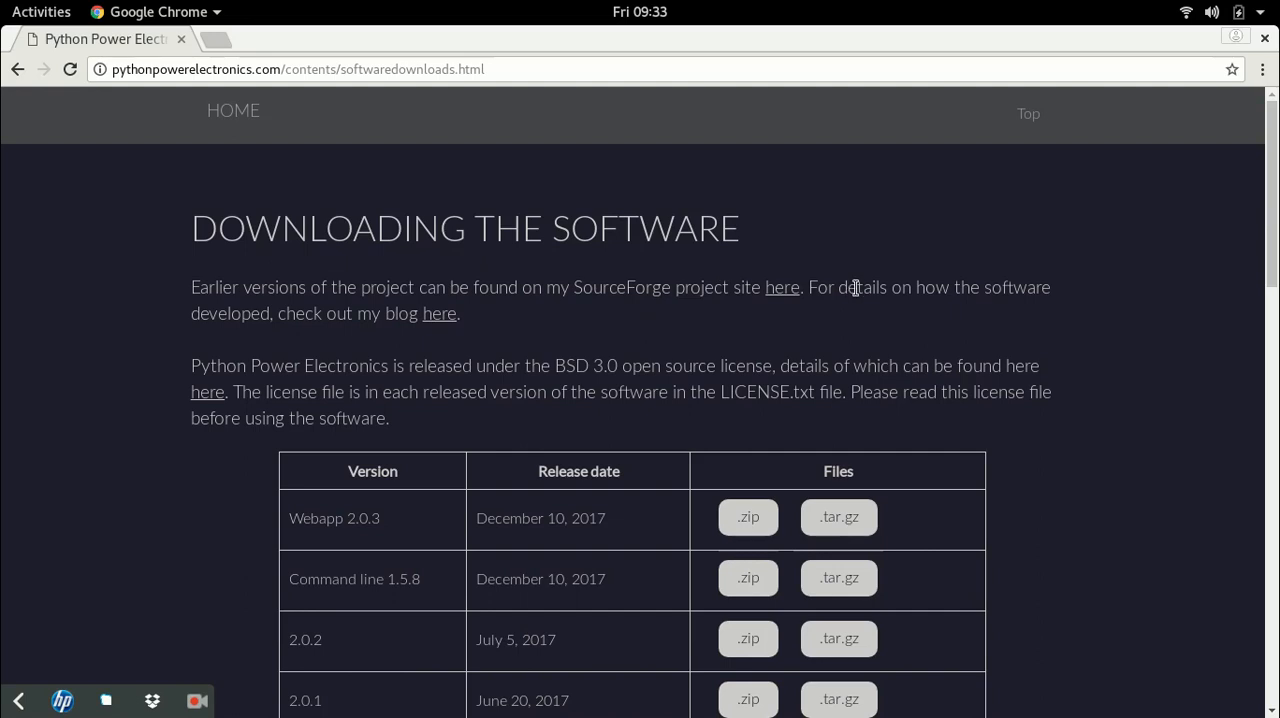
scroll(down, 3)
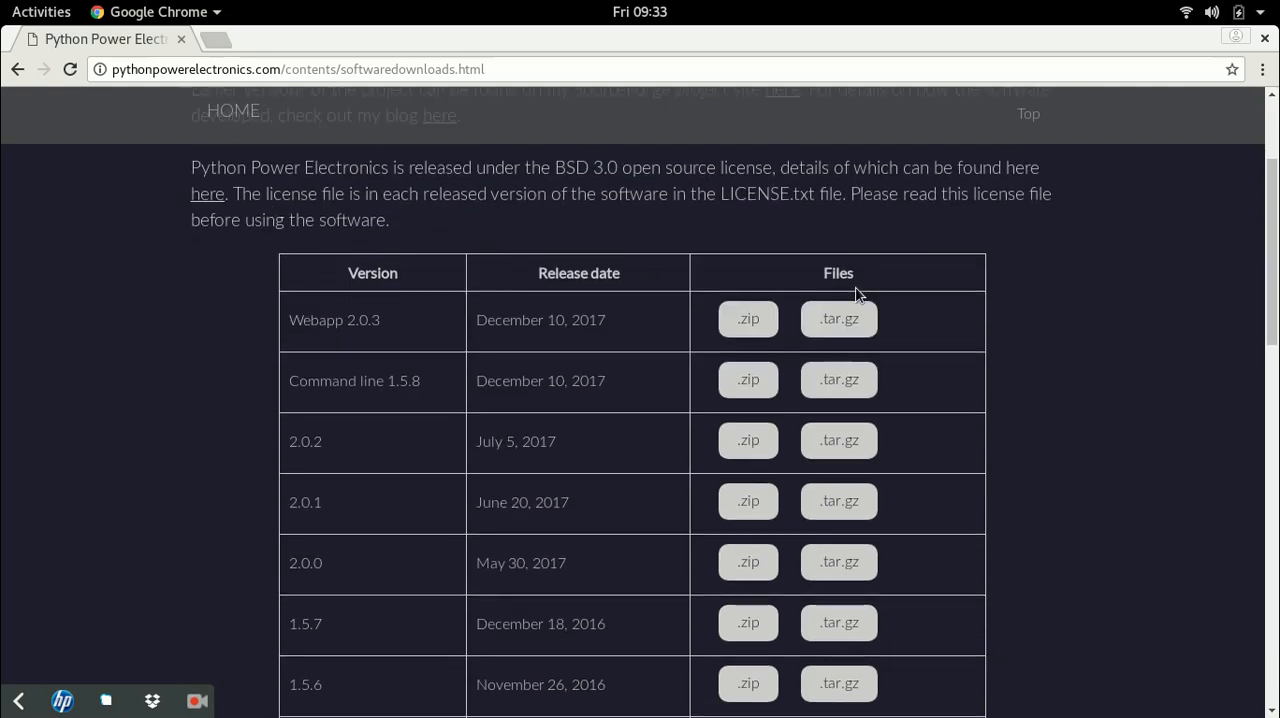
scroll(down, 3)
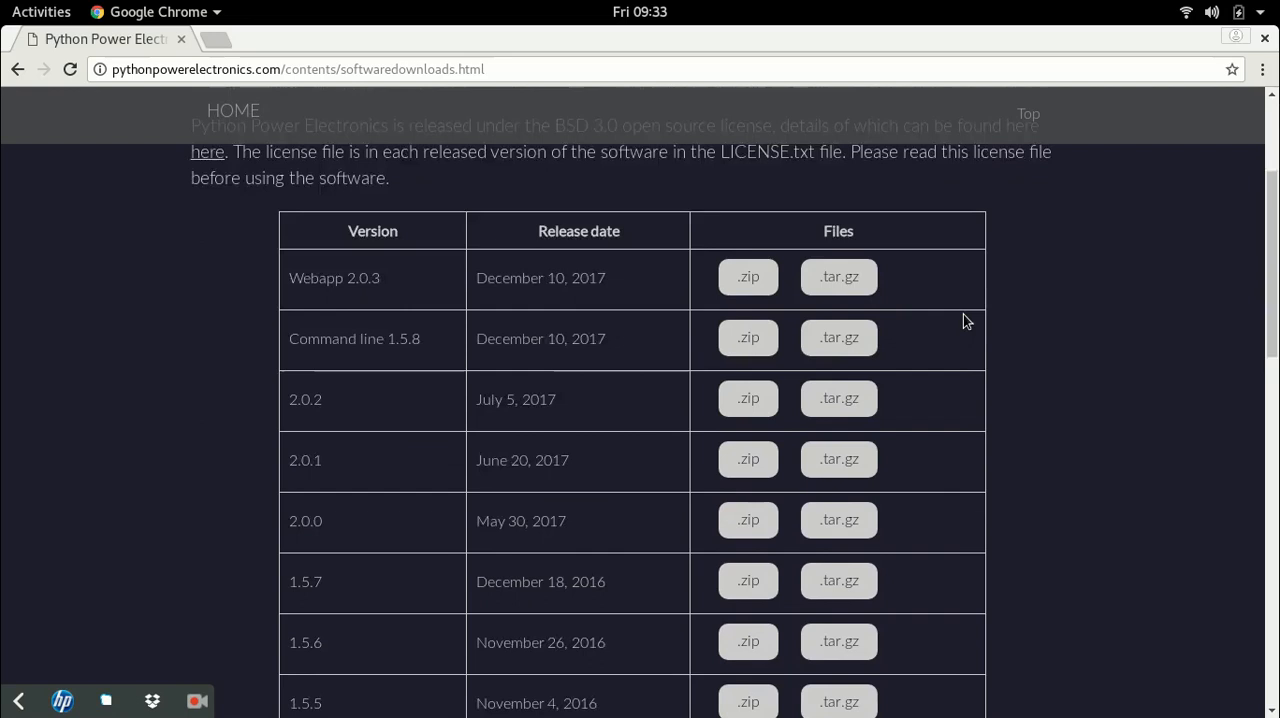
scroll(down, 3)
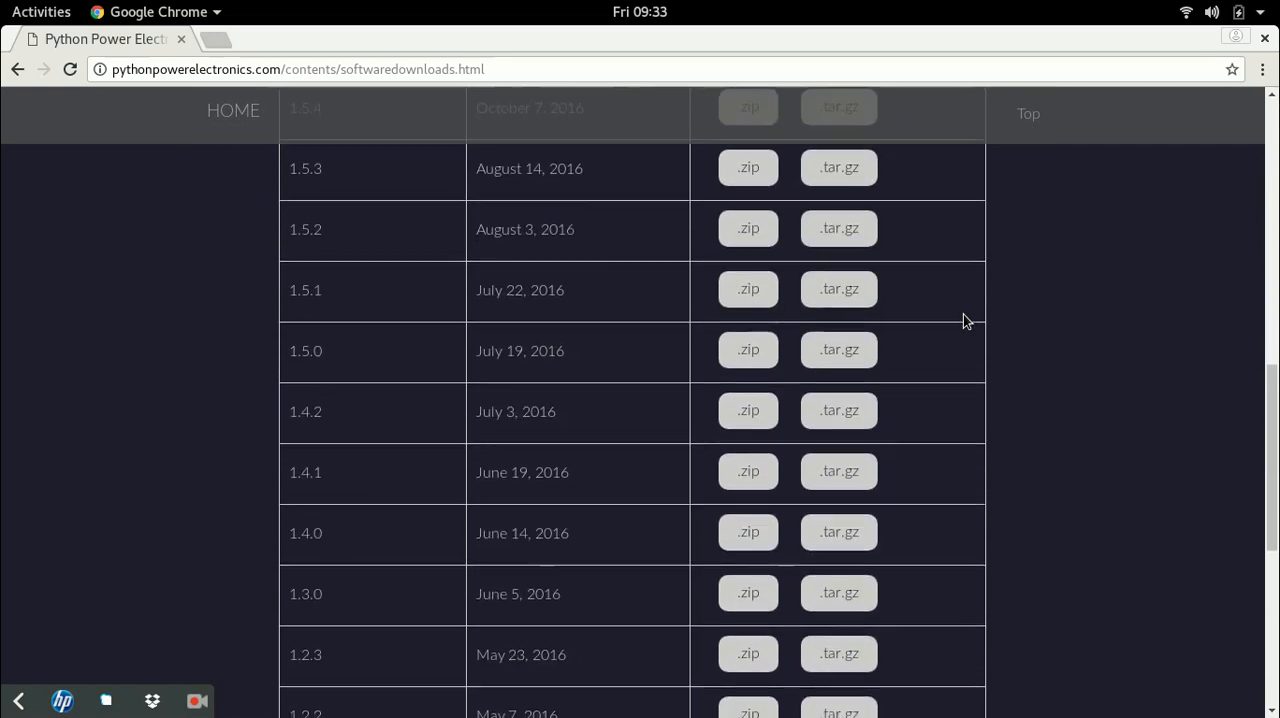
scroll(down, 3)
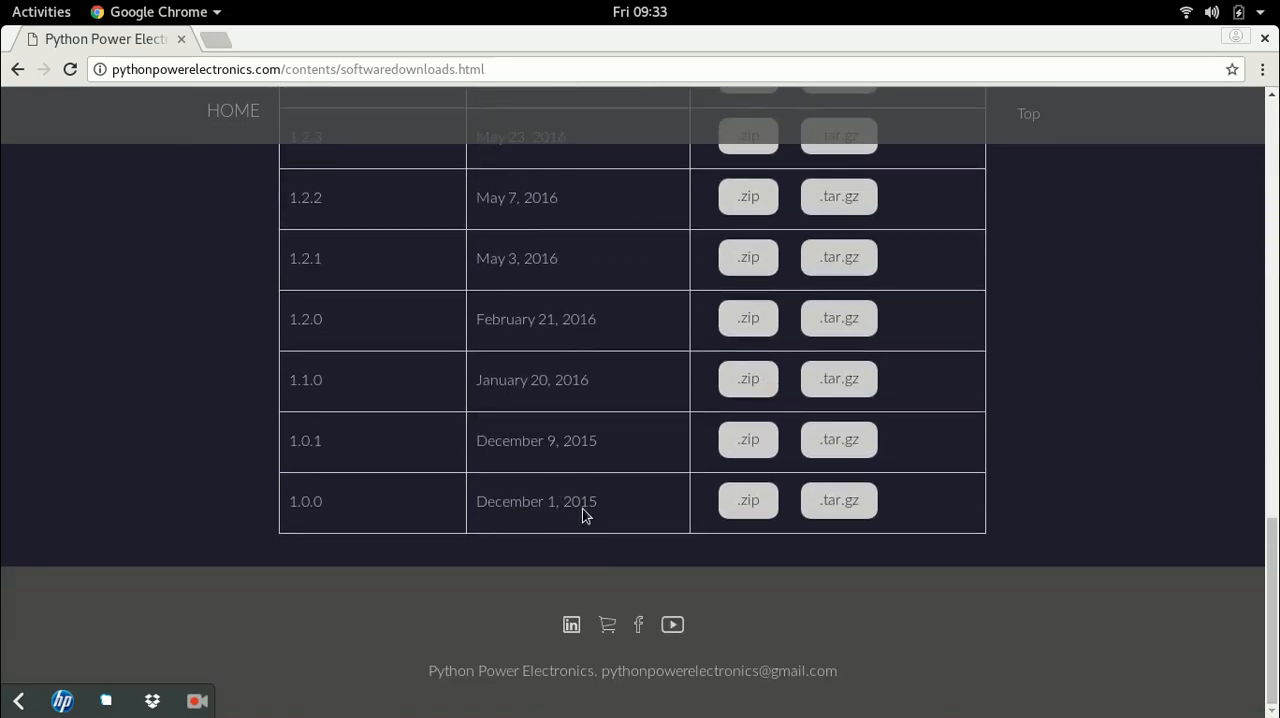
scroll(up, 3)
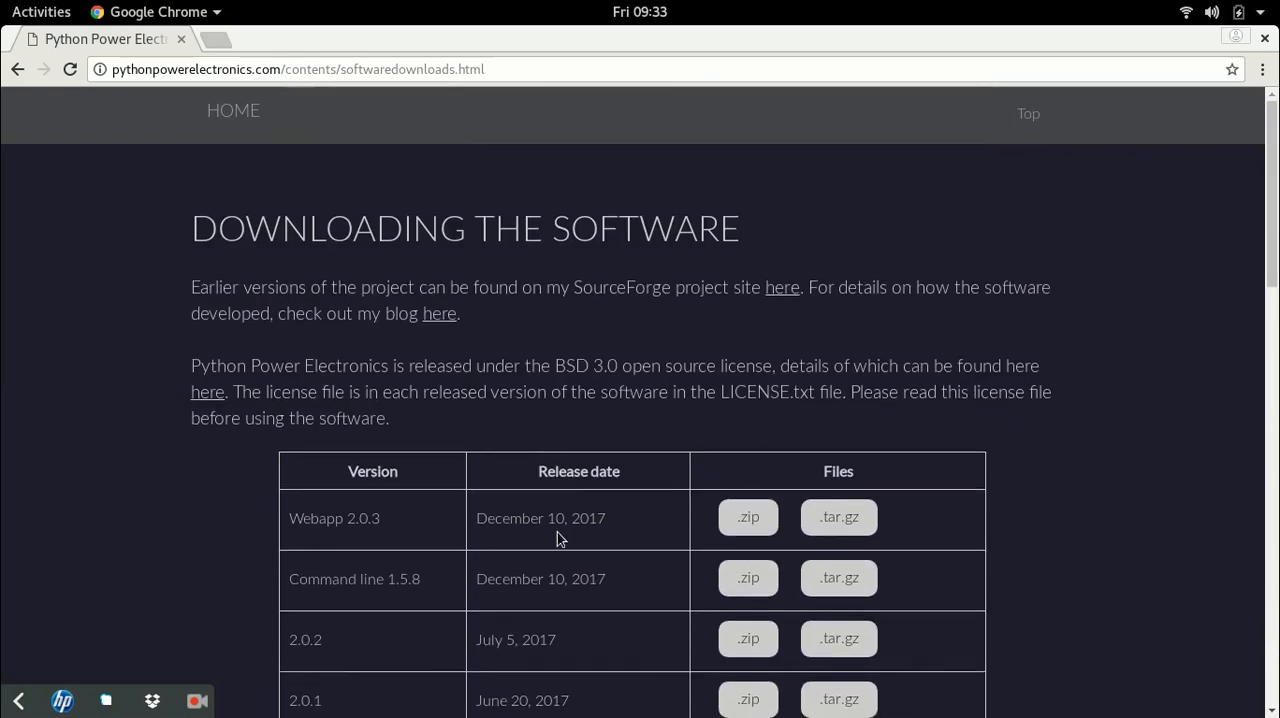
mouse_move(806, 370)
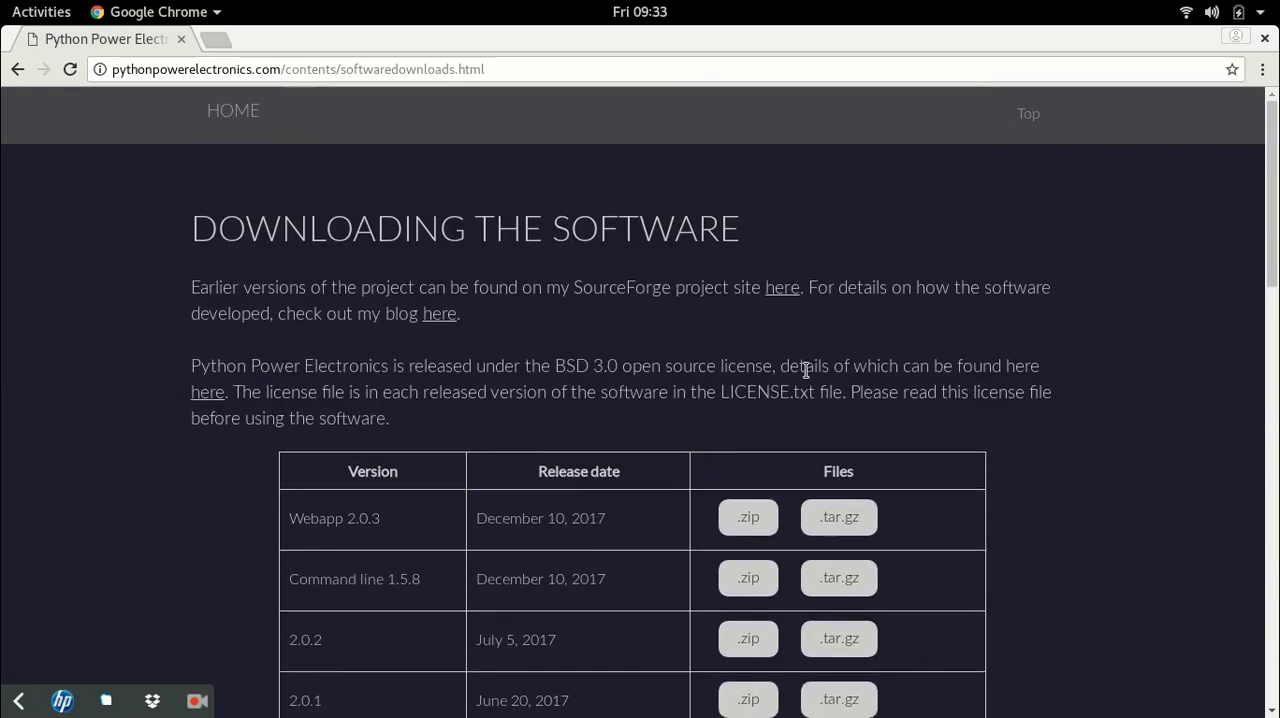
- Open the BSD 3.0 license 'here' link from the download section in a new tab
scroll(down, 3)
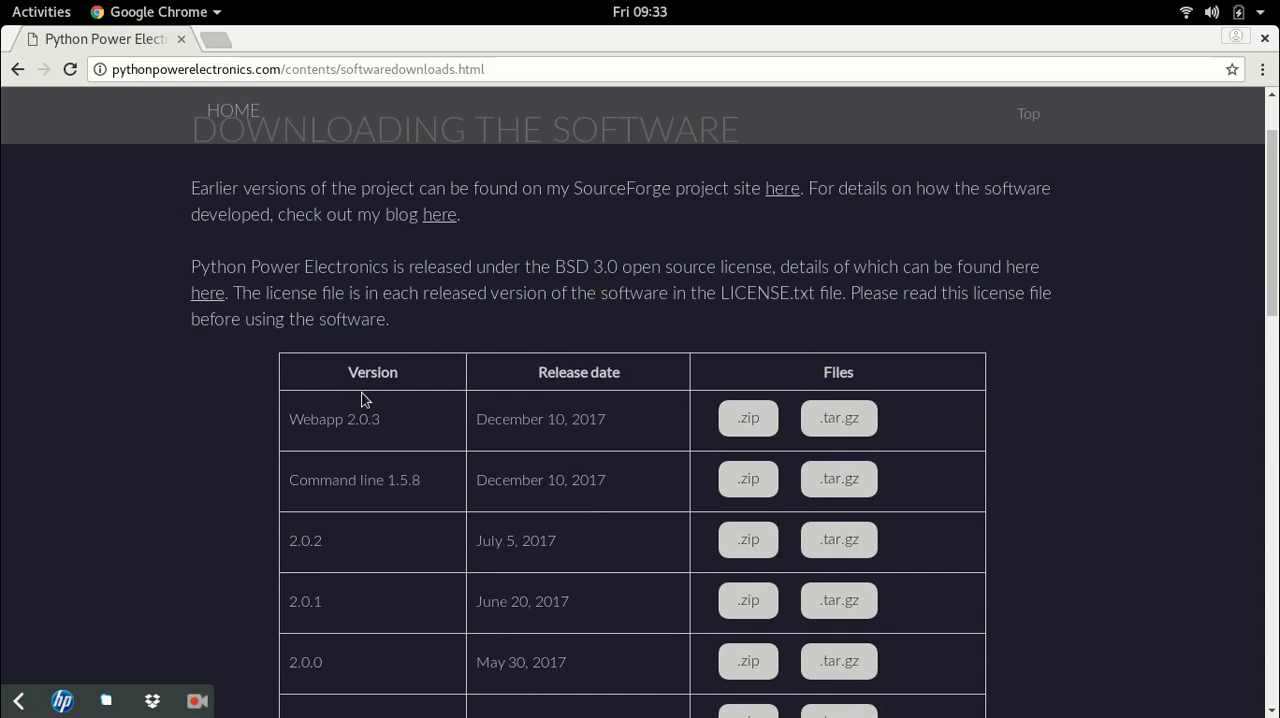
mouse_move(364, 472)
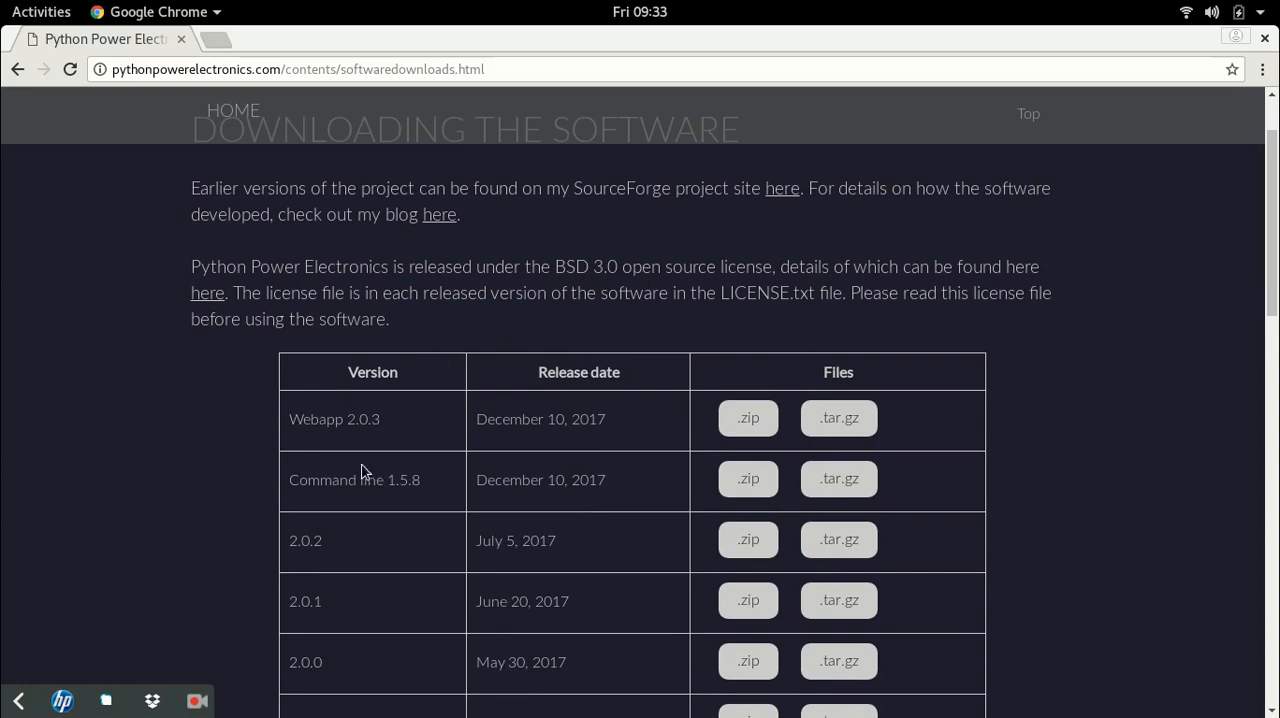
double_click(308, 480)
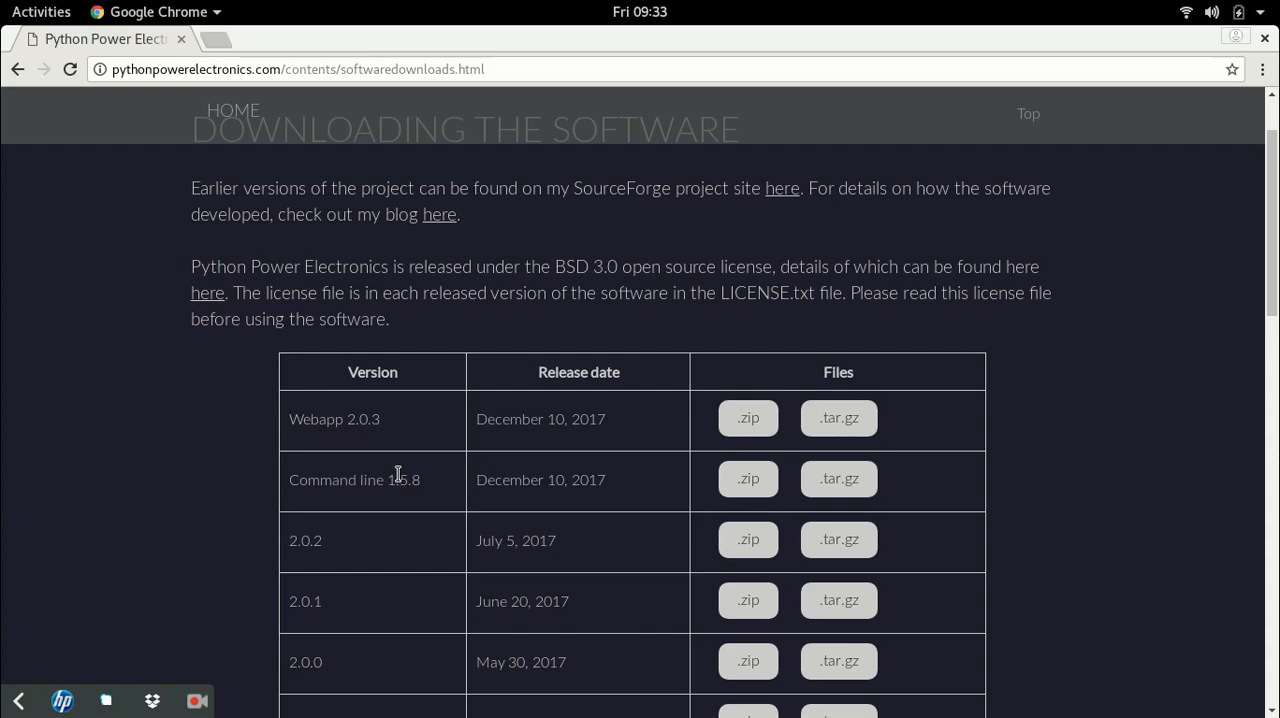
mouse_move(396, 450)
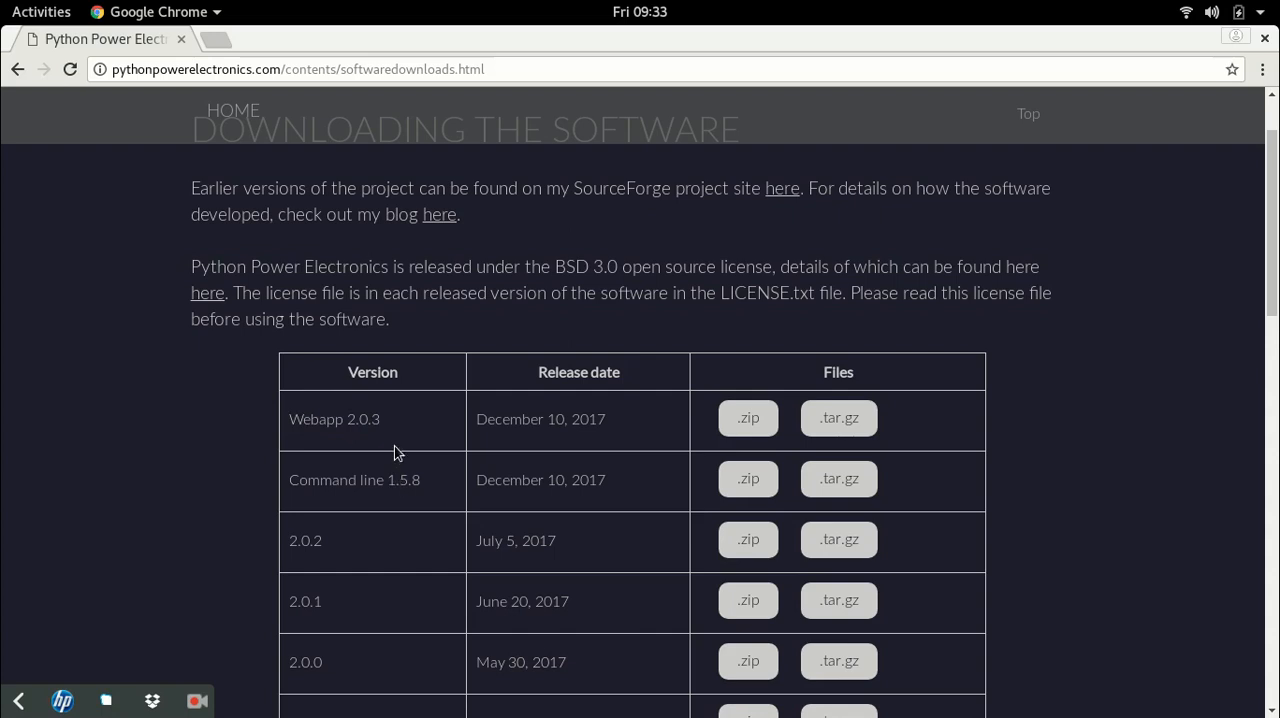
mouse_move(388, 420)
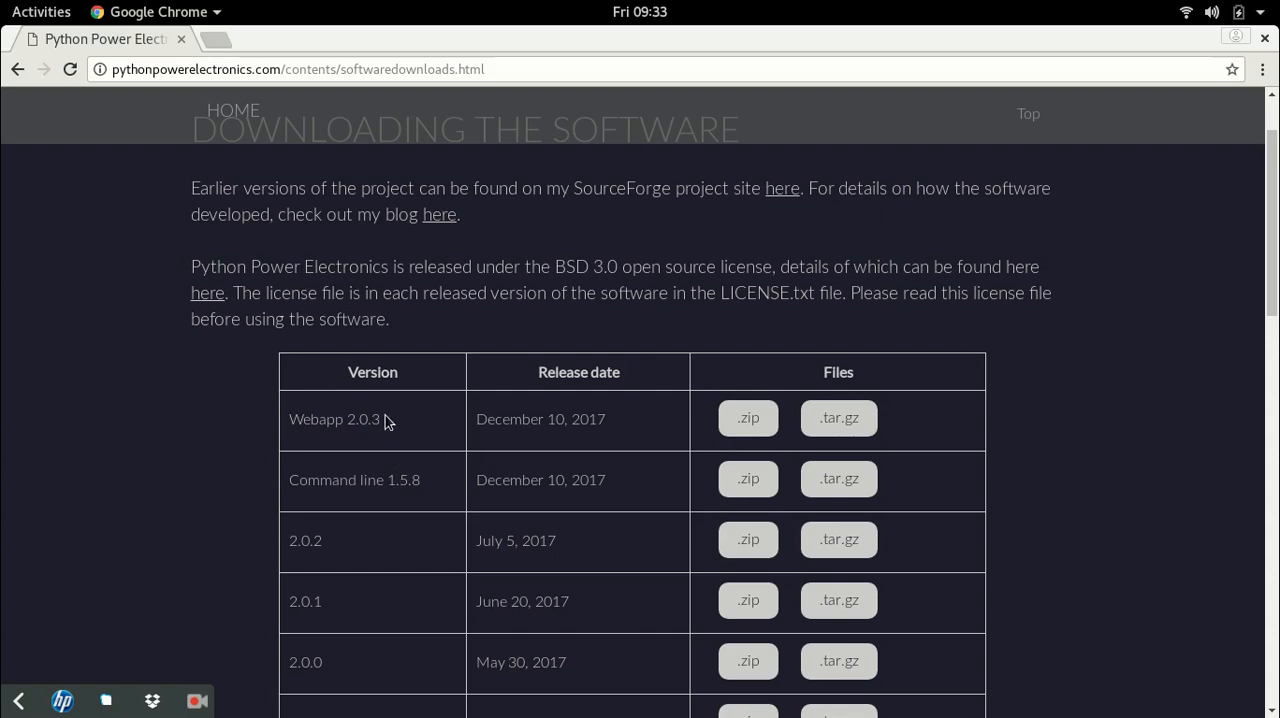
mouse_move(290, 426)
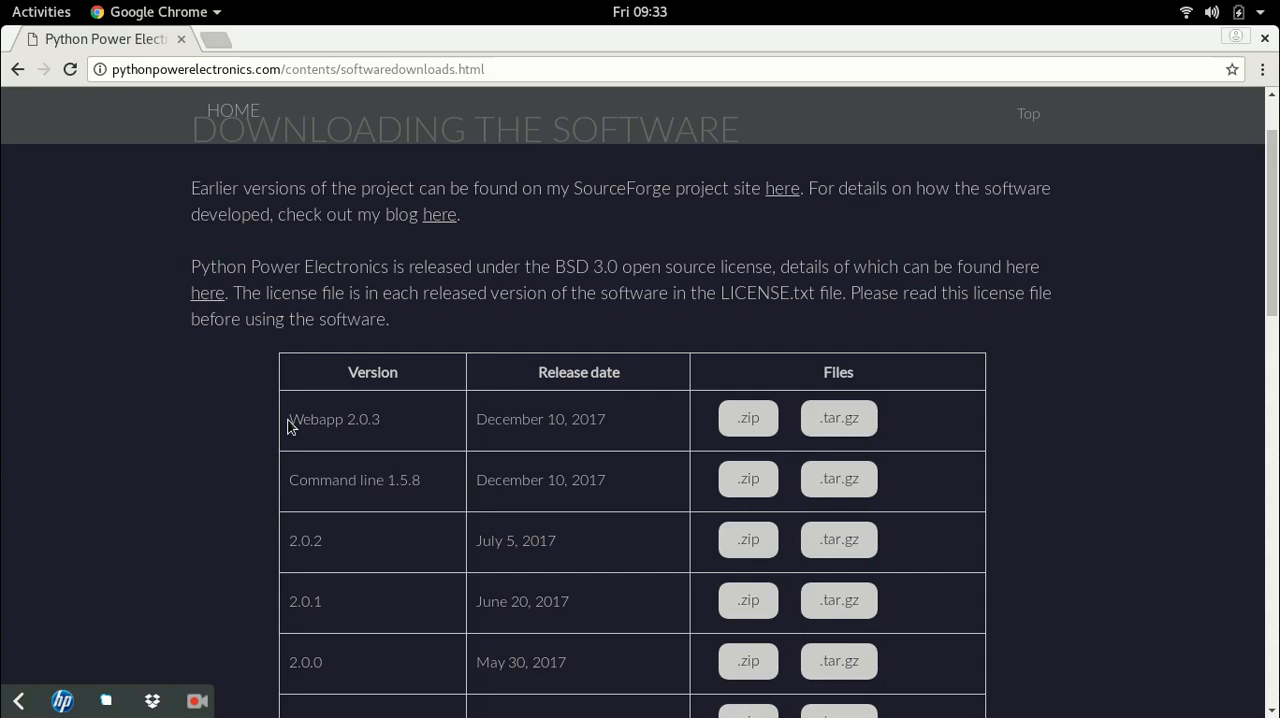
mouse_move(344, 390)
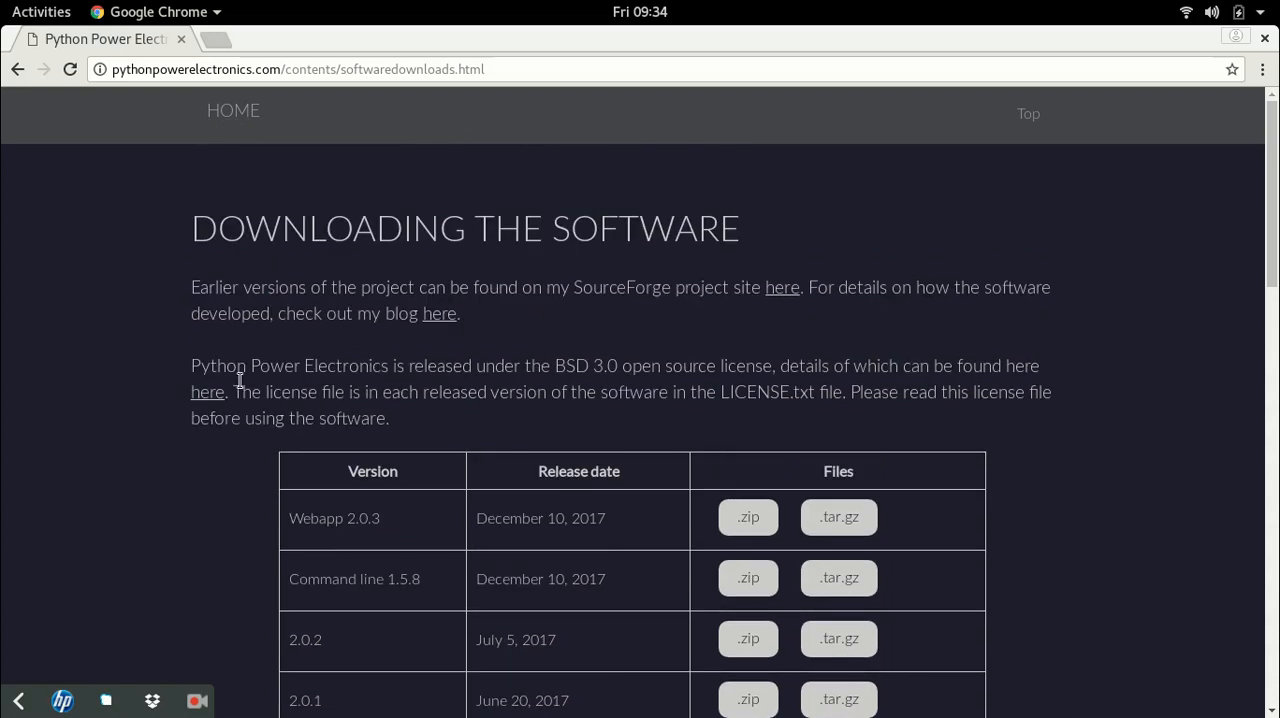
right_click(208, 392)
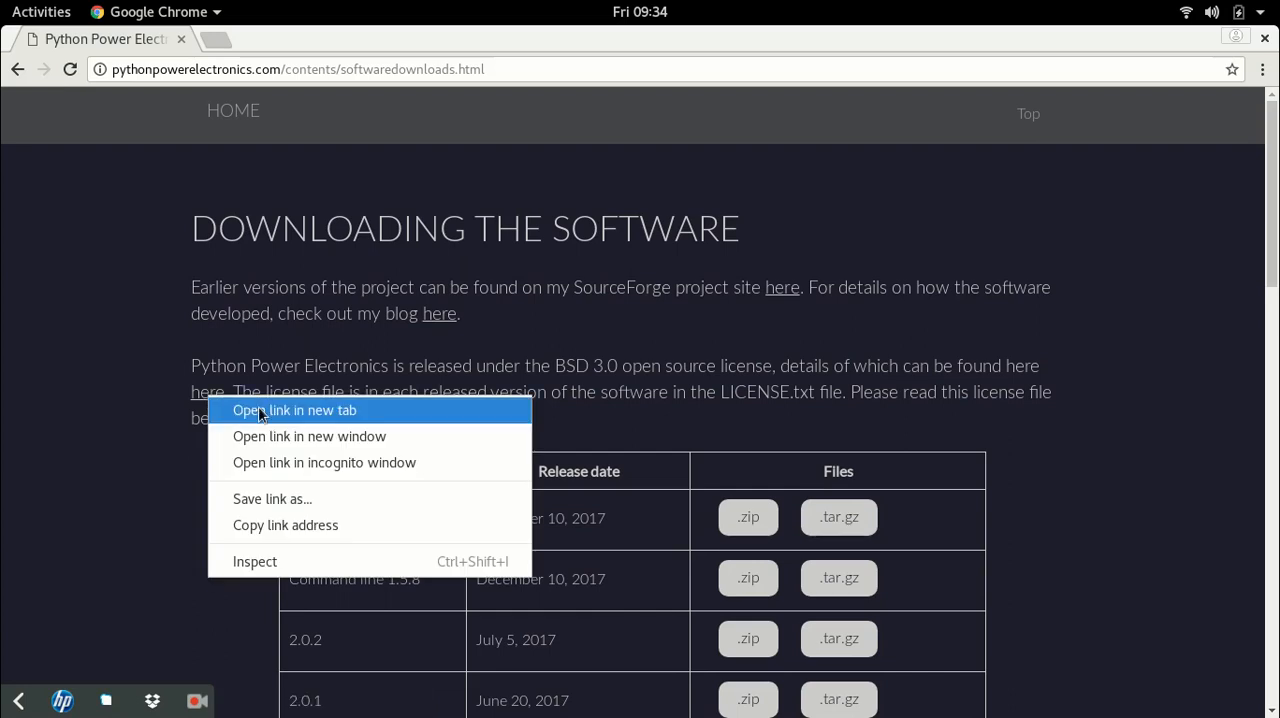
click(296, 410)
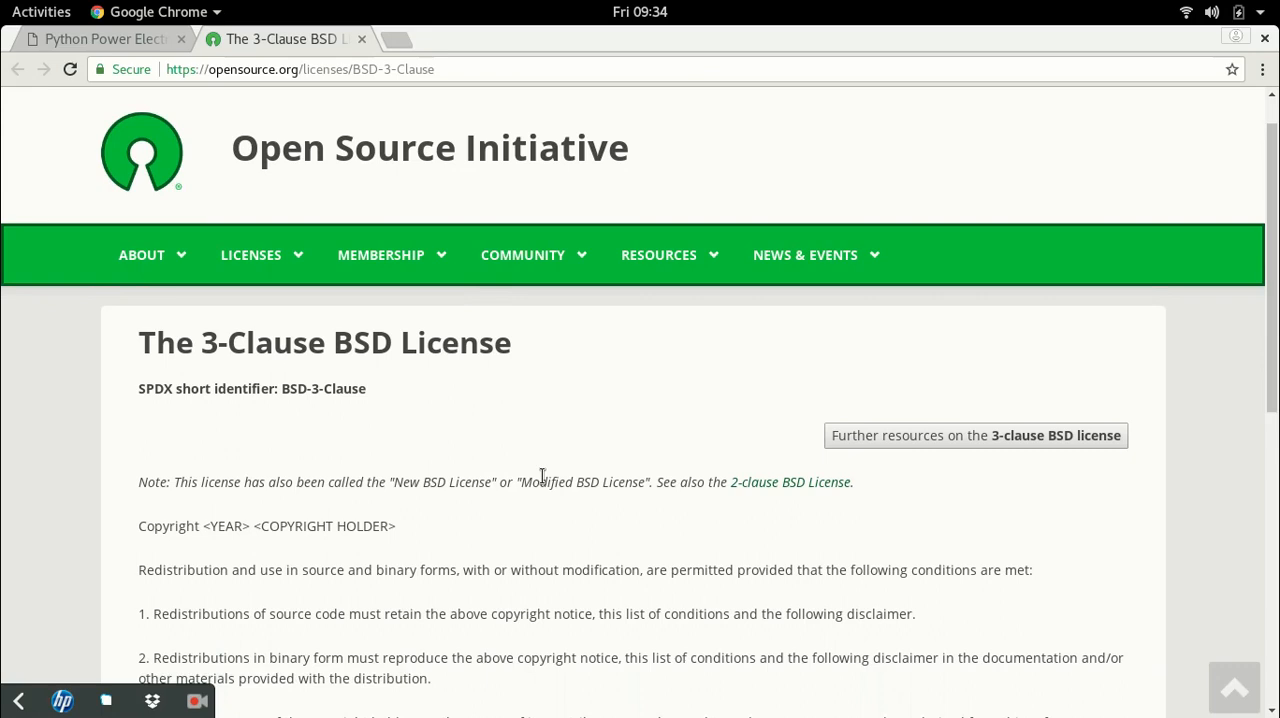
- Read through the 3-Clause BSD License page and close its tab
scroll(down, 3)
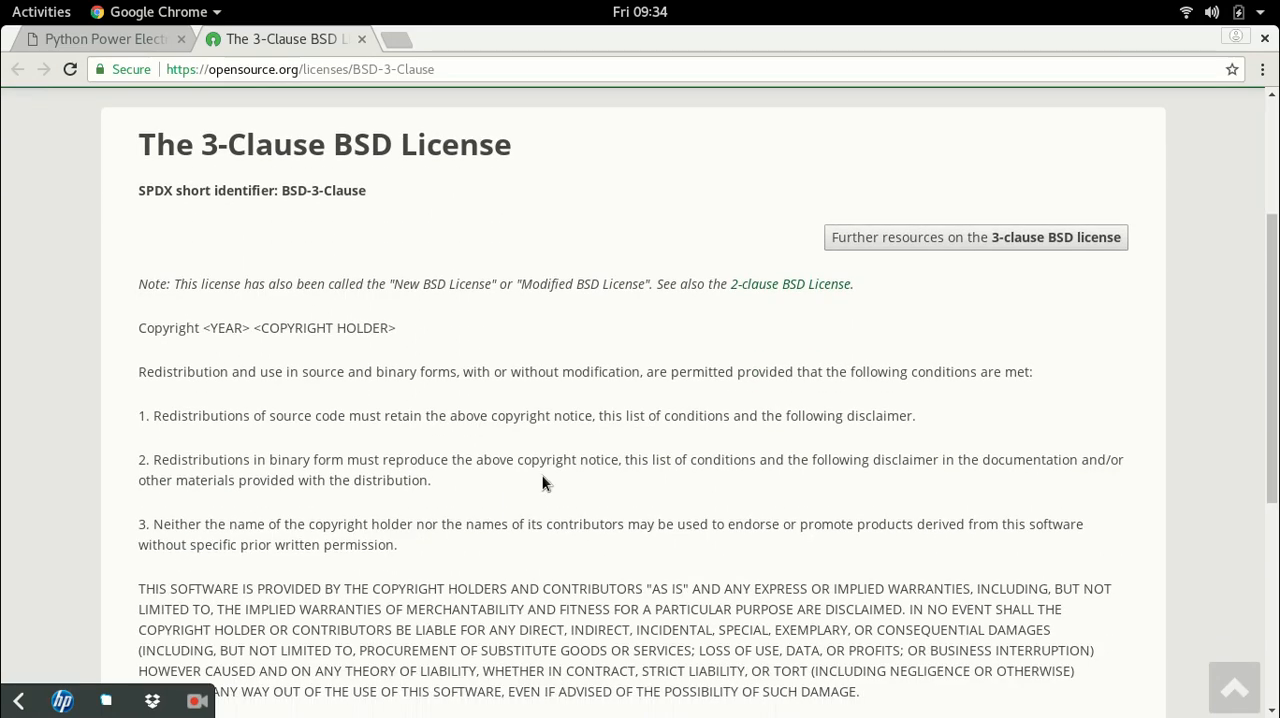
scroll(down, 3)
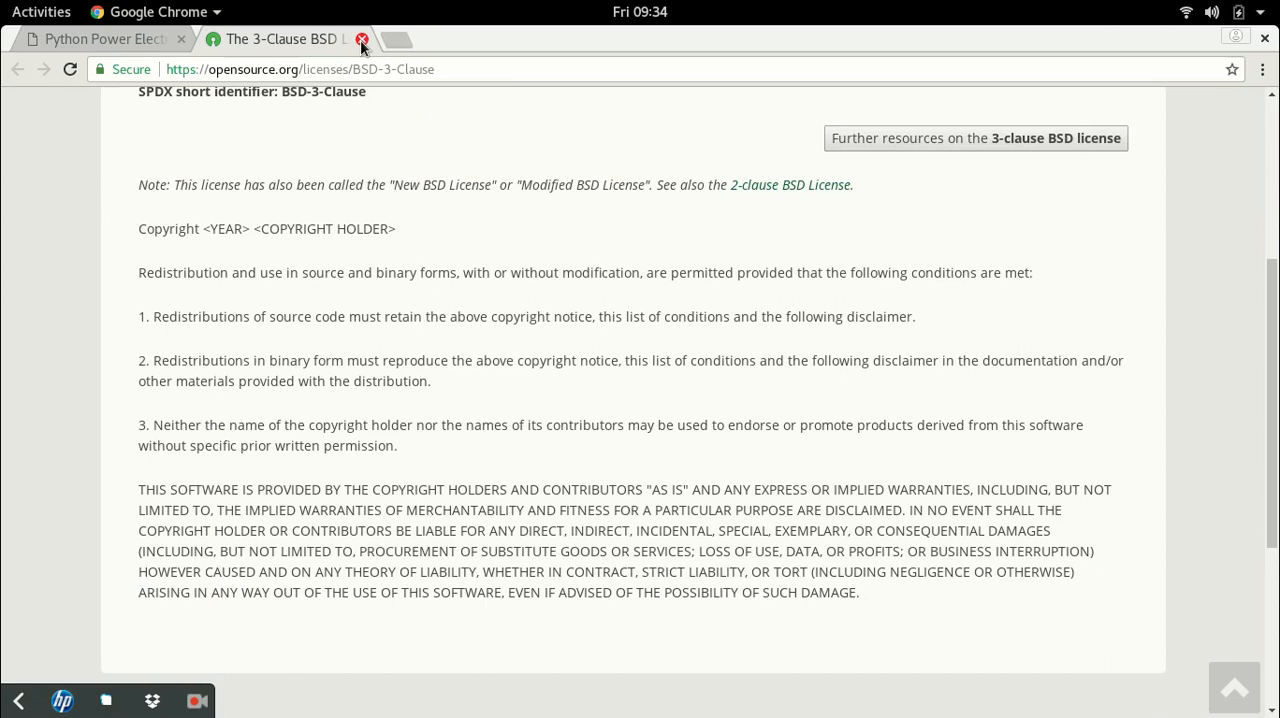
click(364, 38)
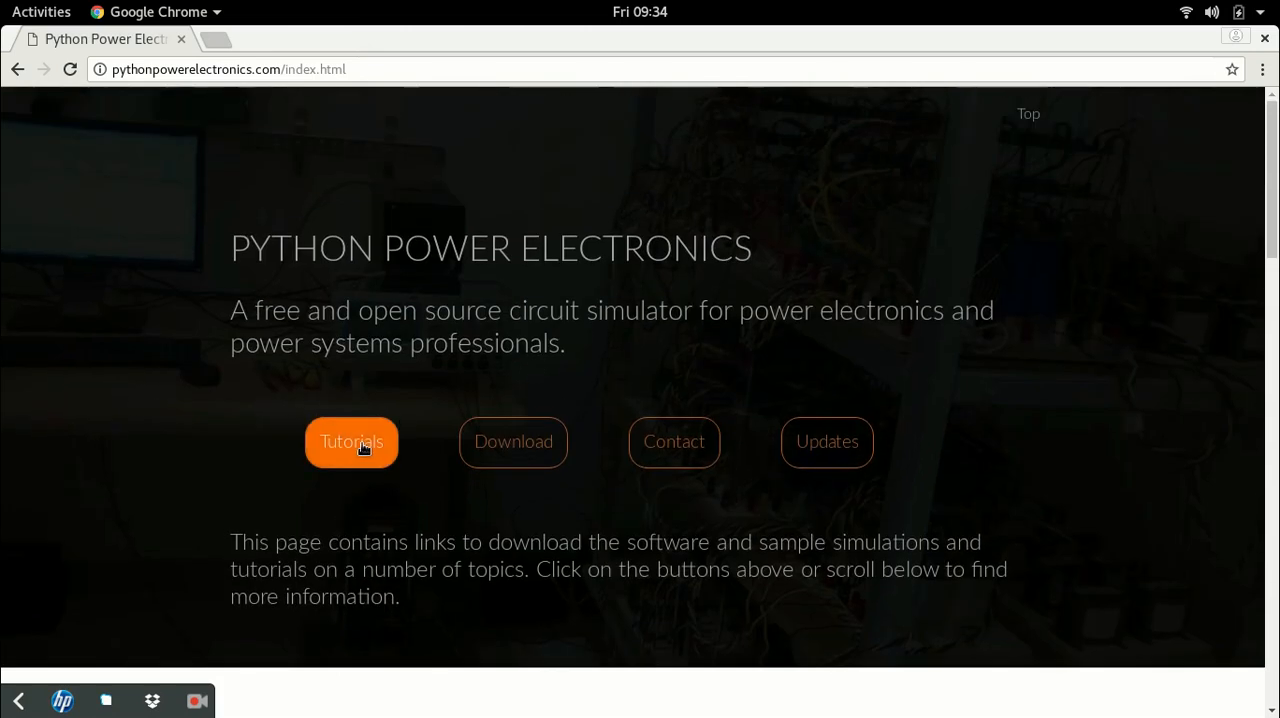
- From the Tutorials list, open the 'Dc-dc converter operation for power extraction from a PV panel' tutorial
click(352, 442)
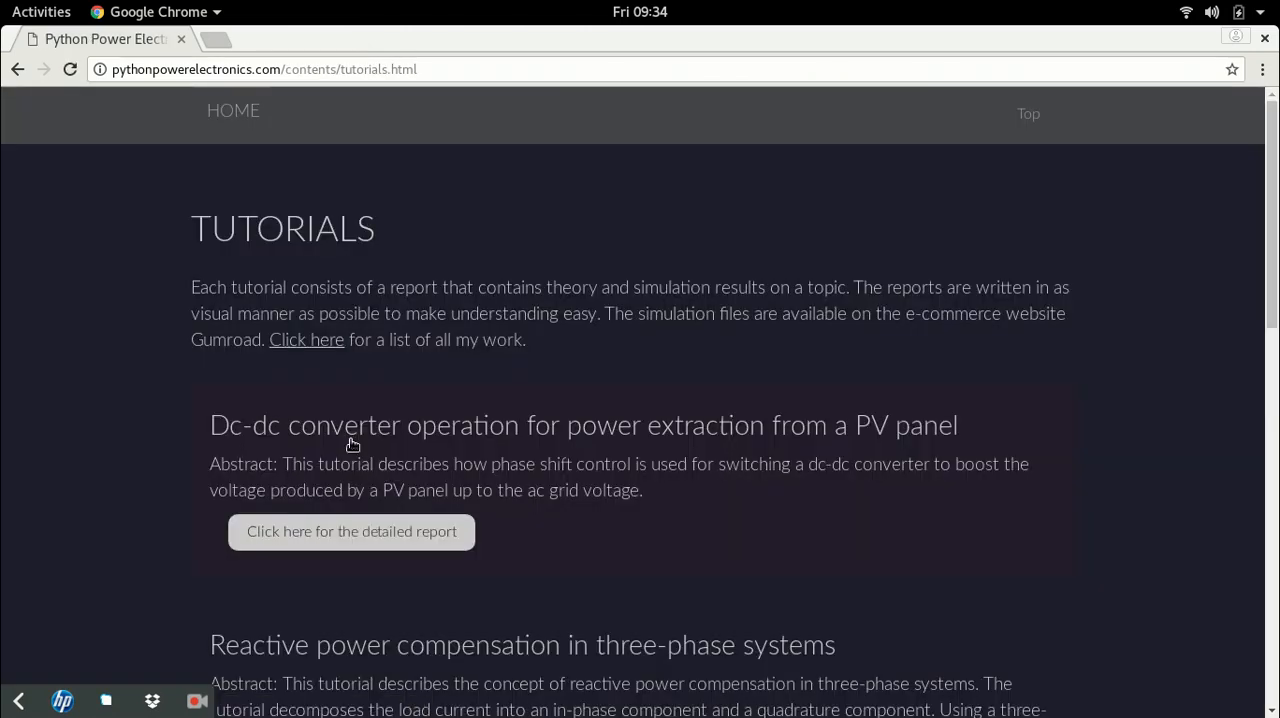
mouse_move(676, 344)
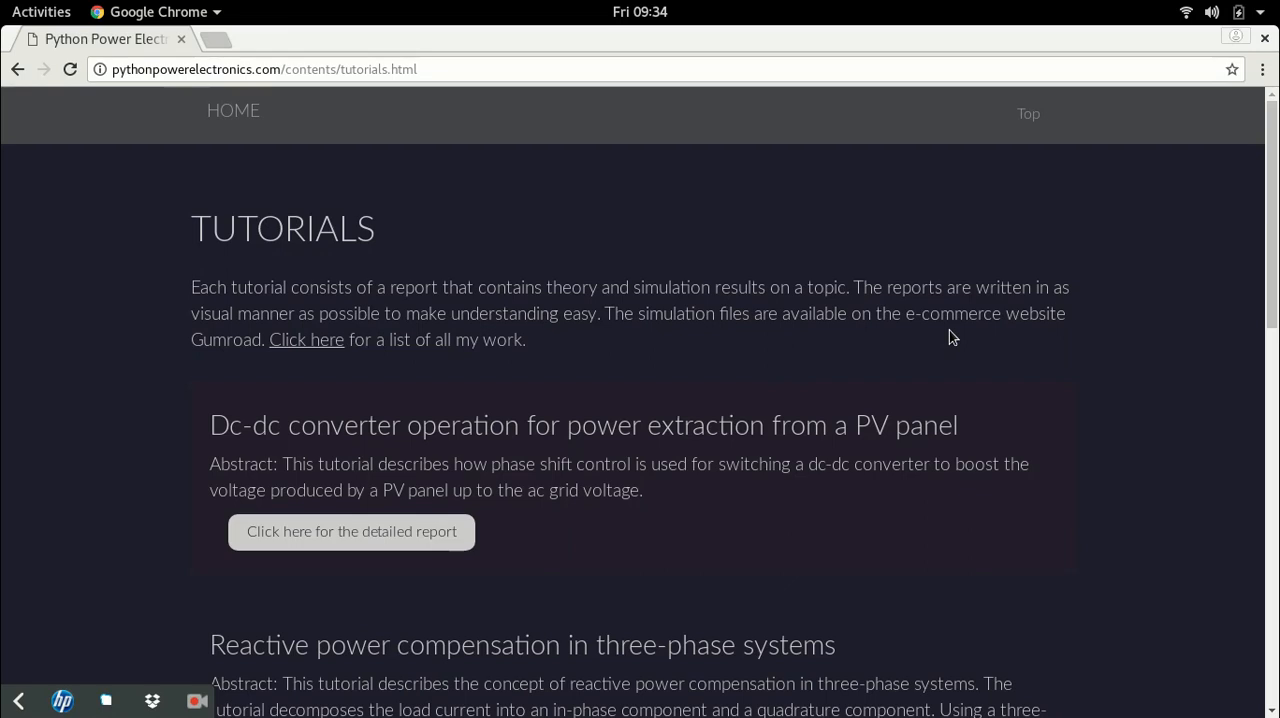
scroll(down, 3)
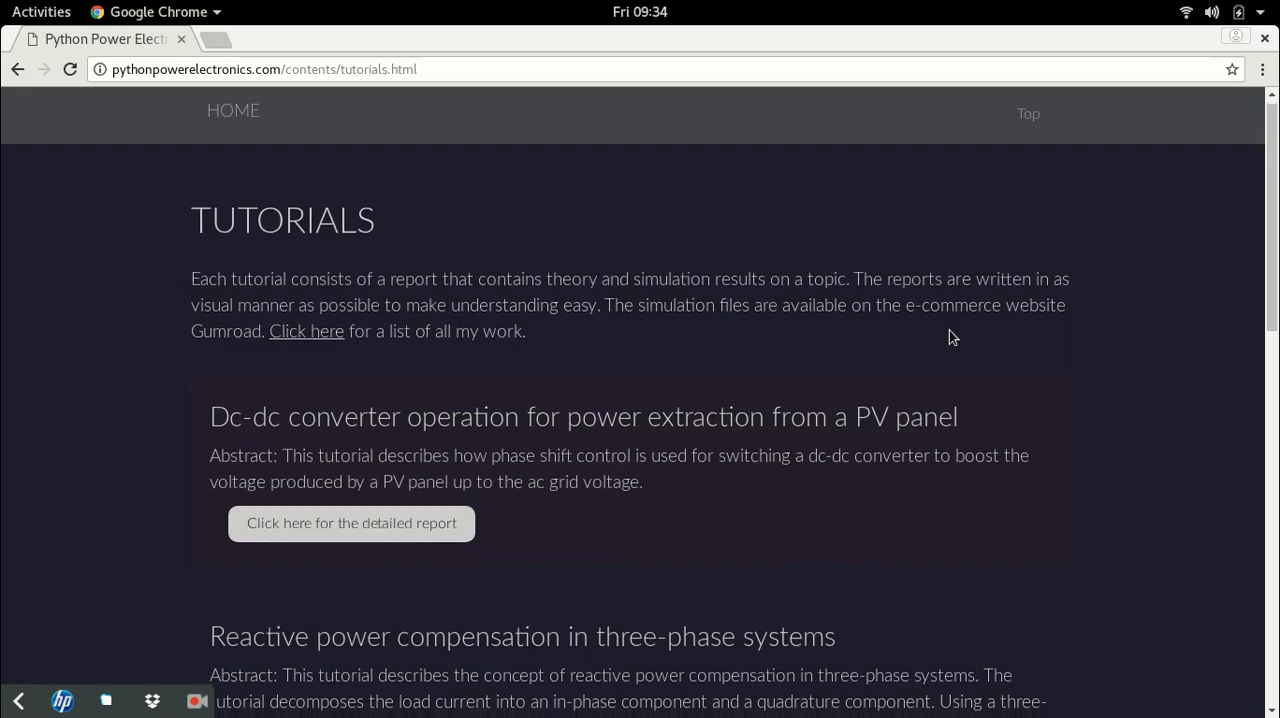
scroll(down, 3)
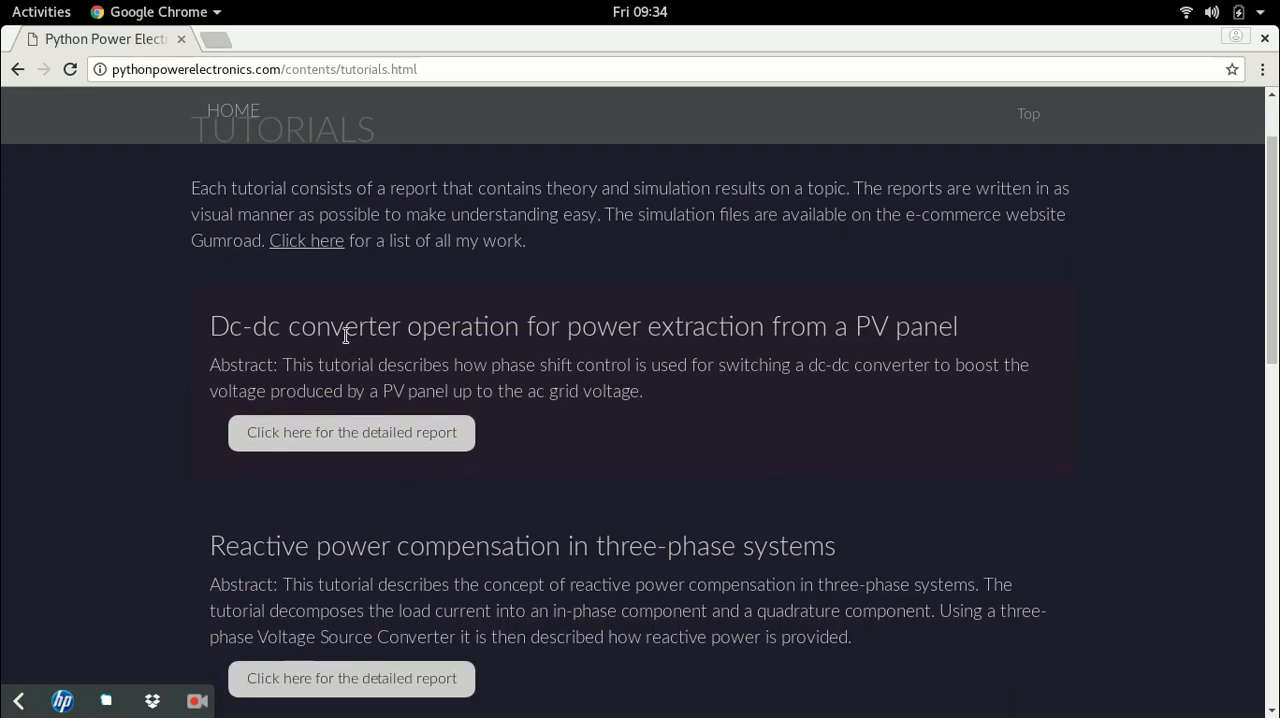
mouse_move(560, 336)
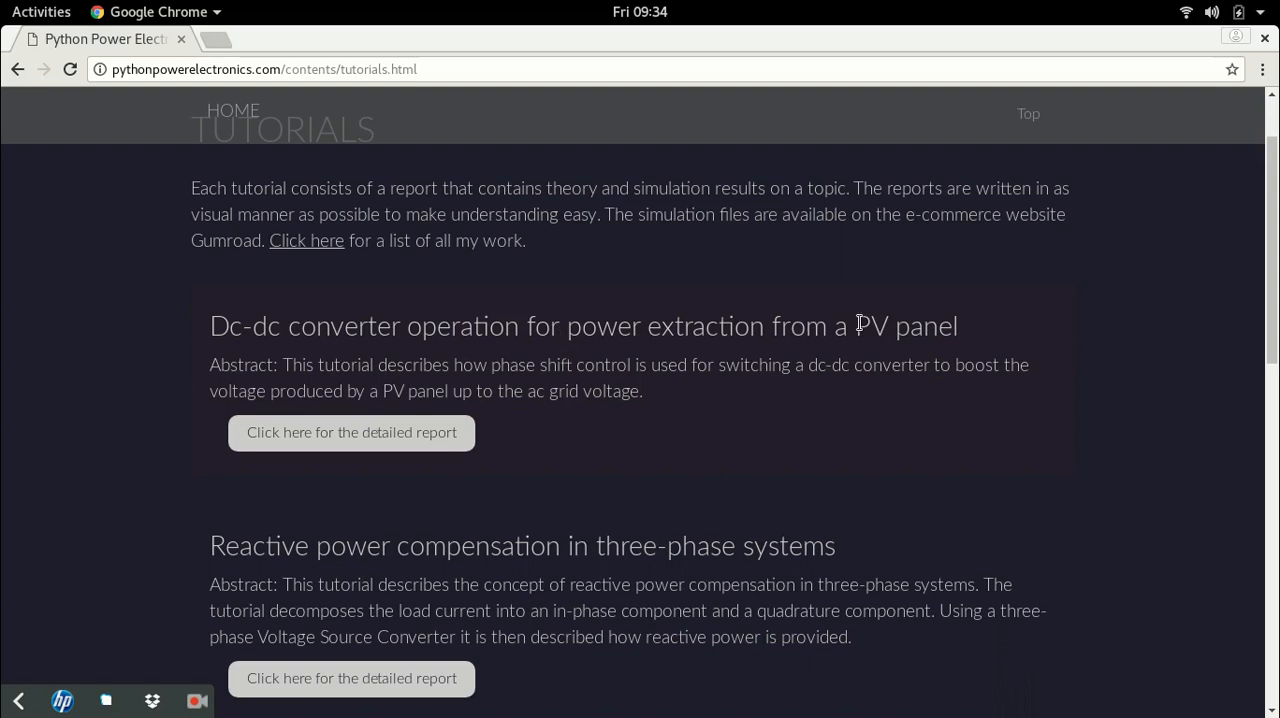
click(352, 432)
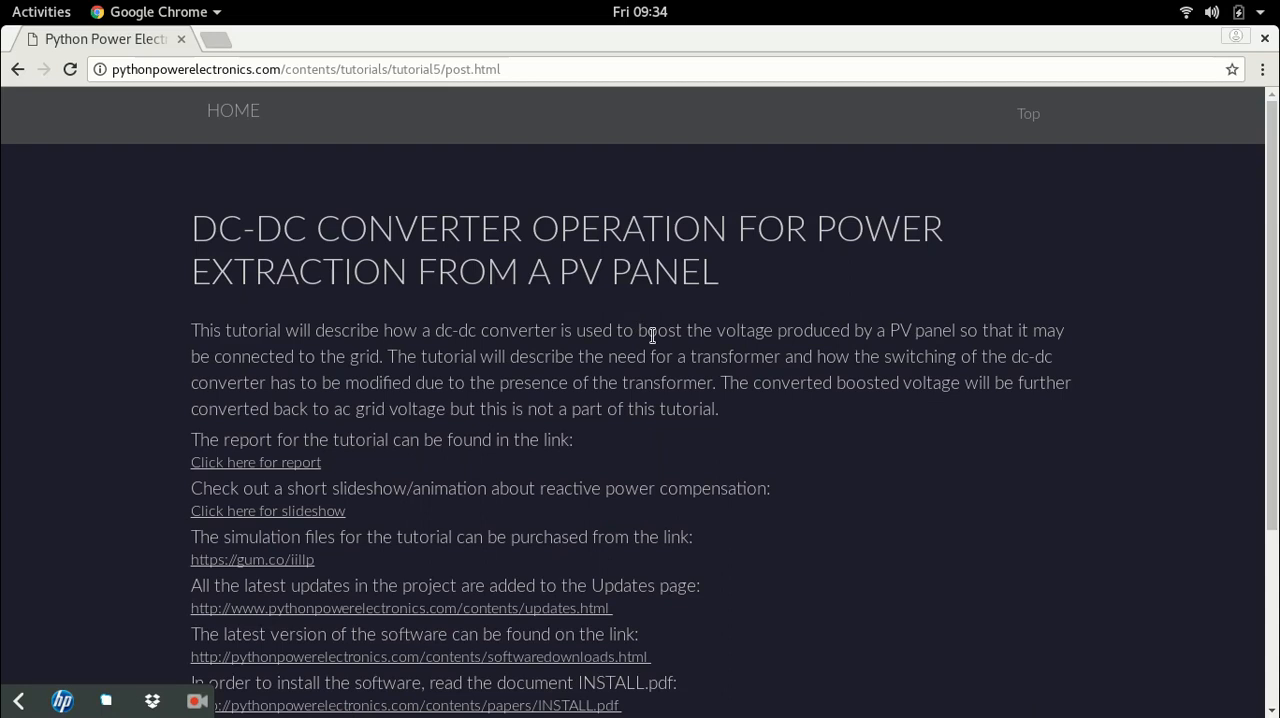
scroll(down, 3)
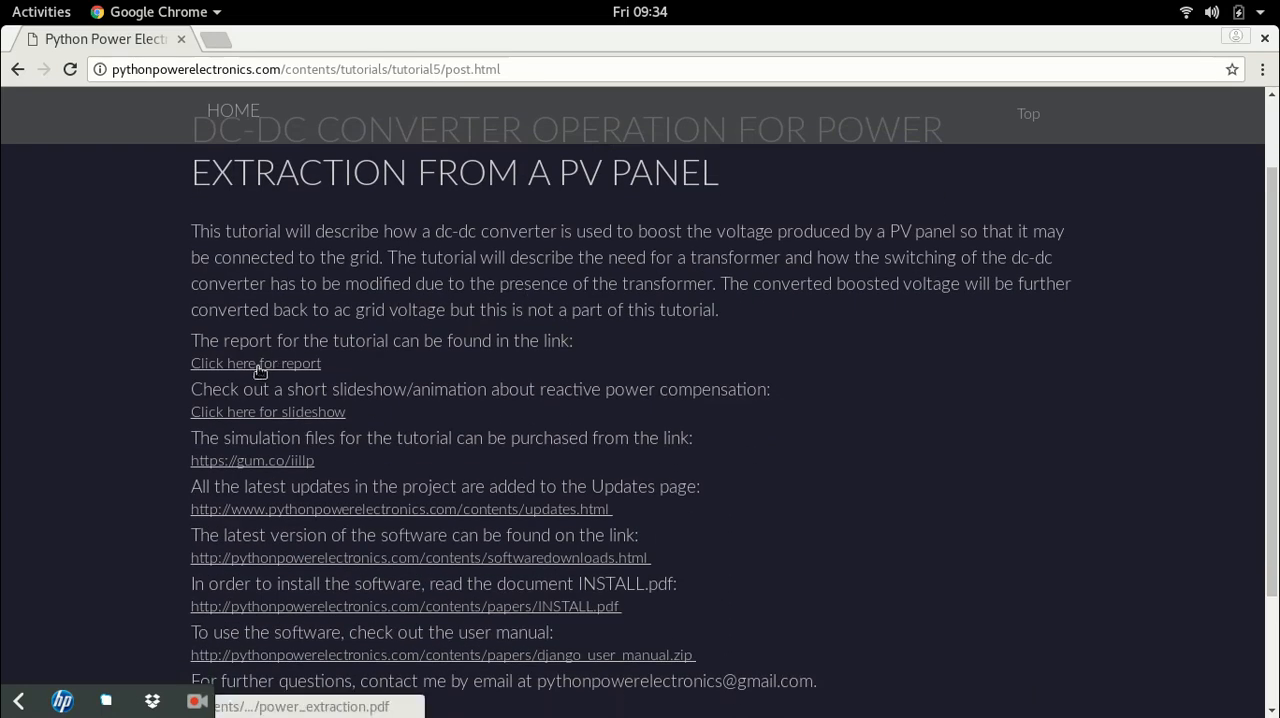
- Open the tutorial's 'Click here for report' PDF on phase shift control and skim through it
click(256, 364)
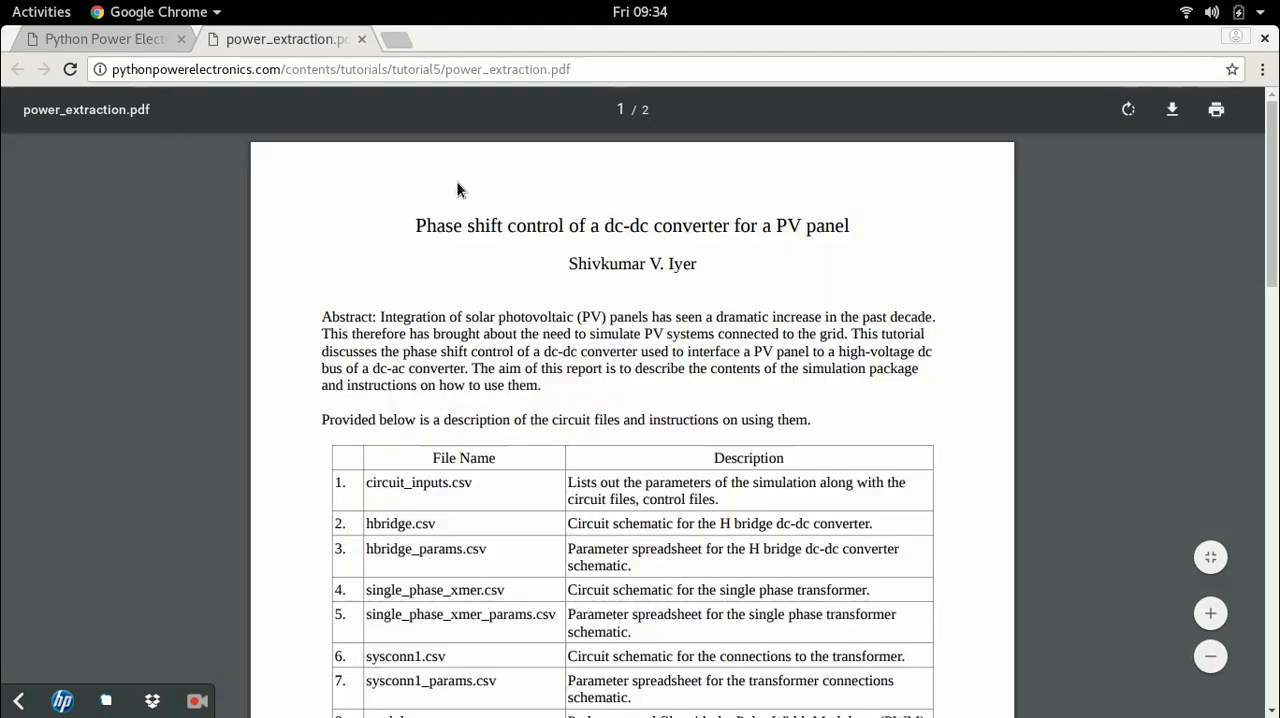
scroll(down, 3)
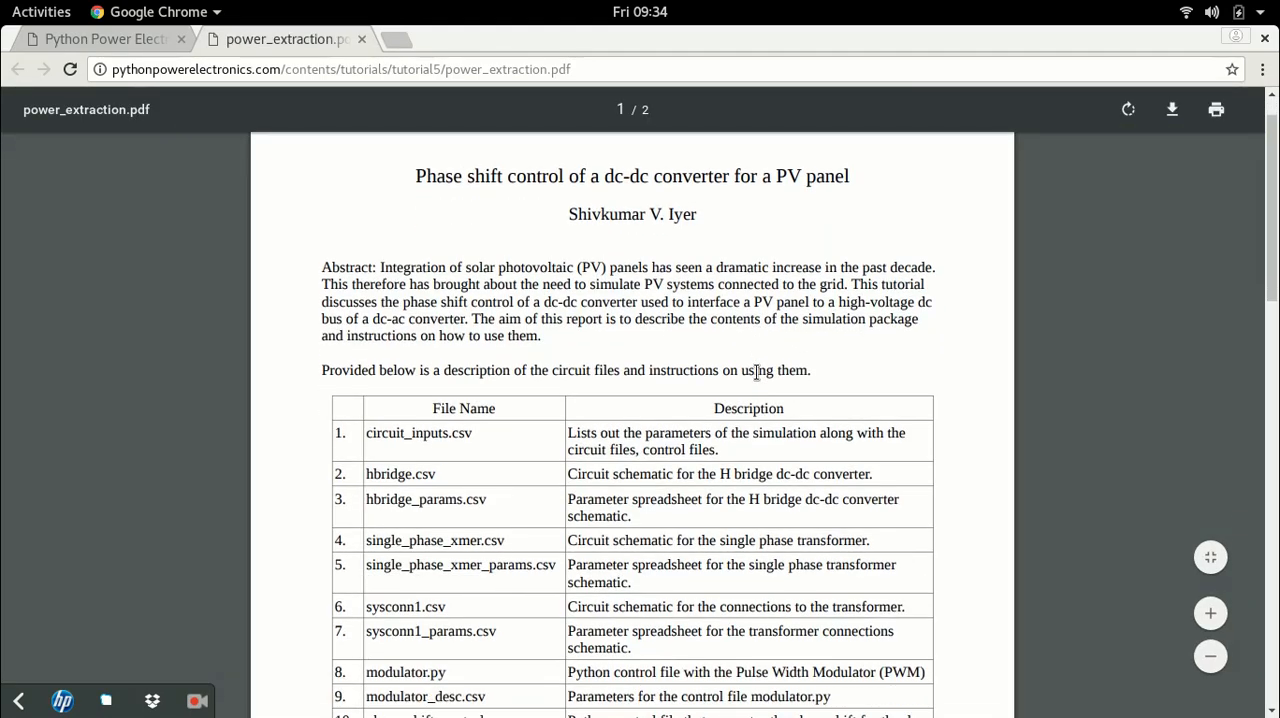
scroll(down, 3)
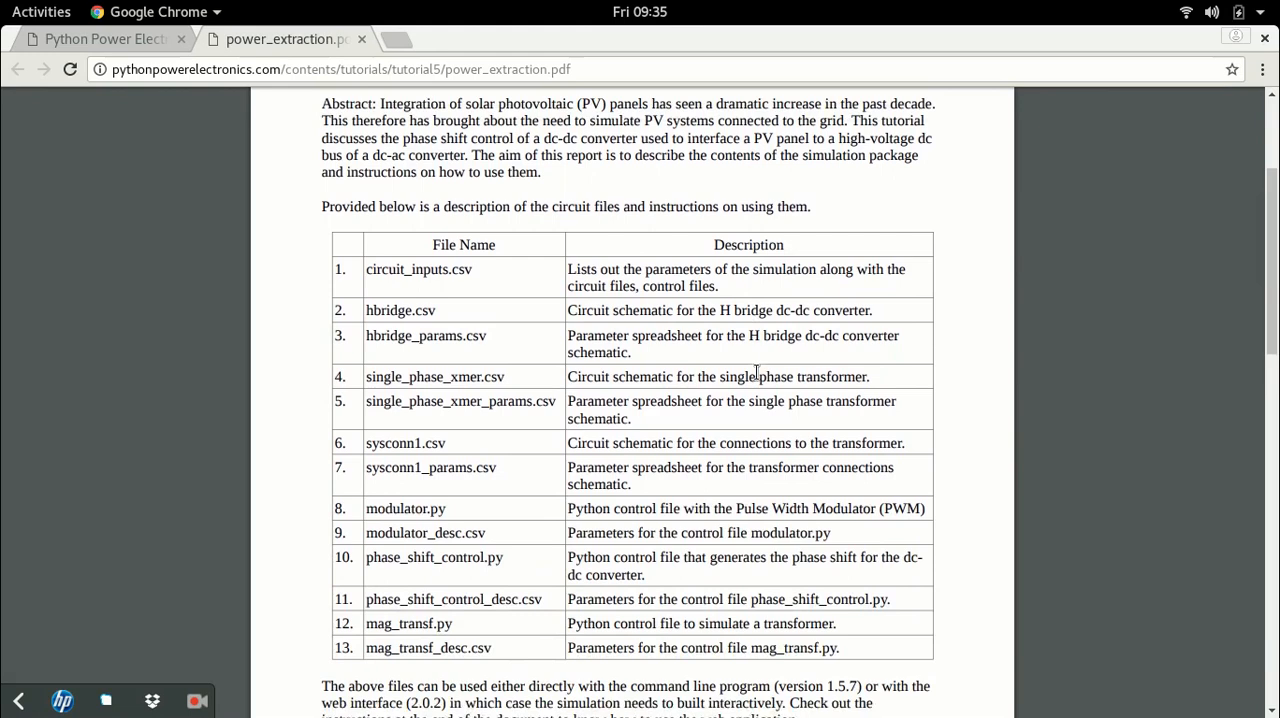
scroll(down, 3)
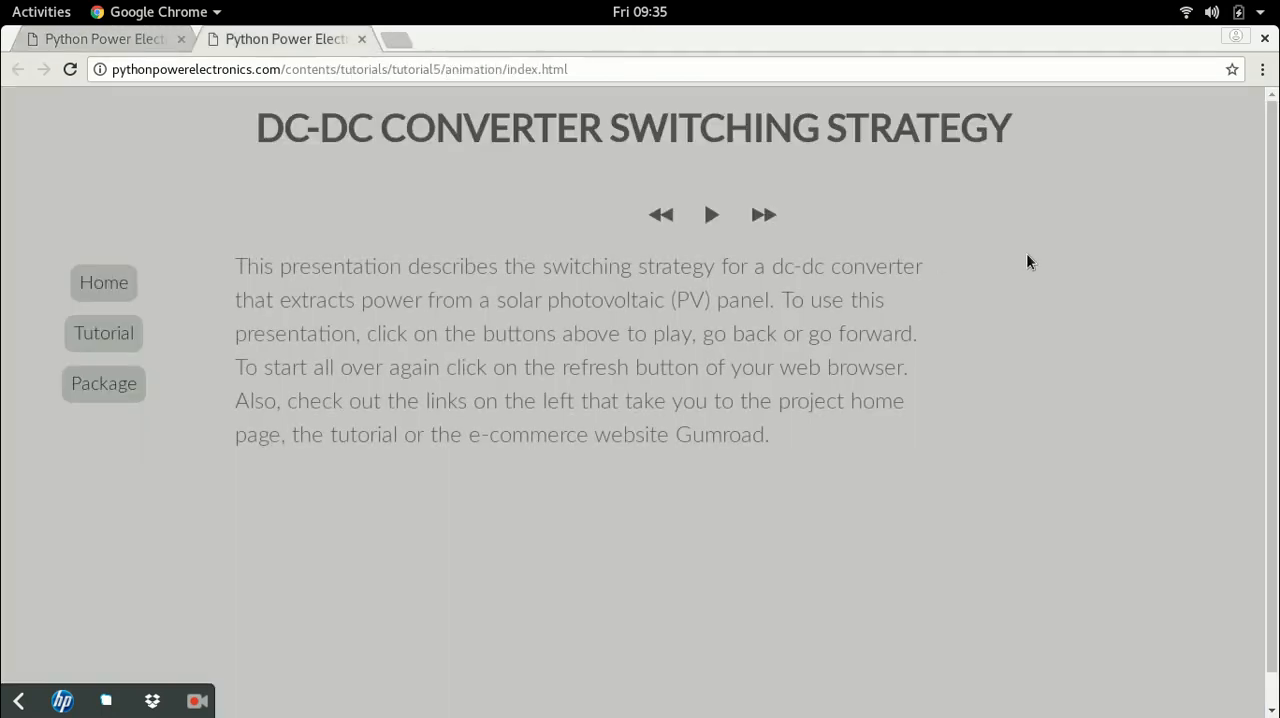
mouse_move(1012, 264)
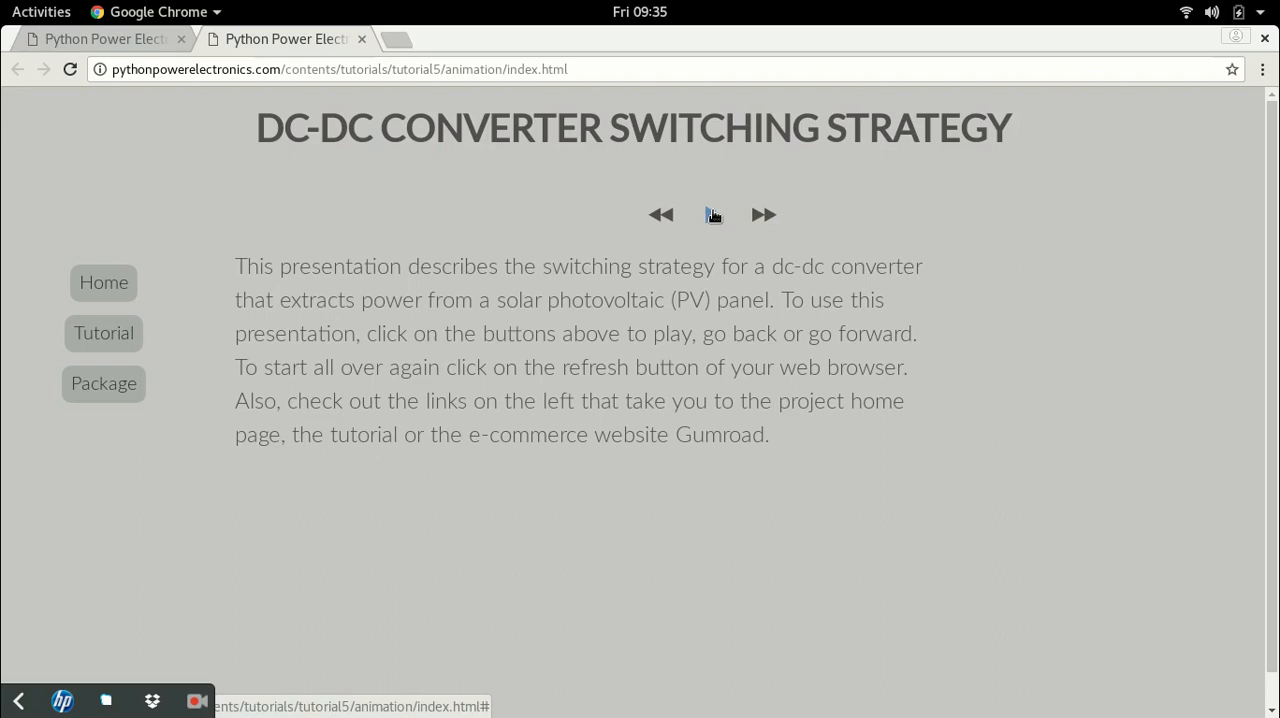
- Play the switching strategy slideshow to its PV-panel-to-grid figure, then return to the slideshow intro
click(712, 214)
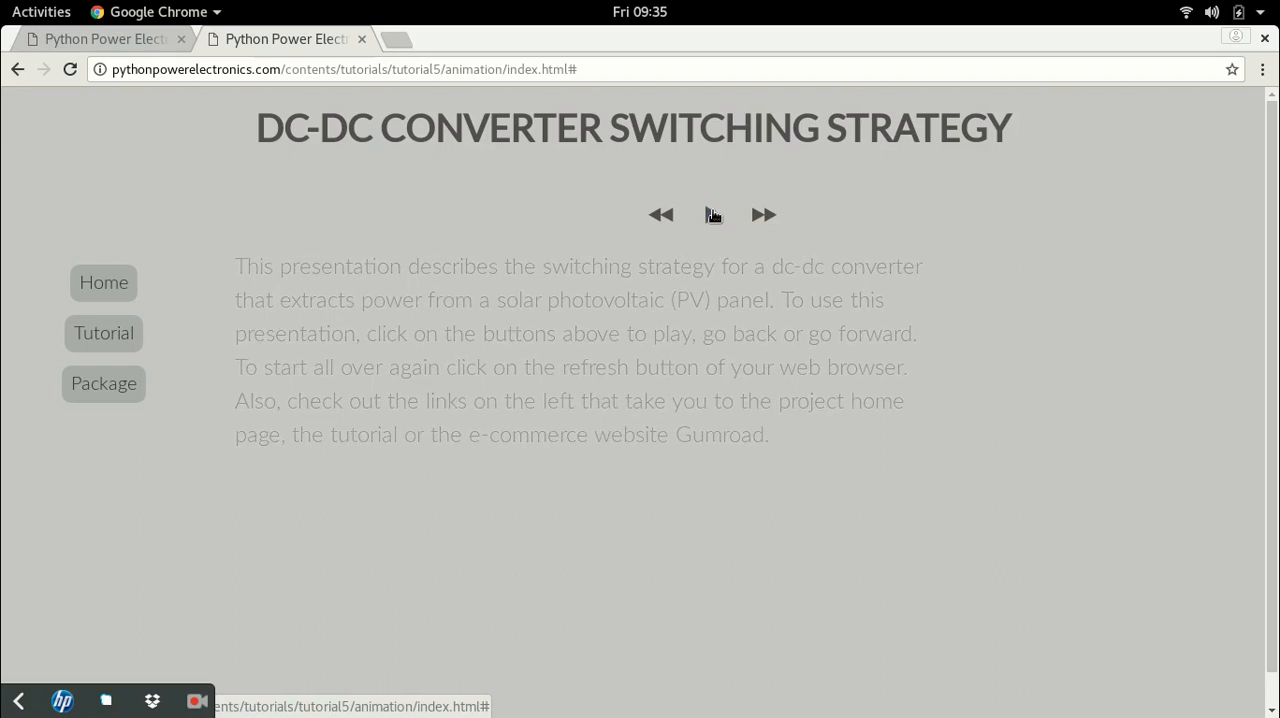
click(764, 214)
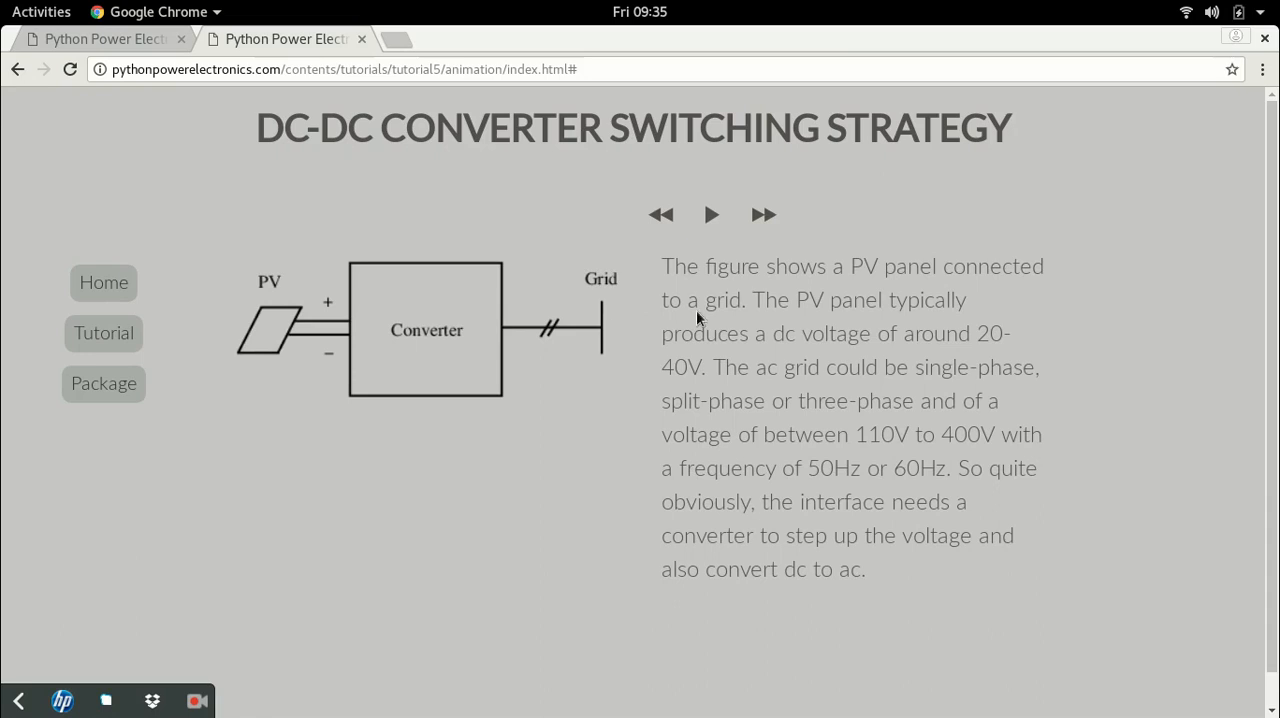
mouse_move(710, 216)
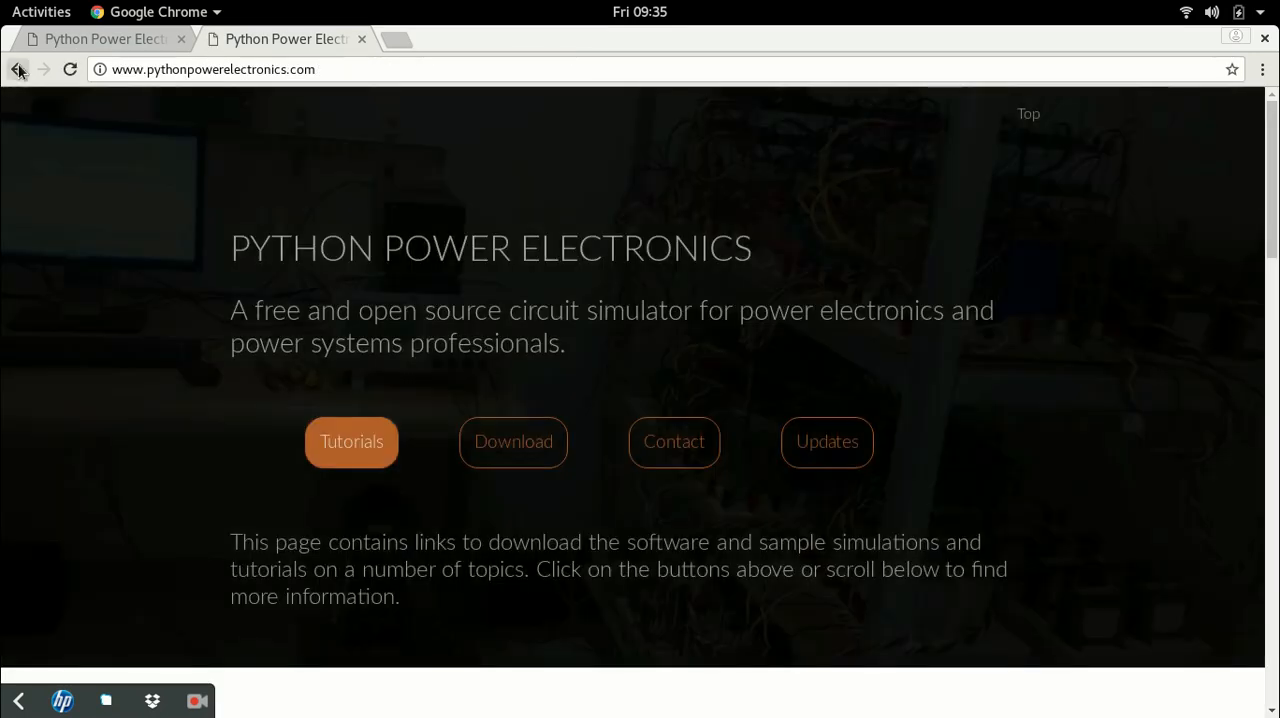
click(352, 442)
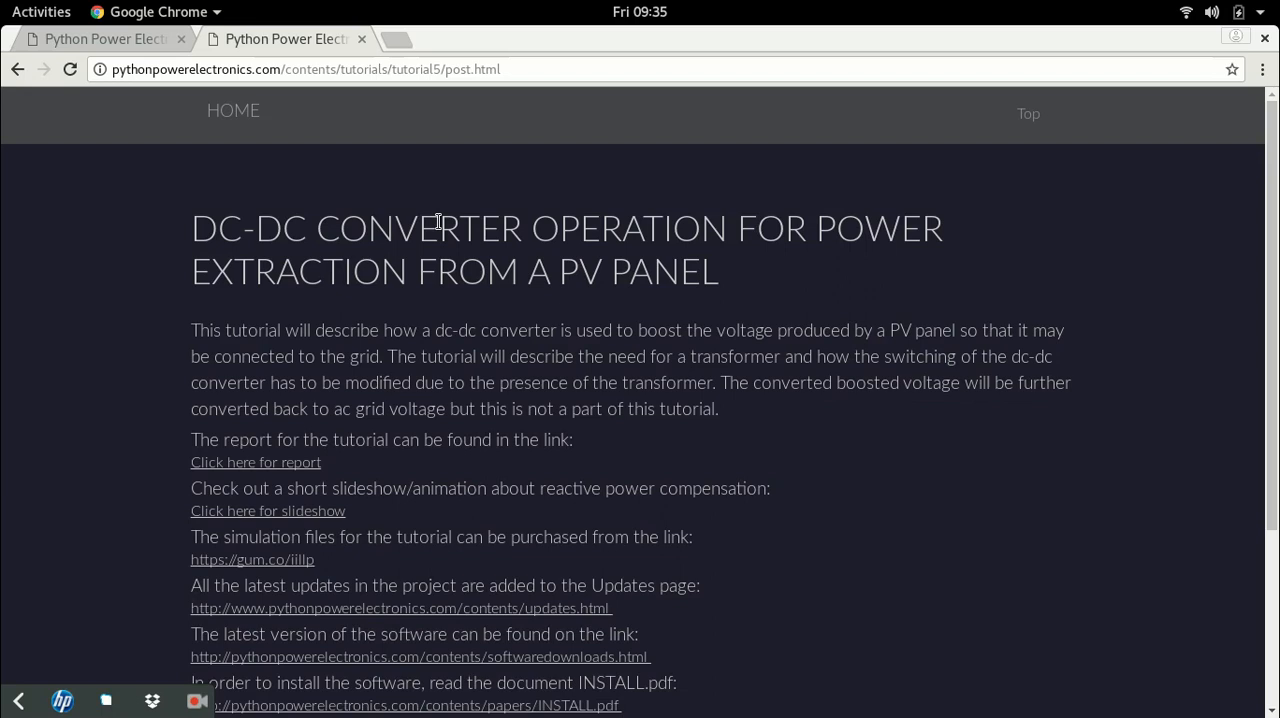
click(268, 510)
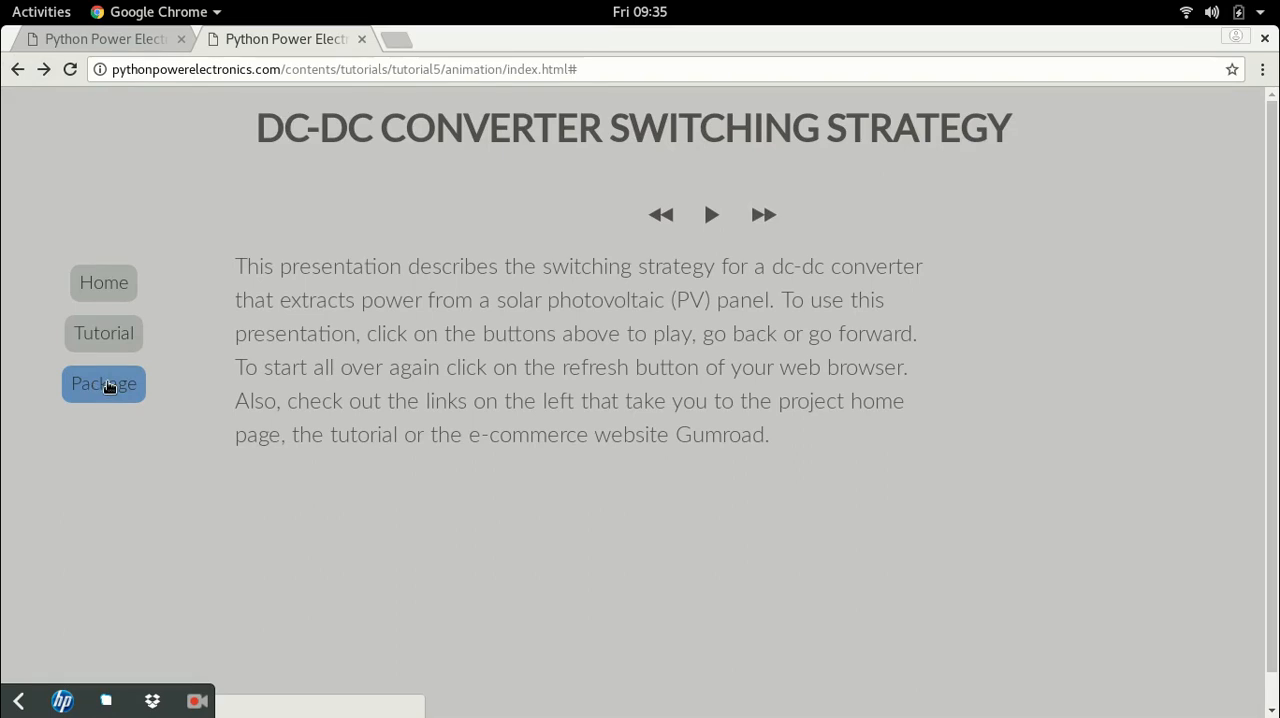
- View the Gumroad page for the PV panel switching strategy package (CAD$2), then close it
click(104, 384)
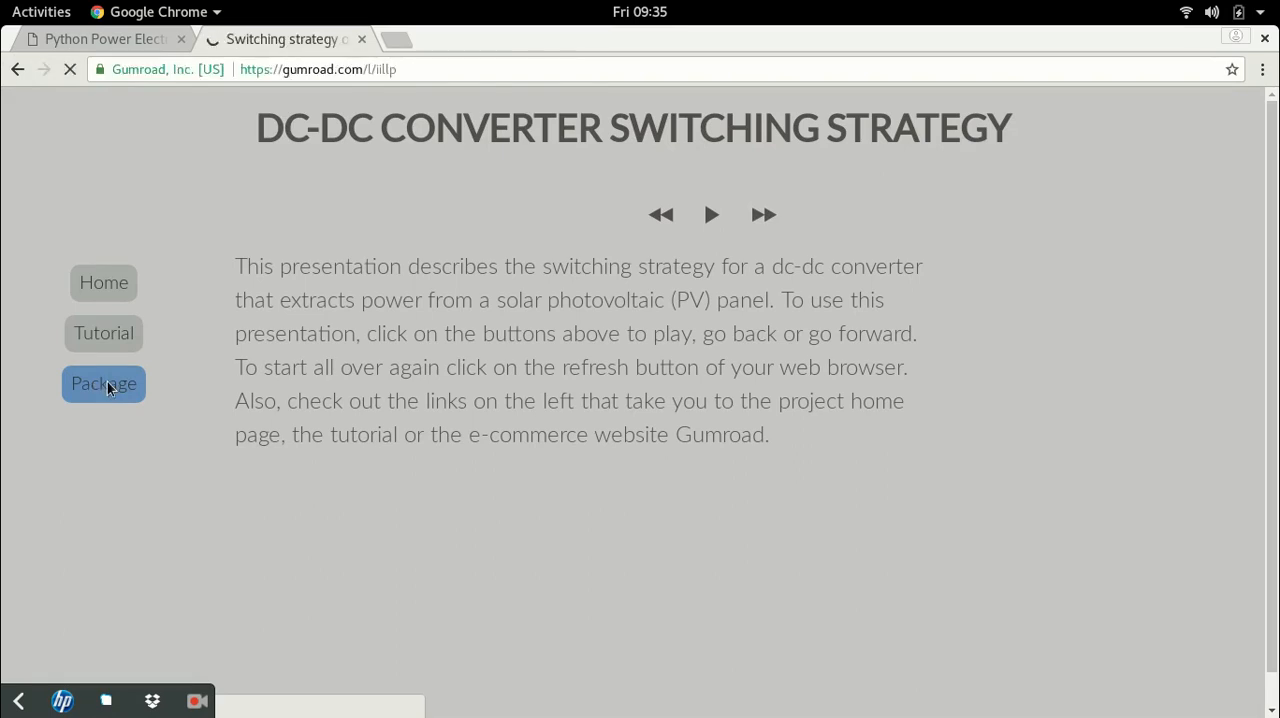
click(104, 384)
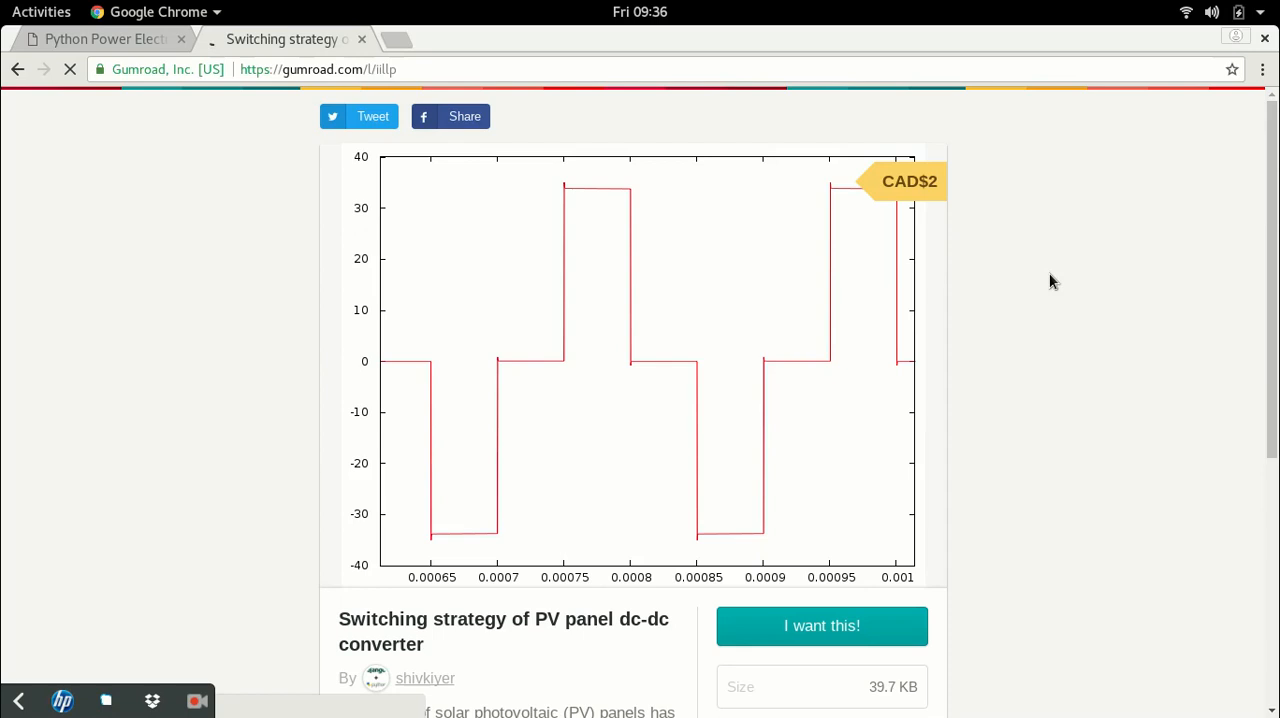
scroll(down, 3)
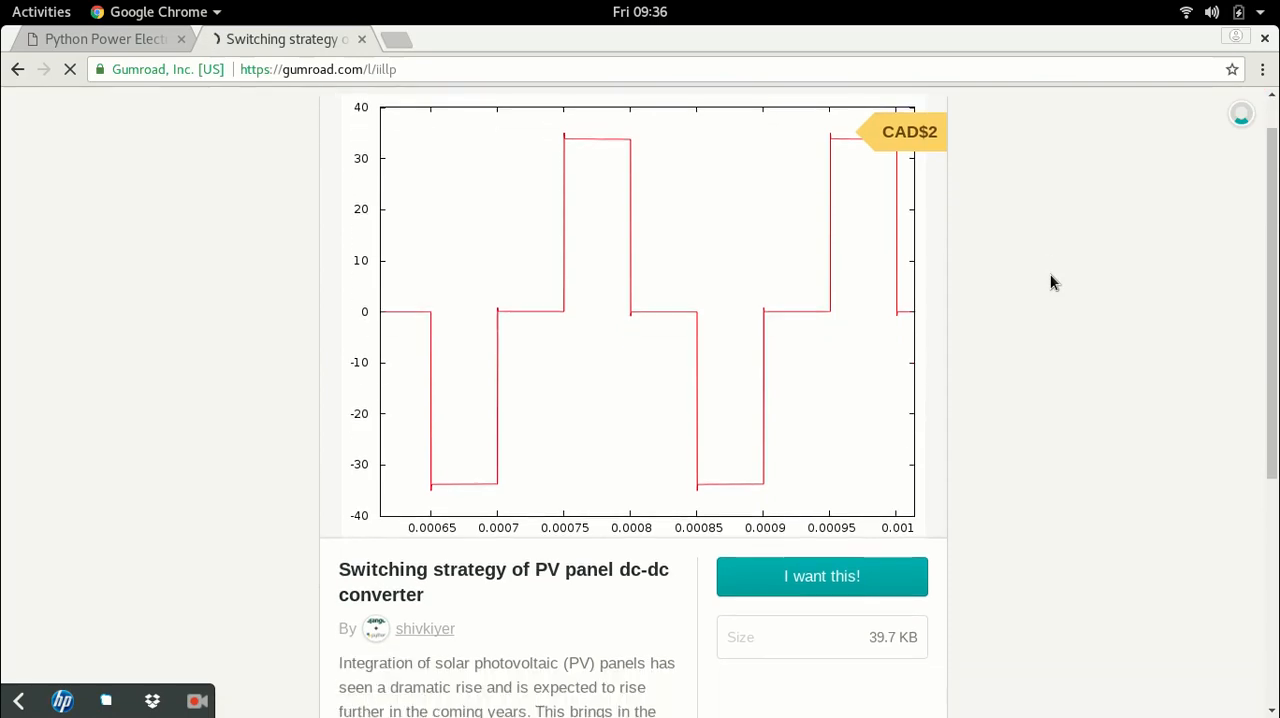
scroll(down, 3)
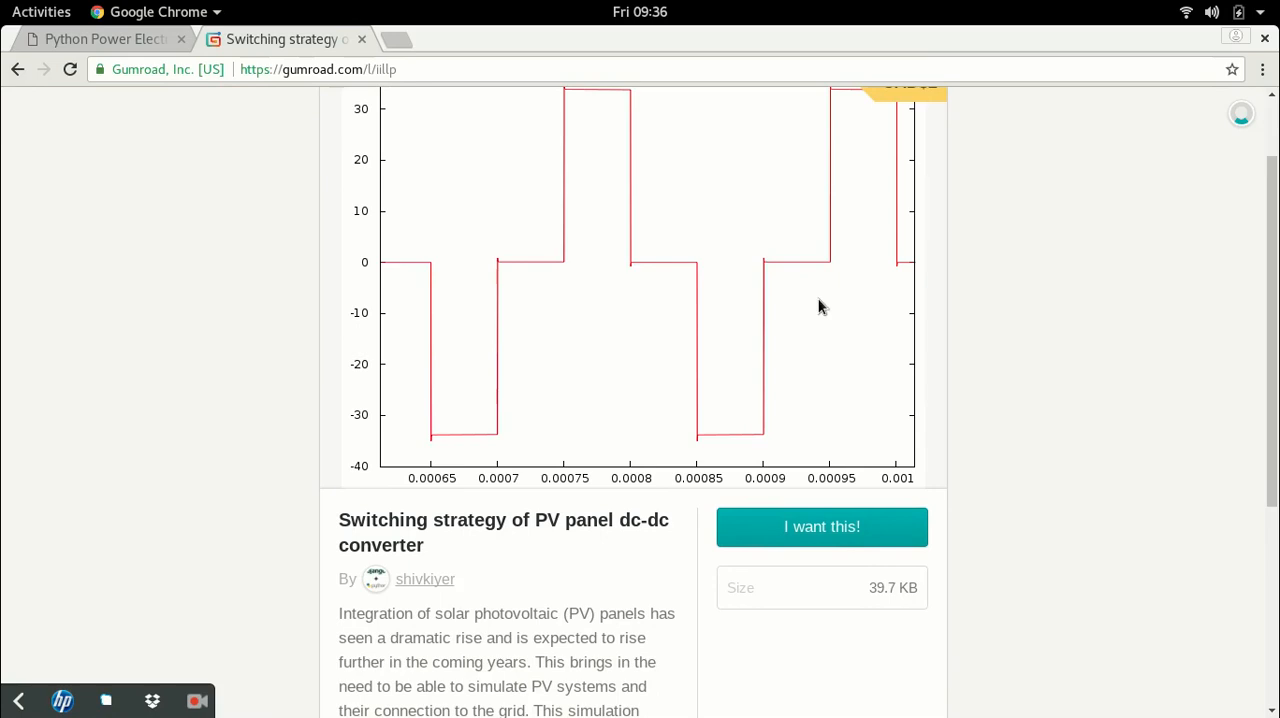
scroll(down, 3)
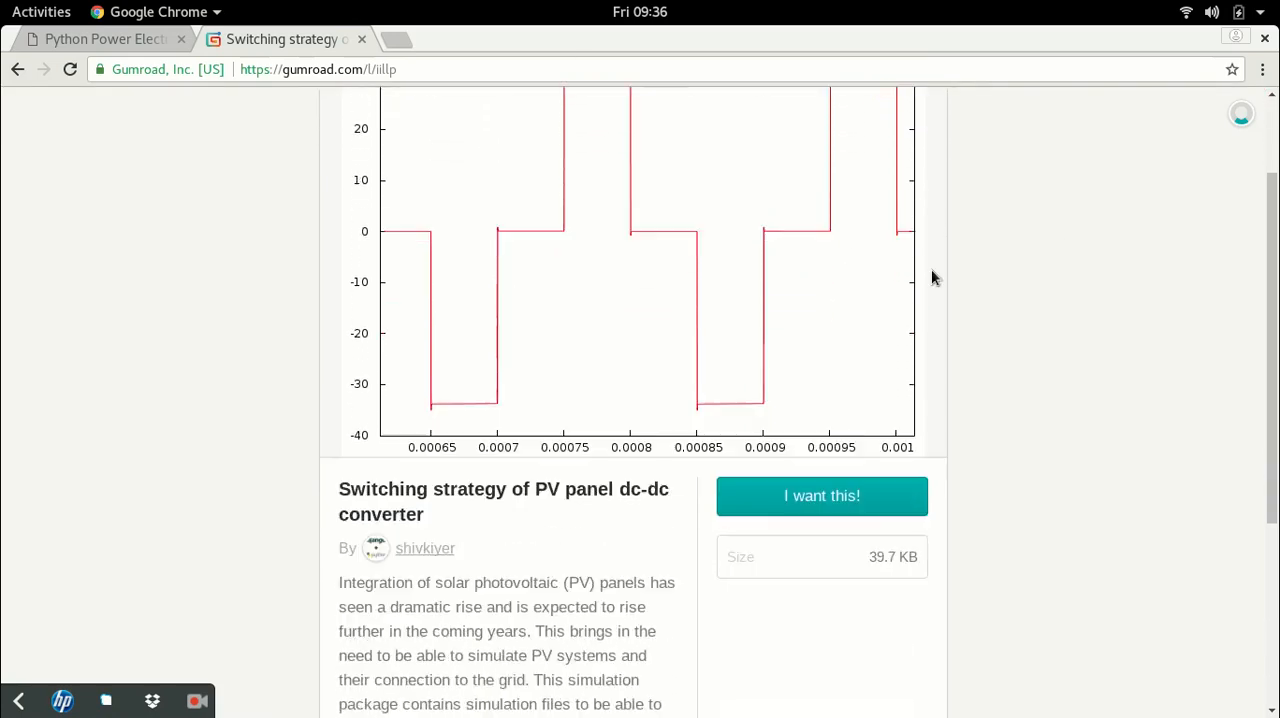
scroll(down, 3)
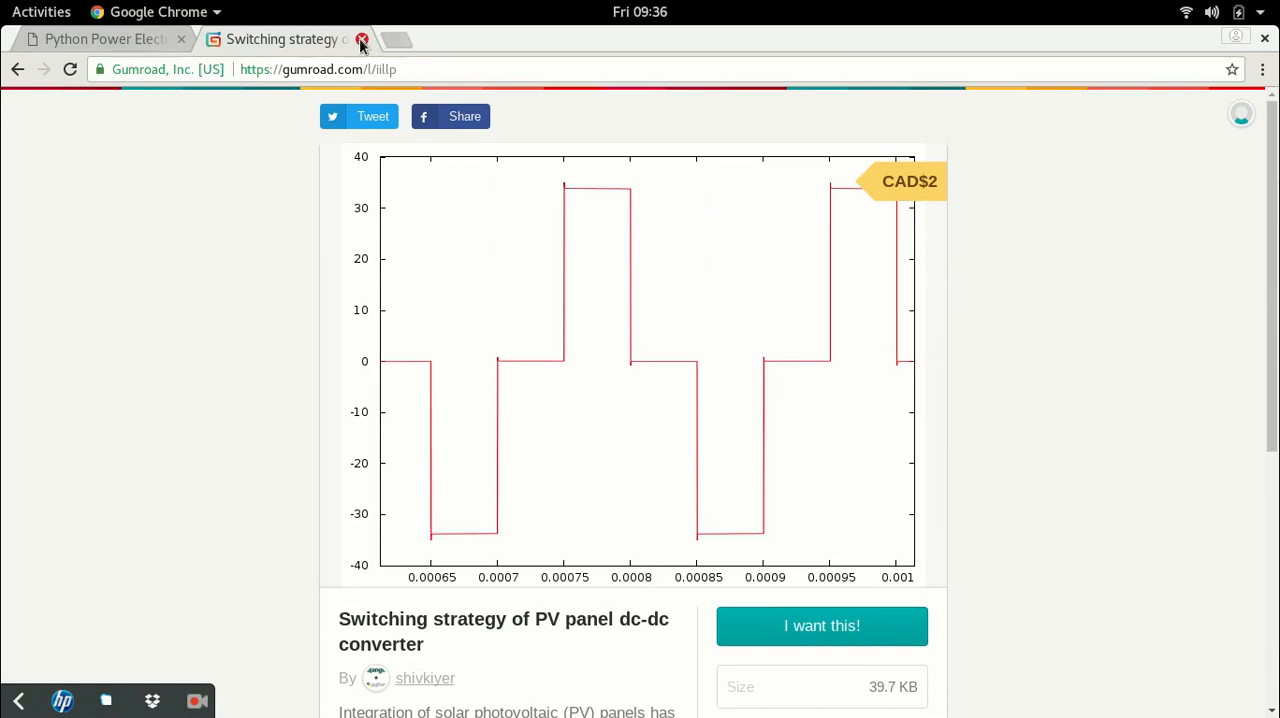
click(362, 40)
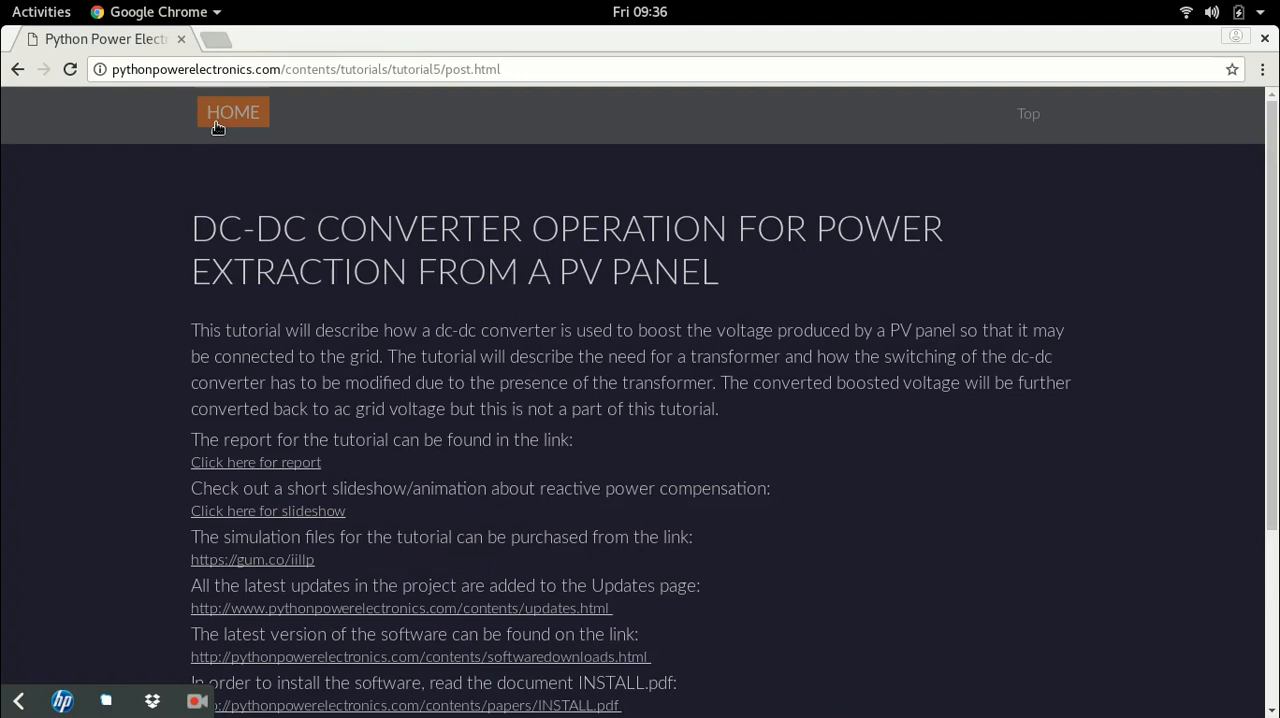
- Return home and glance at the Software downloads page
click(232, 112)
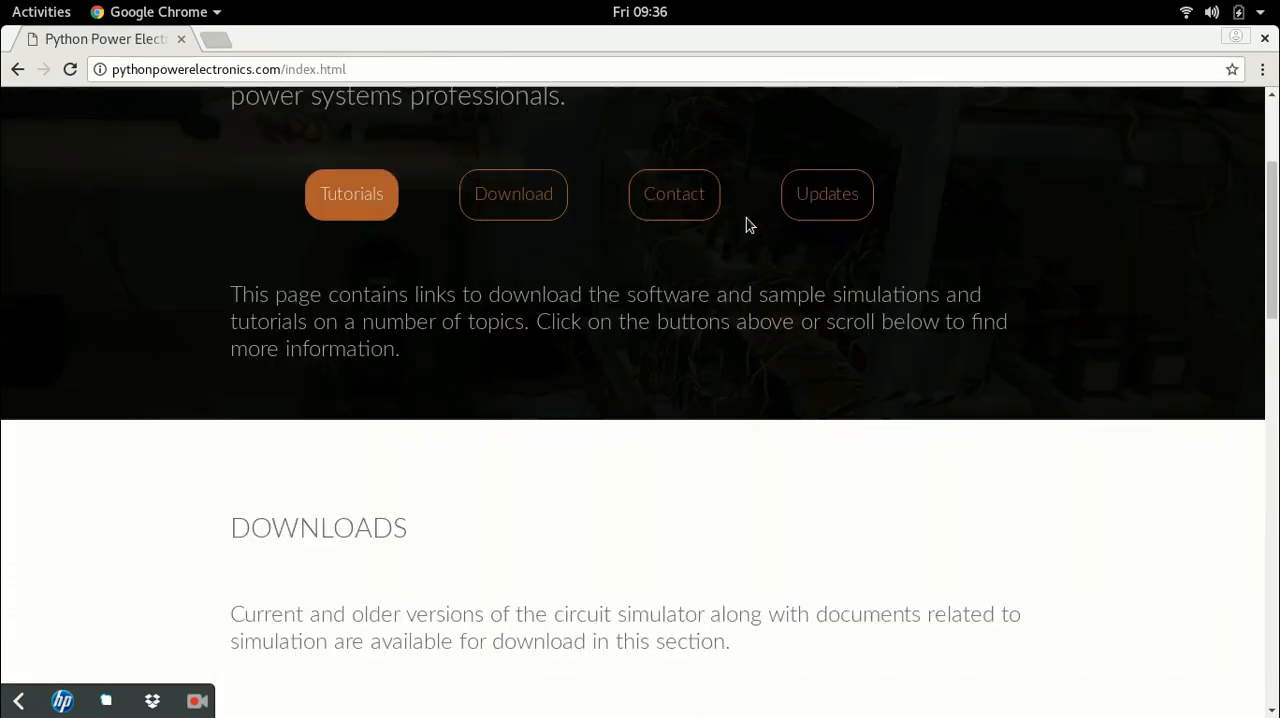
scroll(down, 3)
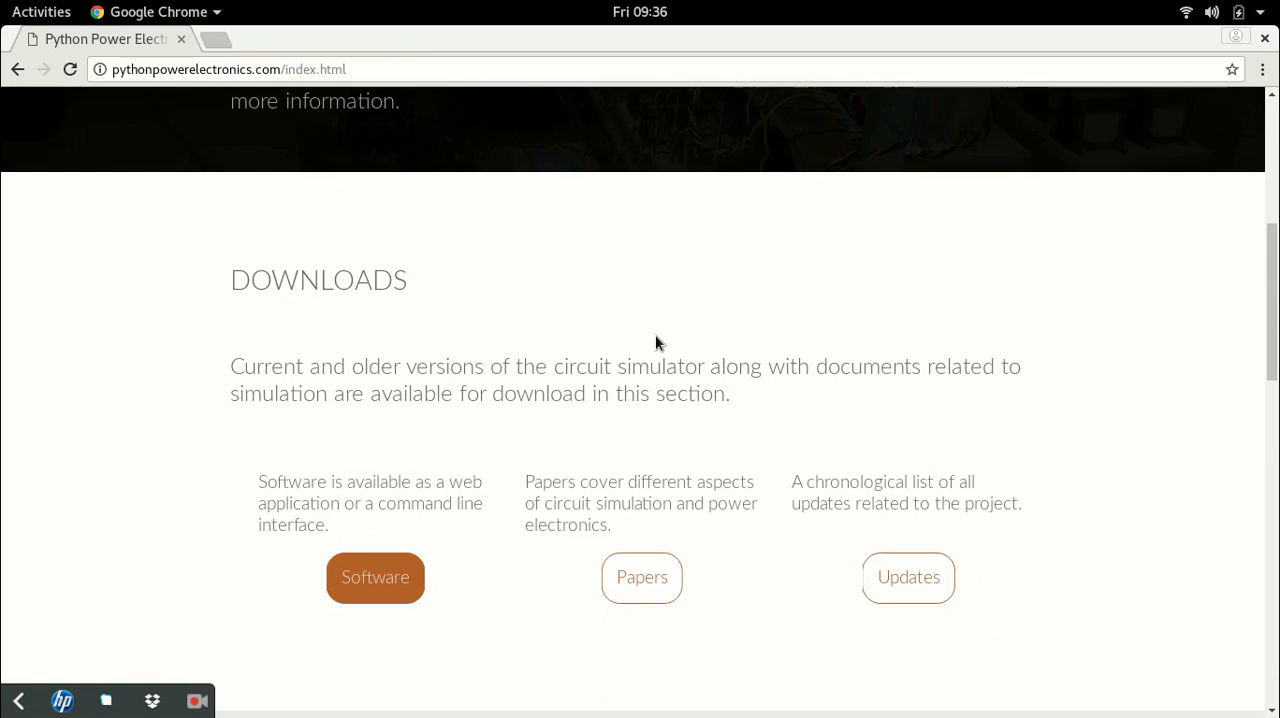
mouse_move(418, 556)
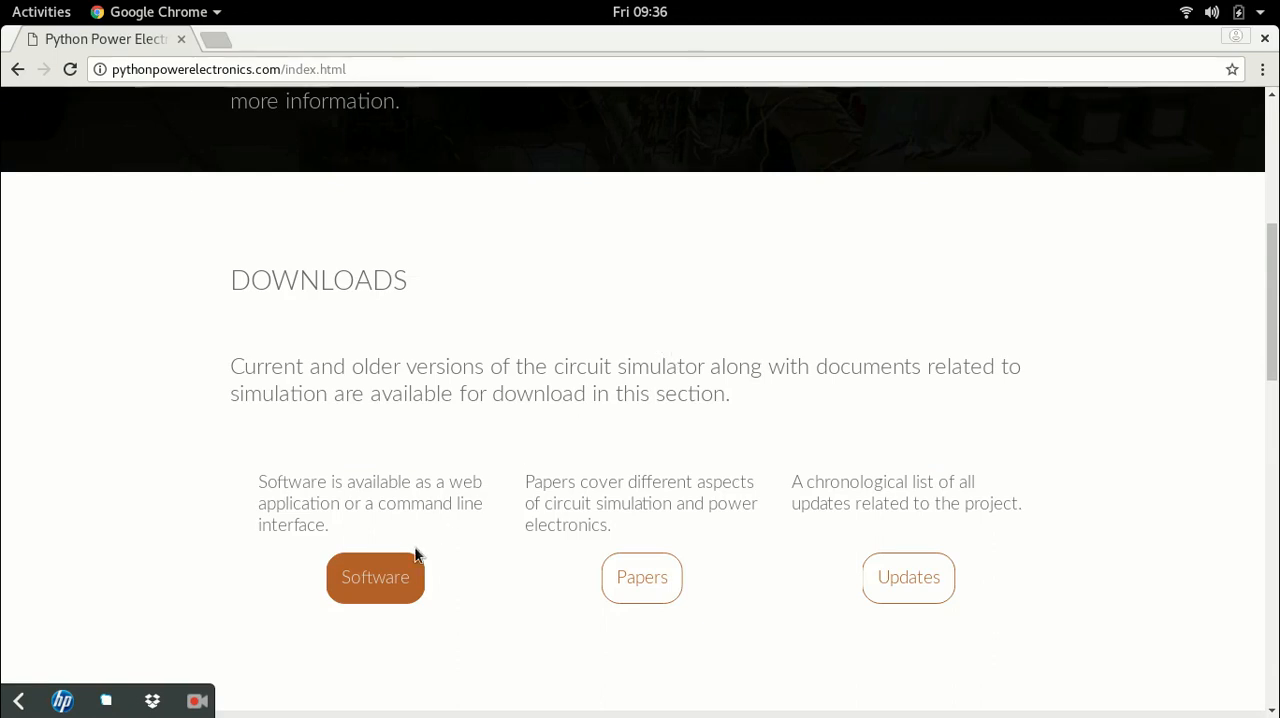
click(376, 576)
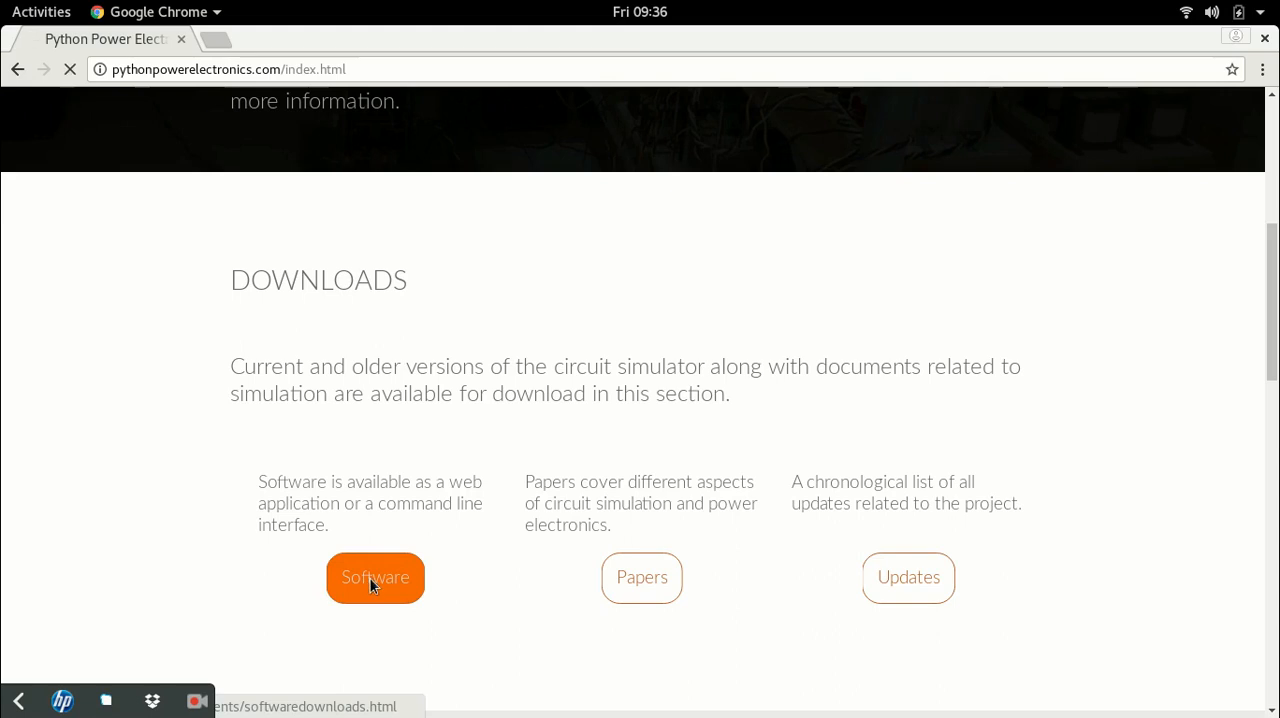
click(376, 576)
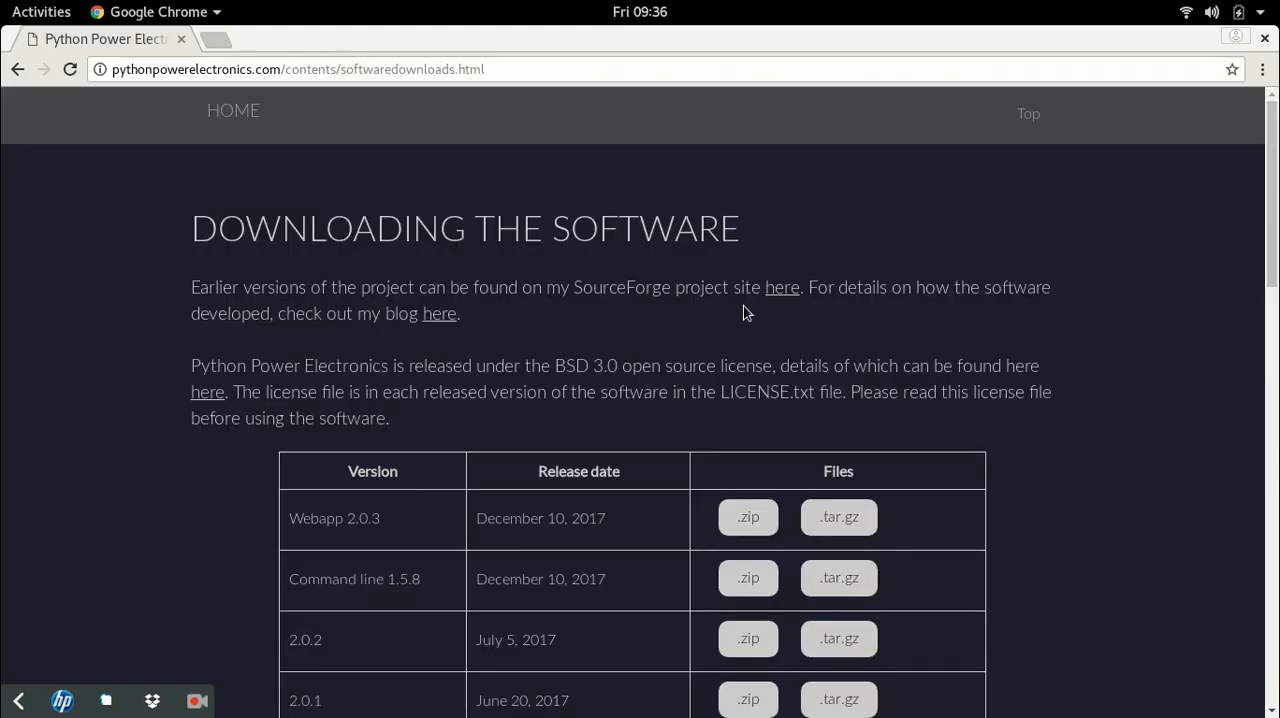
- Go back home and open the Papers page listing presentations, manuals and book chapters
click(232, 112)
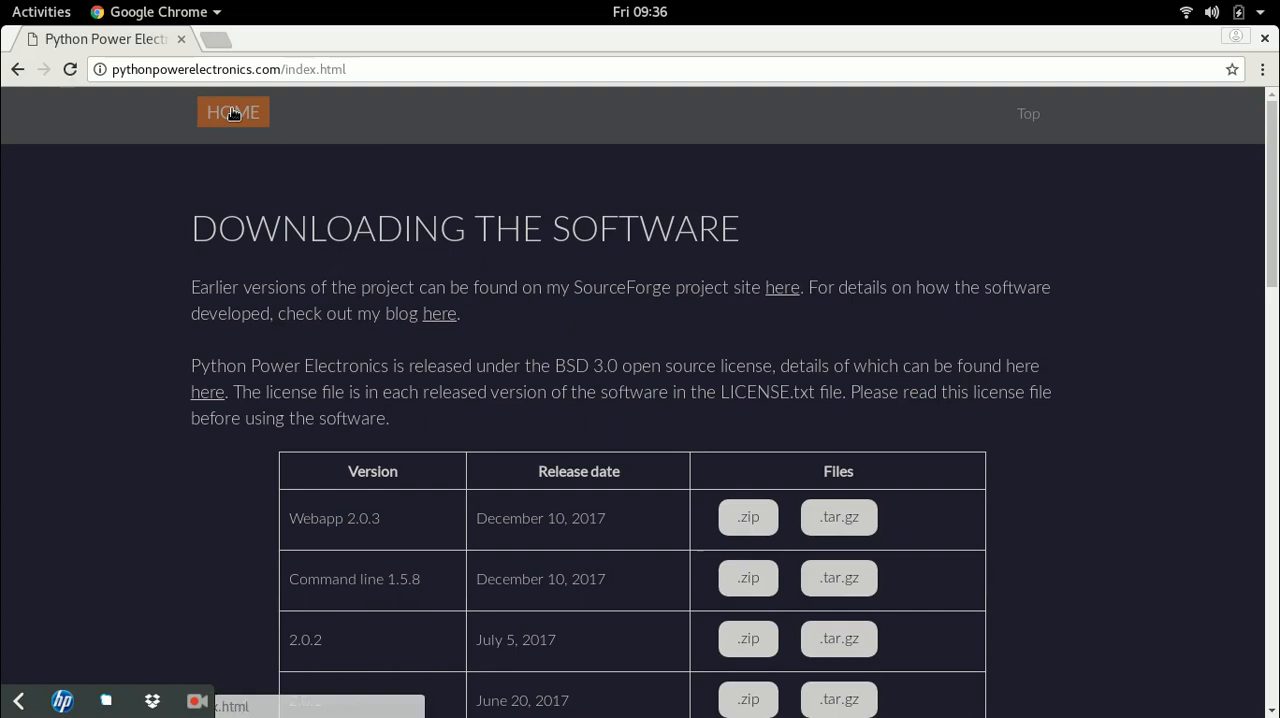
click(232, 112)
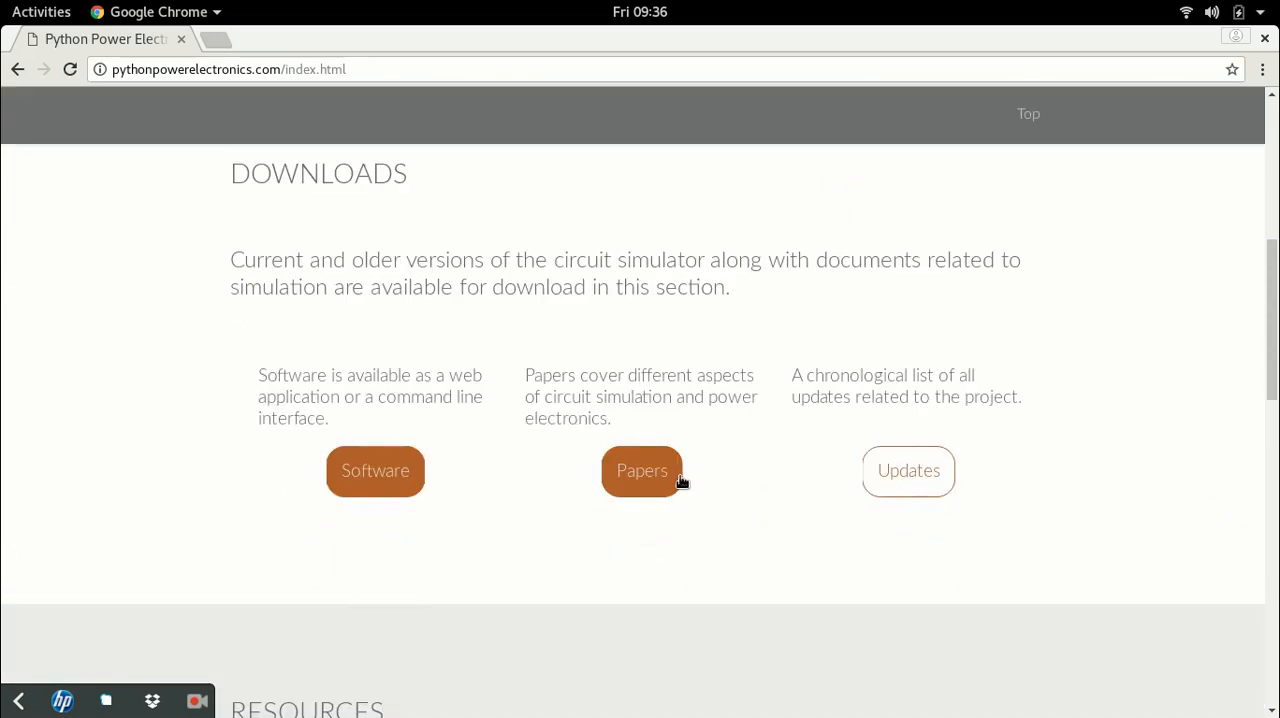
click(642, 470)
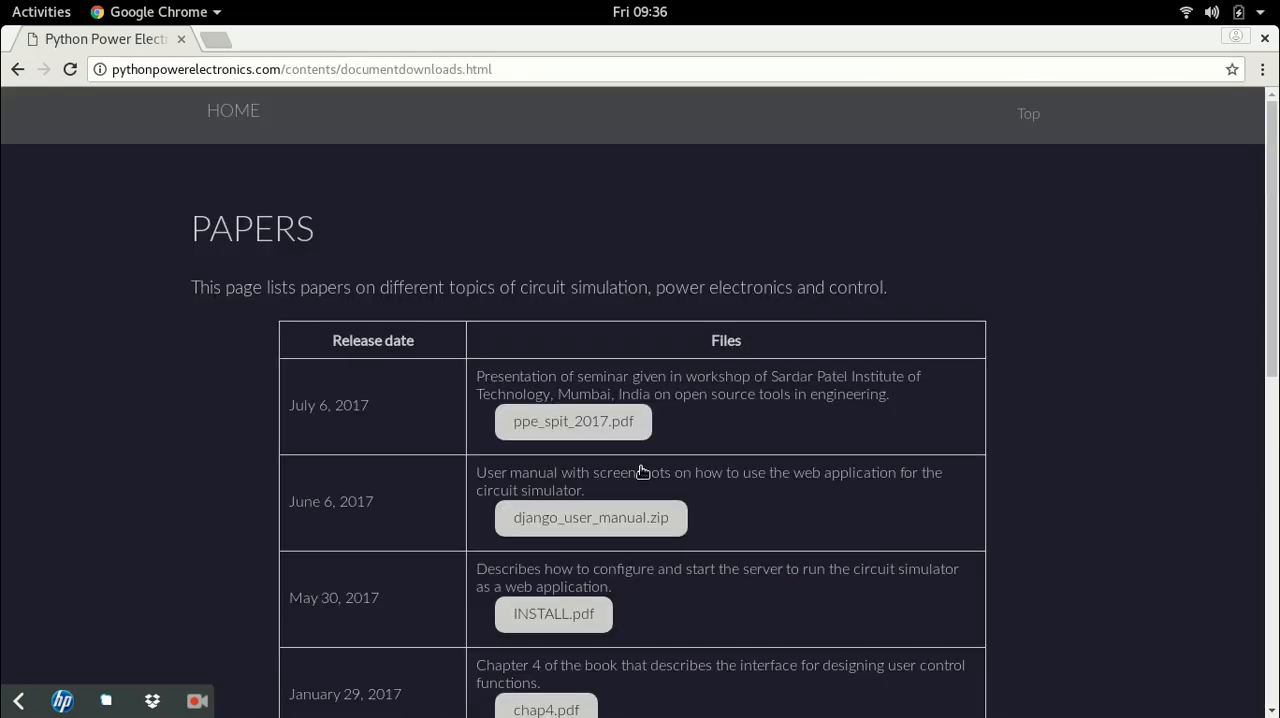
mouse_move(800, 372)
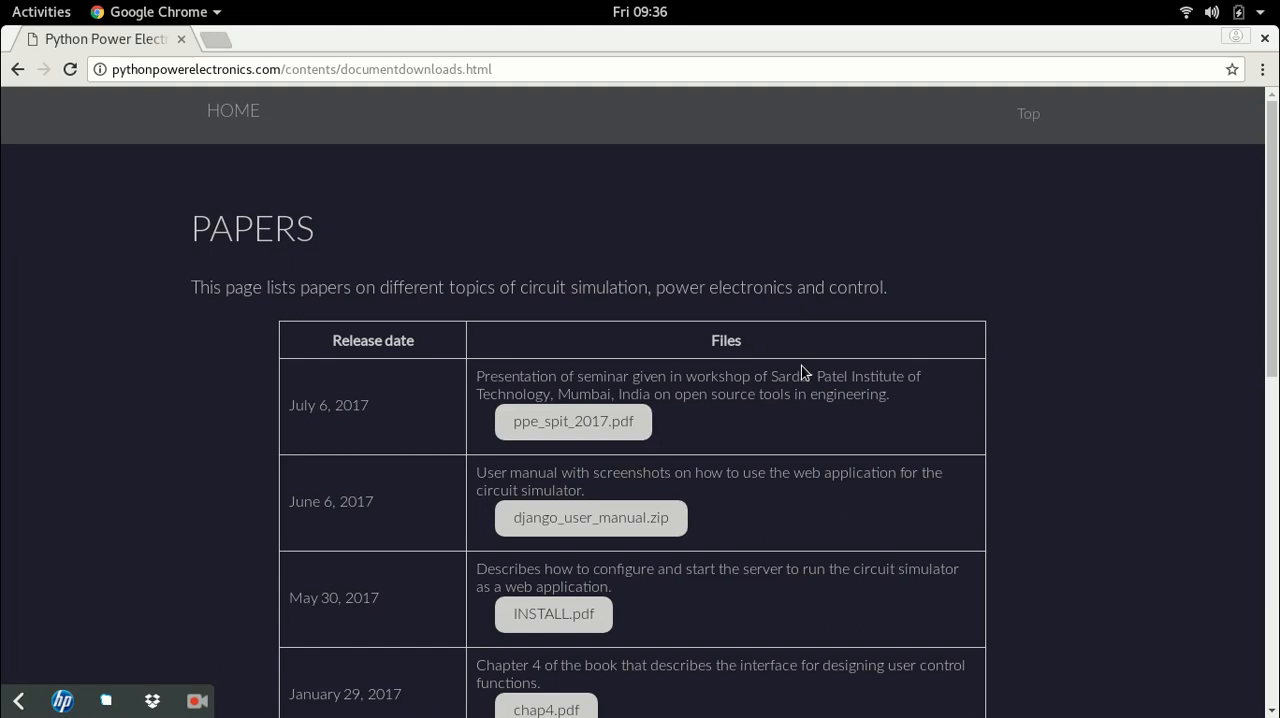
- Open control_structure.pdf from the Papers table, skim past its introduction, then close it
scroll(down, 3)
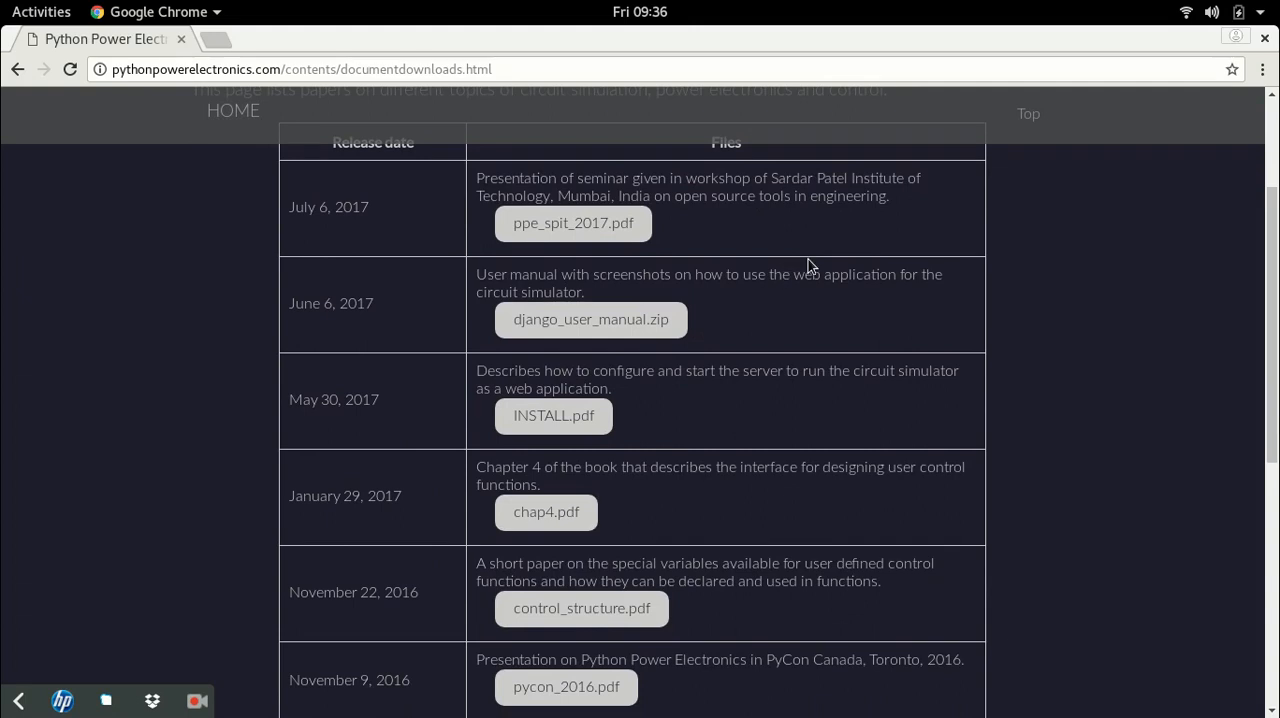
scroll(down, 3)
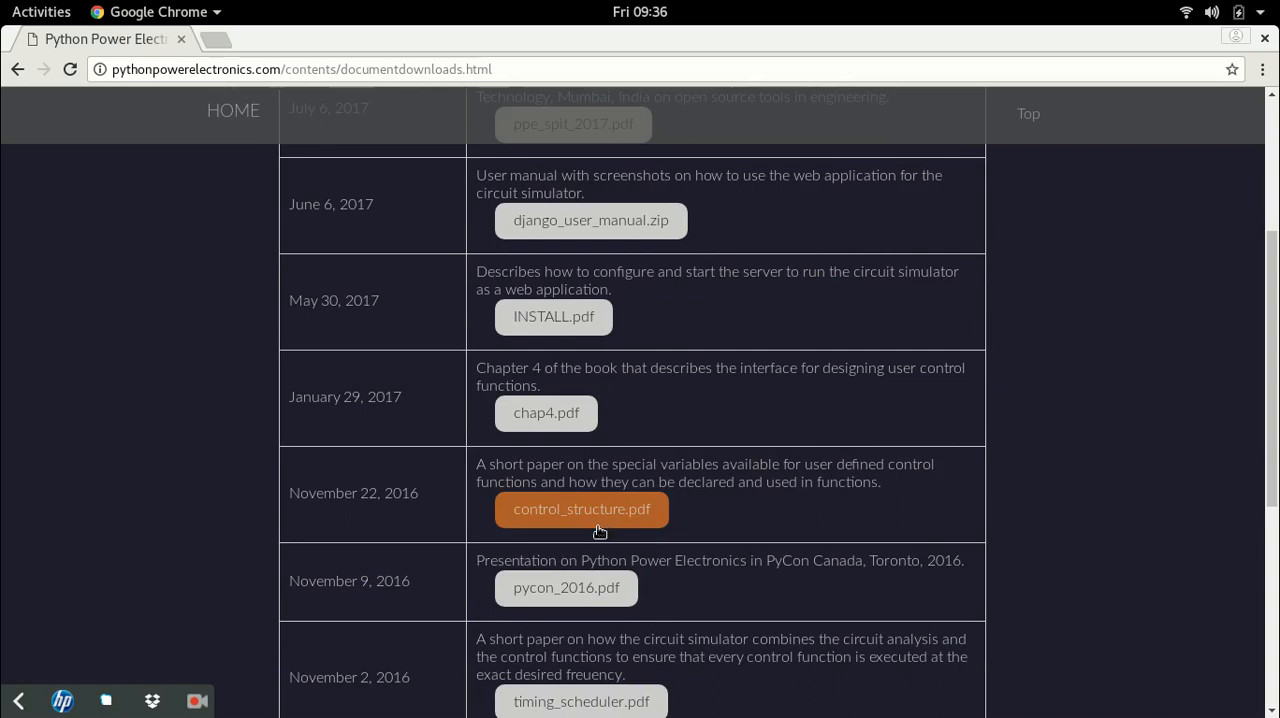
click(580, 508)
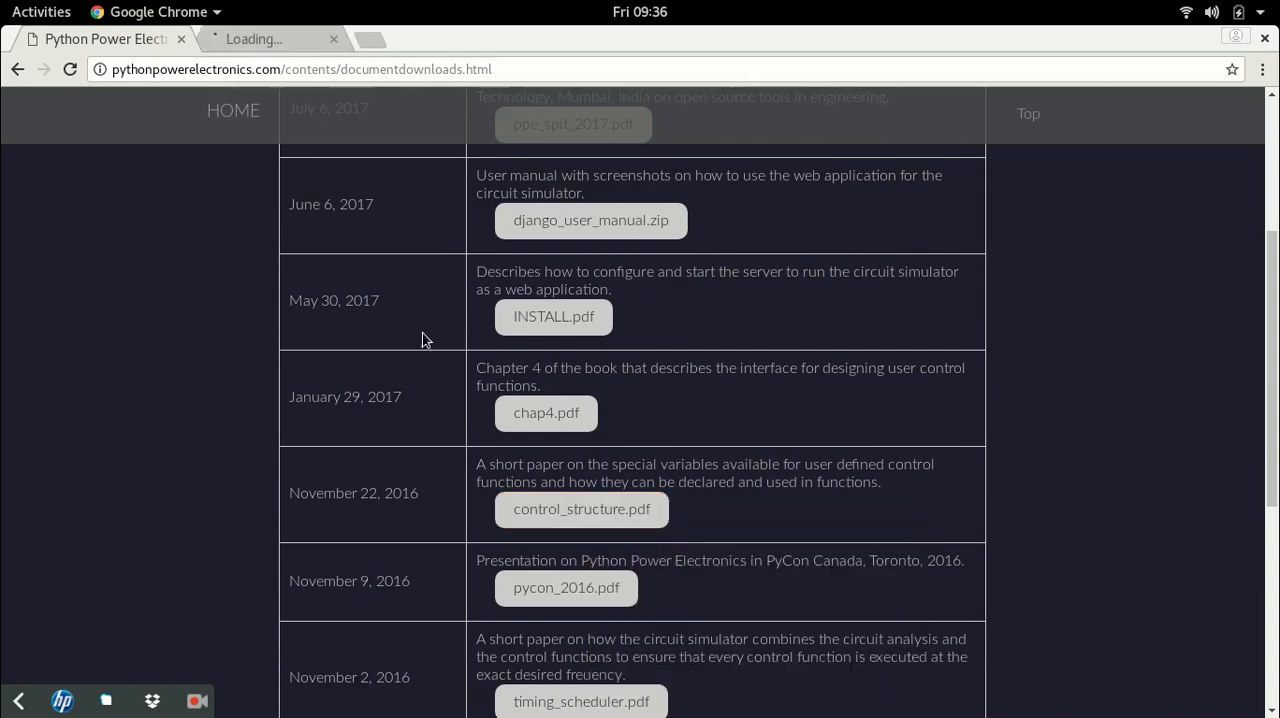
click(580, 508)
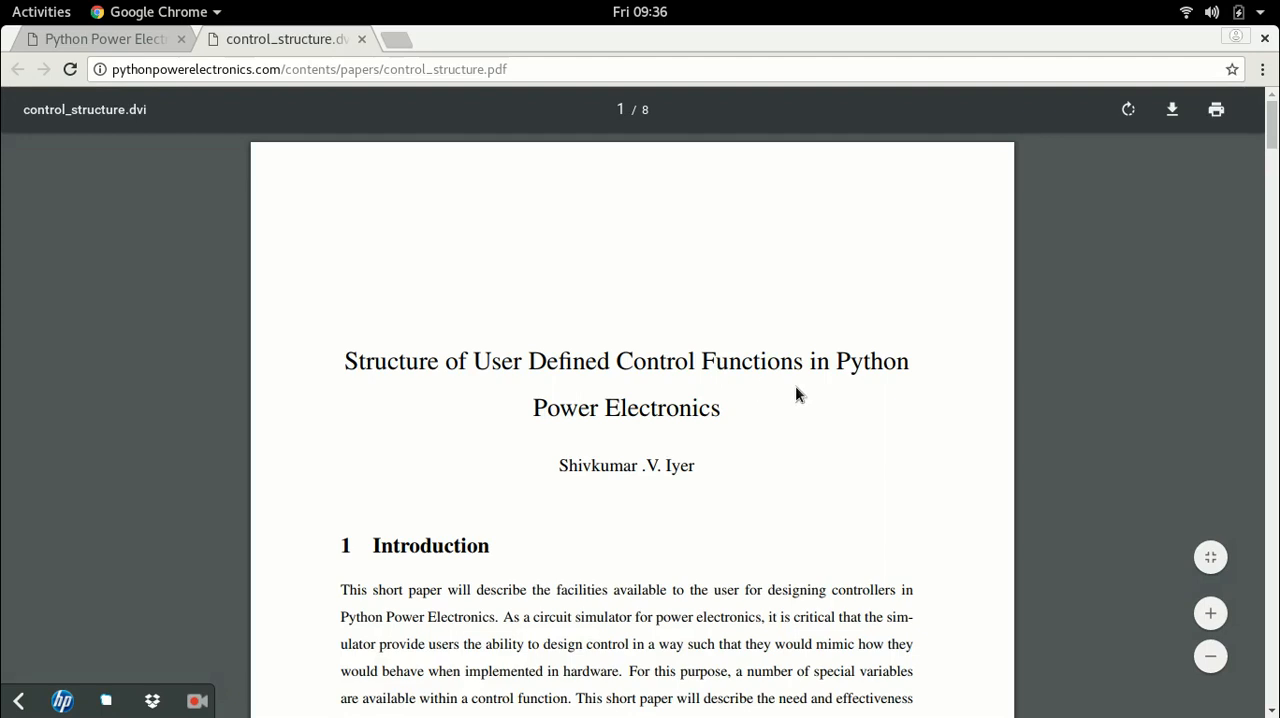
scroll(down, 3)
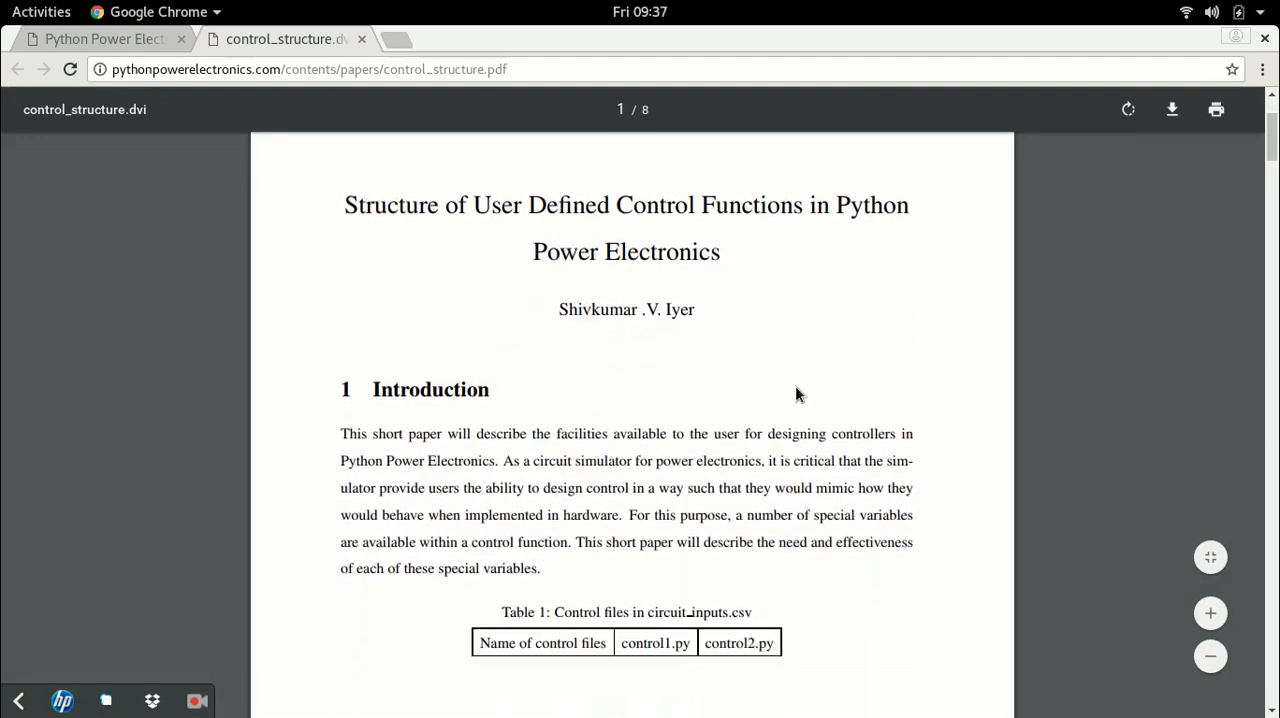
scroll(down, 3)
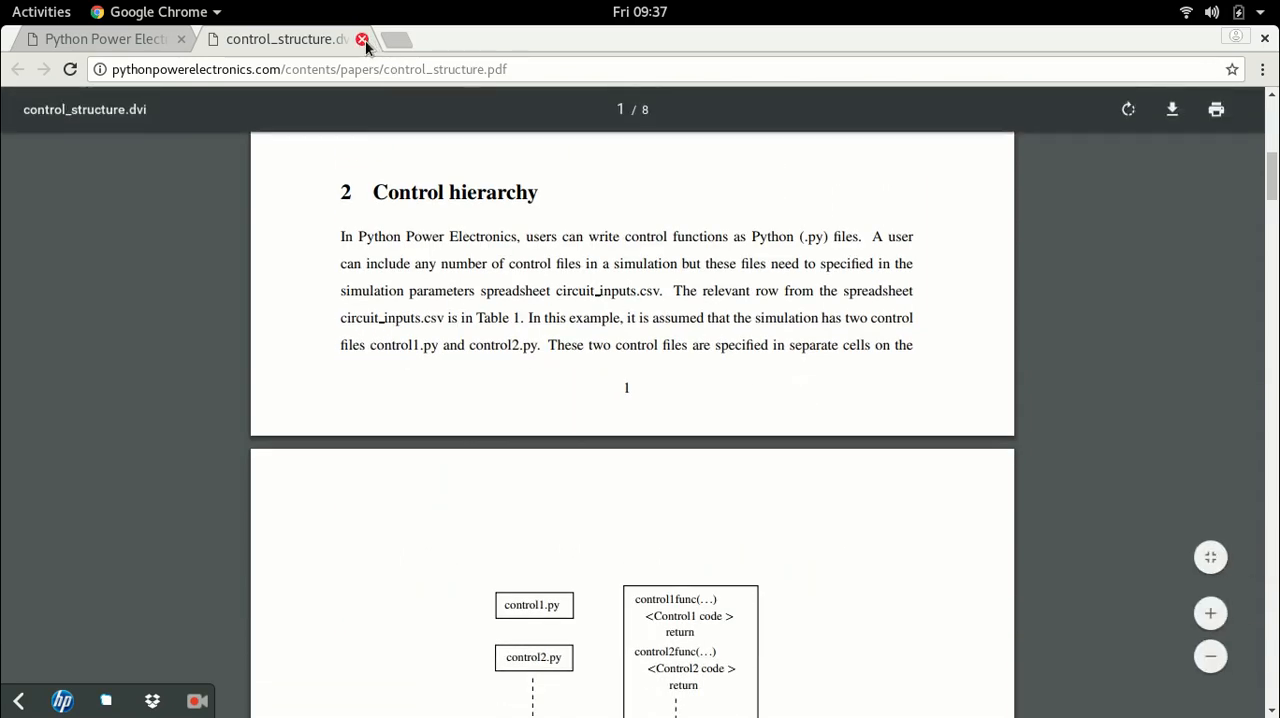
click(362, 40)
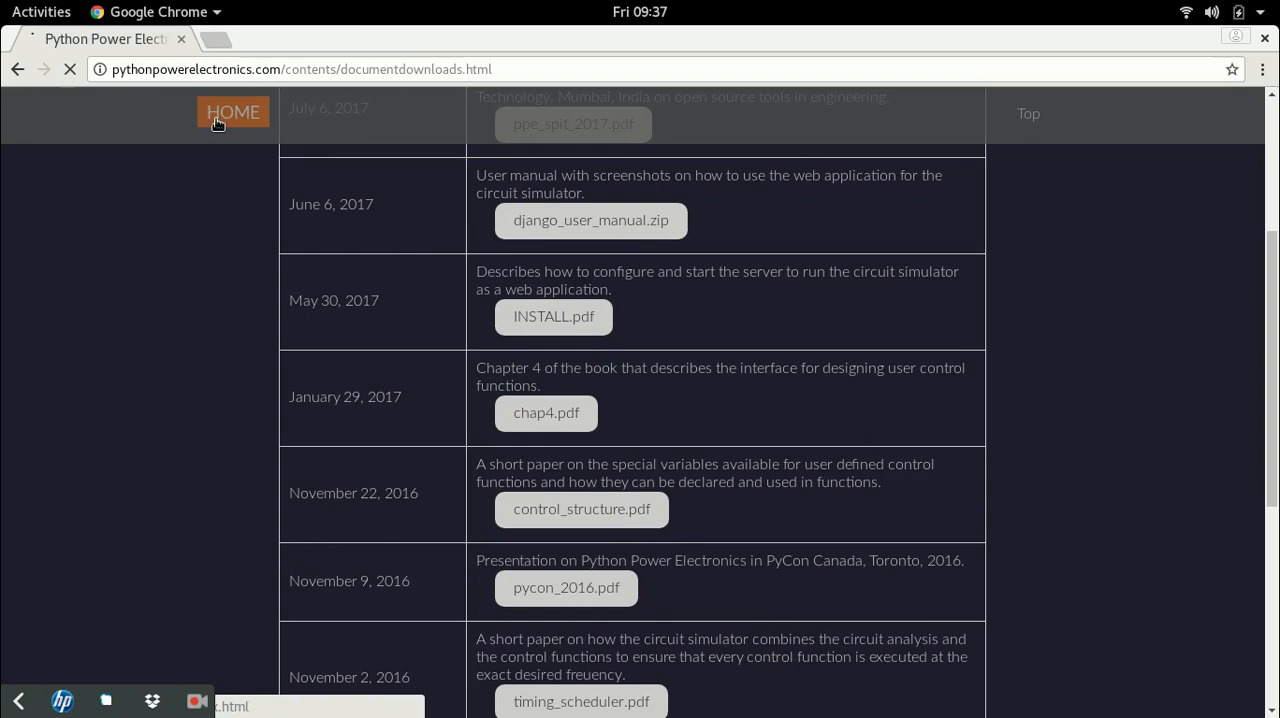
- Return home, scroll past Downloads to Resources, and go into the Case Studies page
click(232, 112)
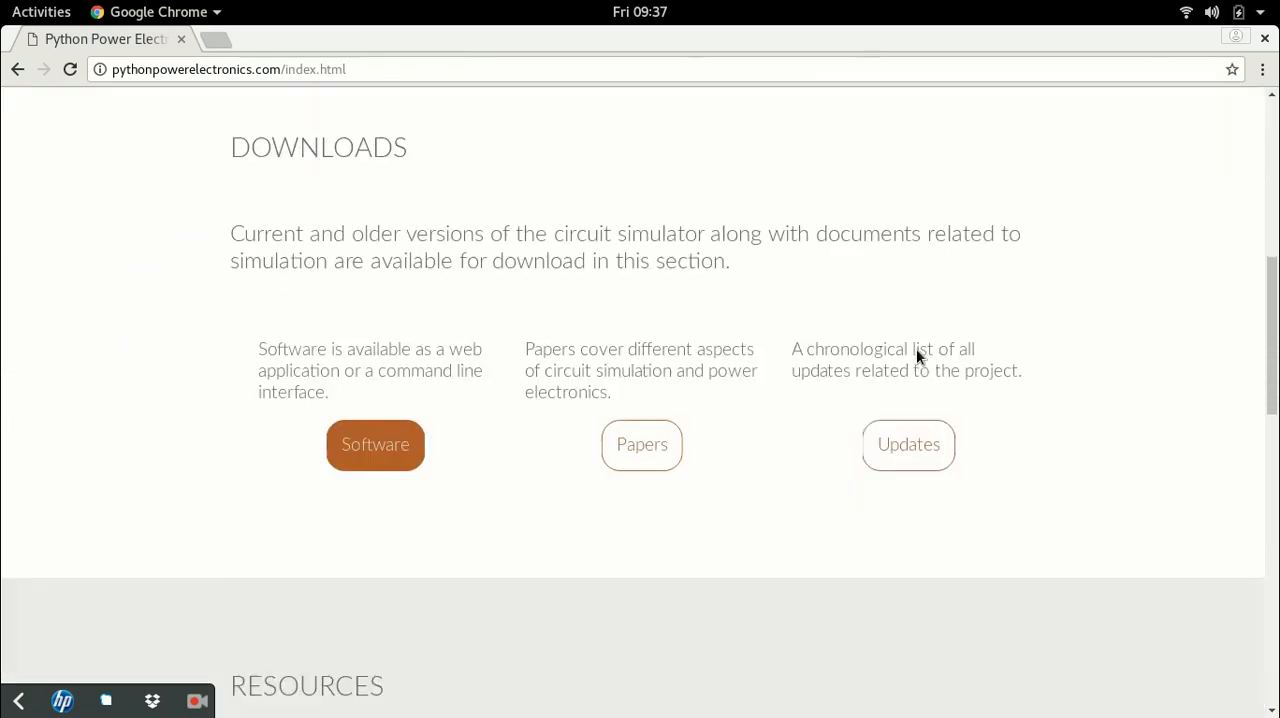
scroll(down, 3)
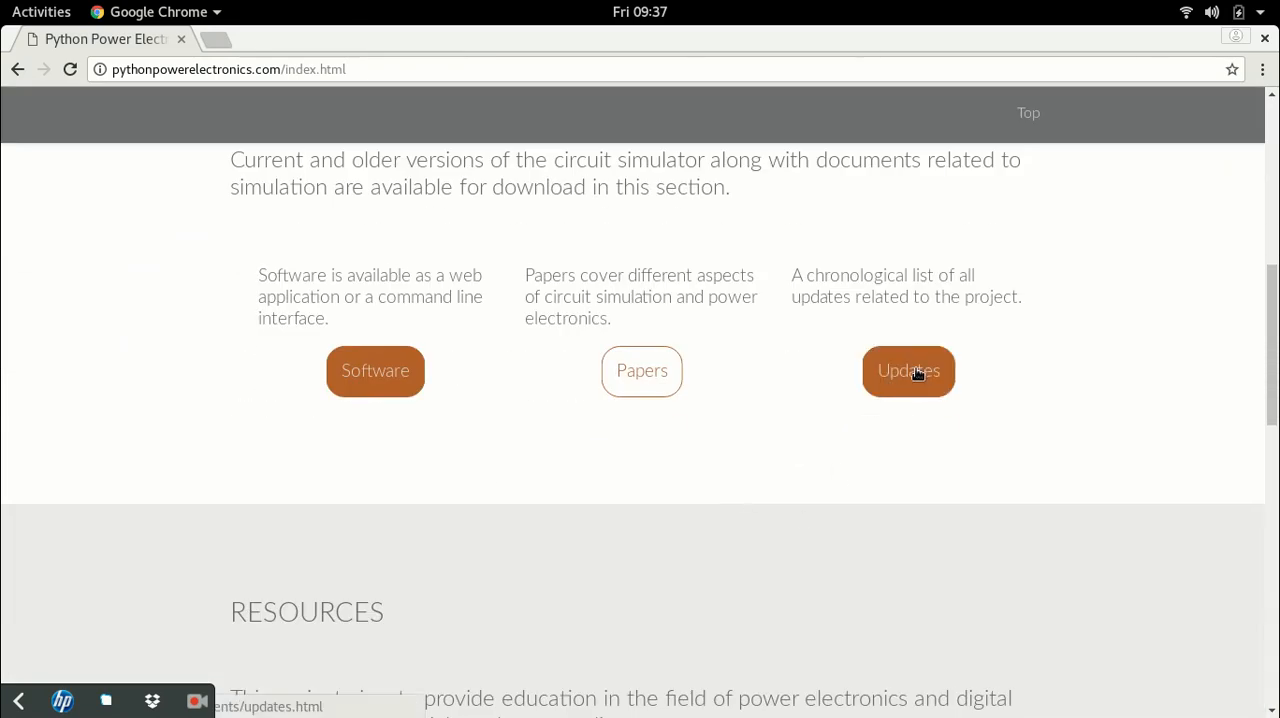
scroll(down, 3)
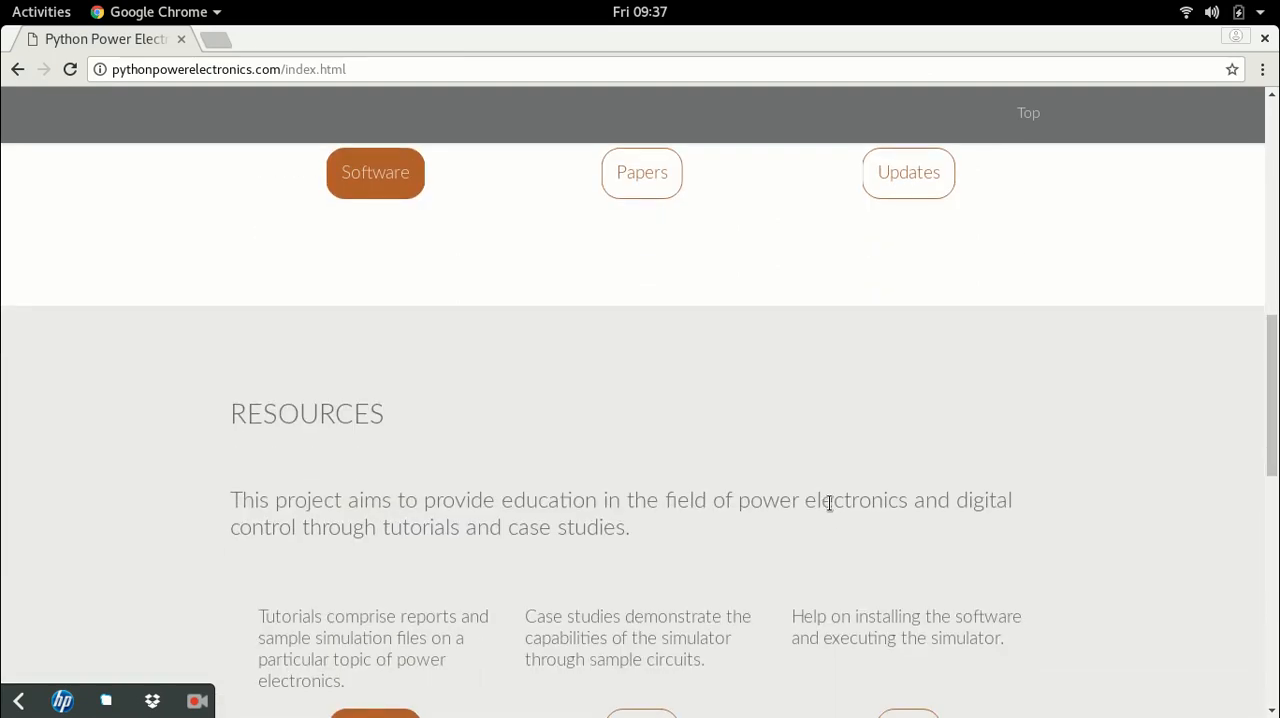
scroll(down, 3)
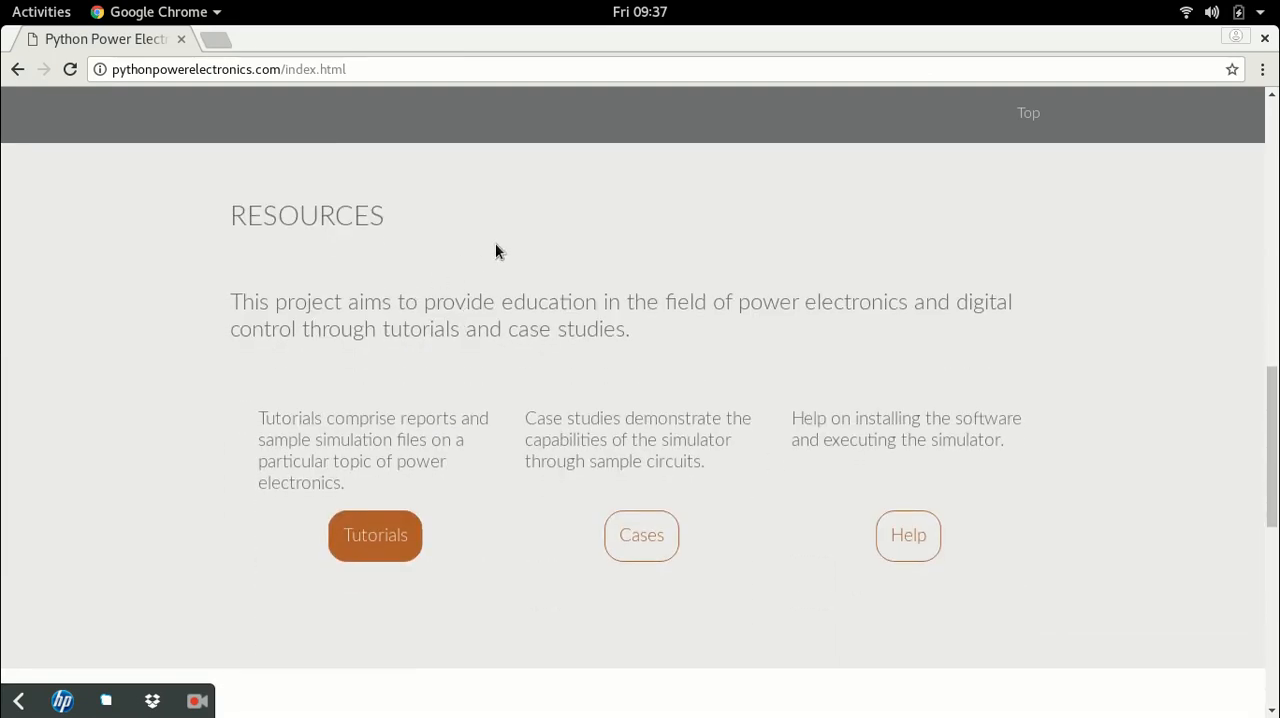
mouse_move(560, 302)
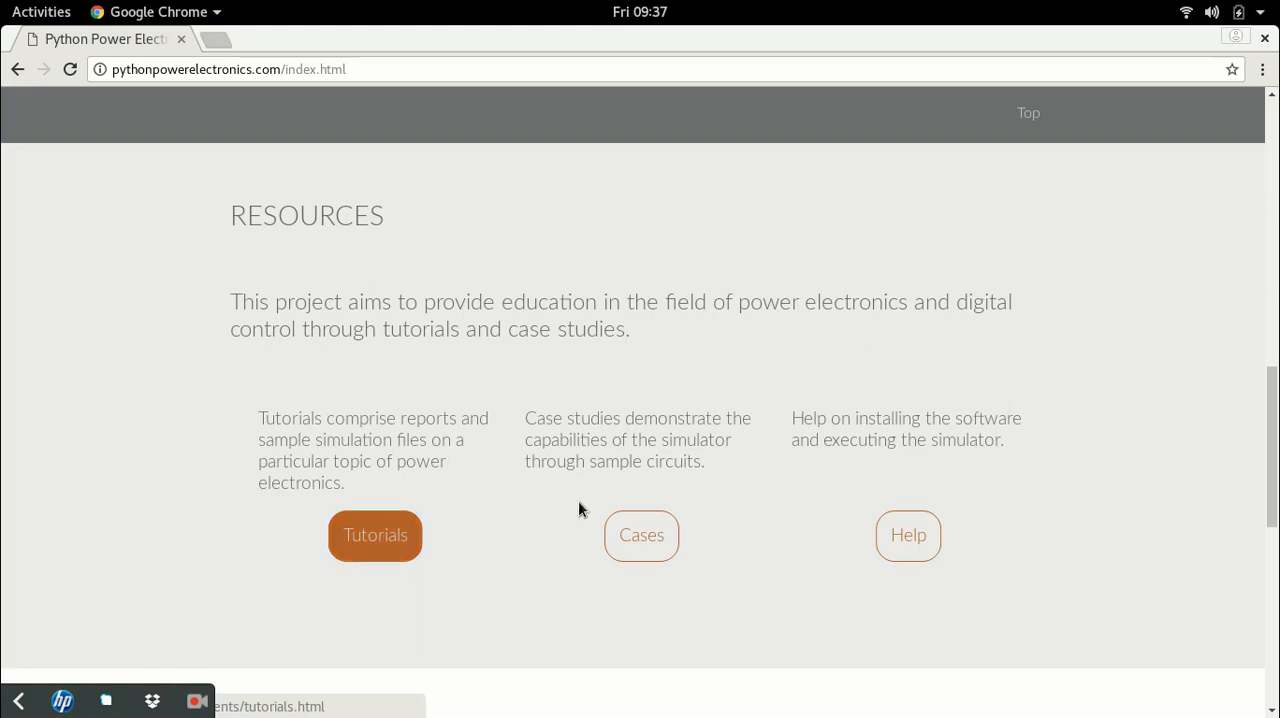
click(640, 536)
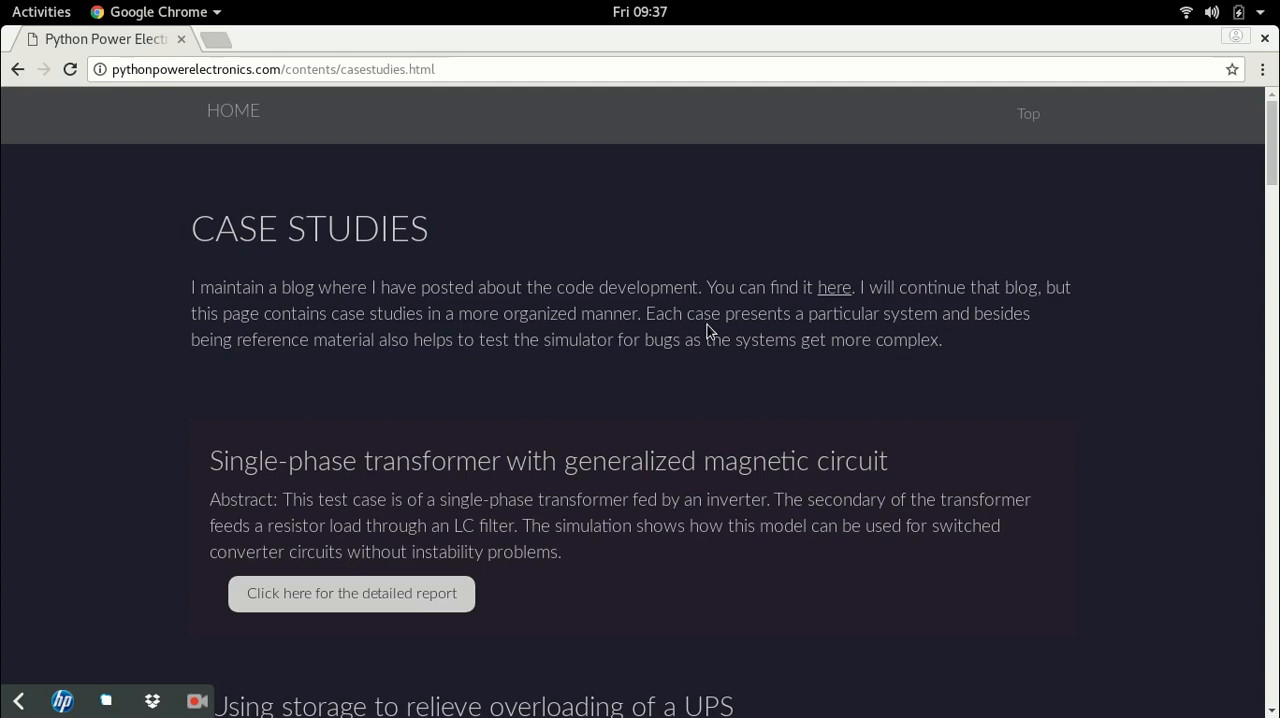
- Scroll the case studies and open the single-phase transformer case report
scroll(down, 3)
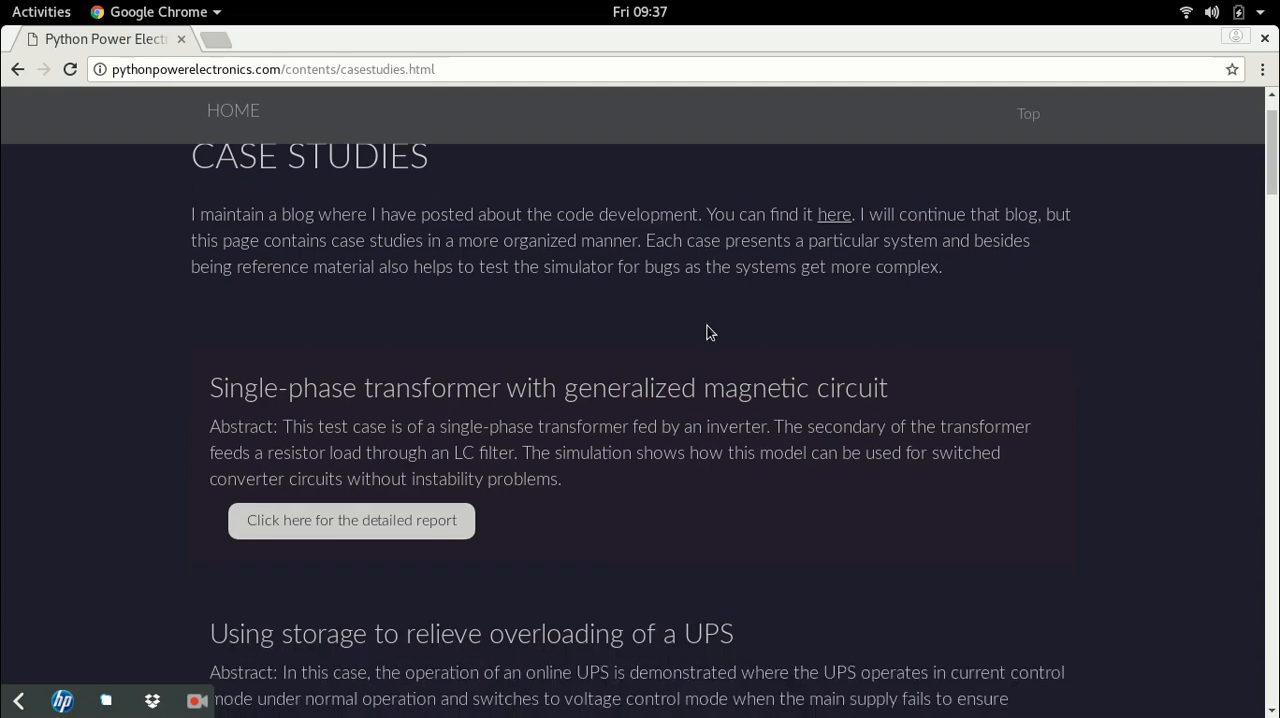
scroll(down, 3)
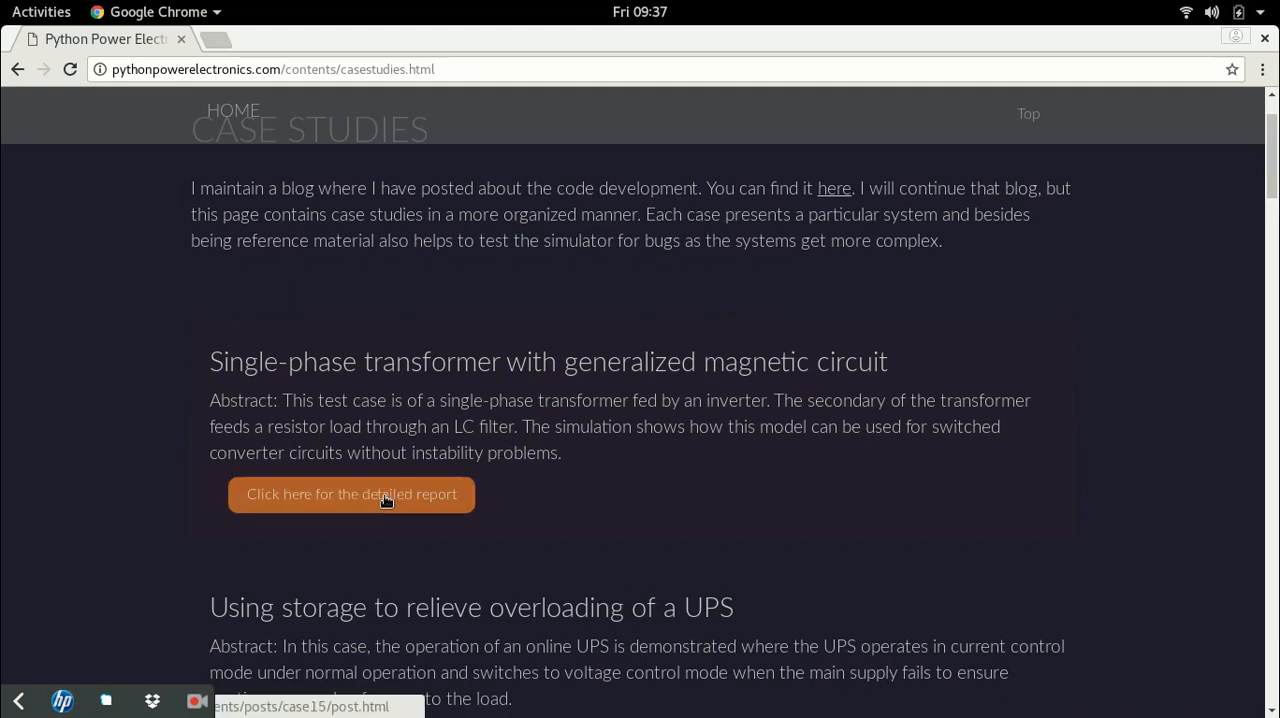
click(352, 494)
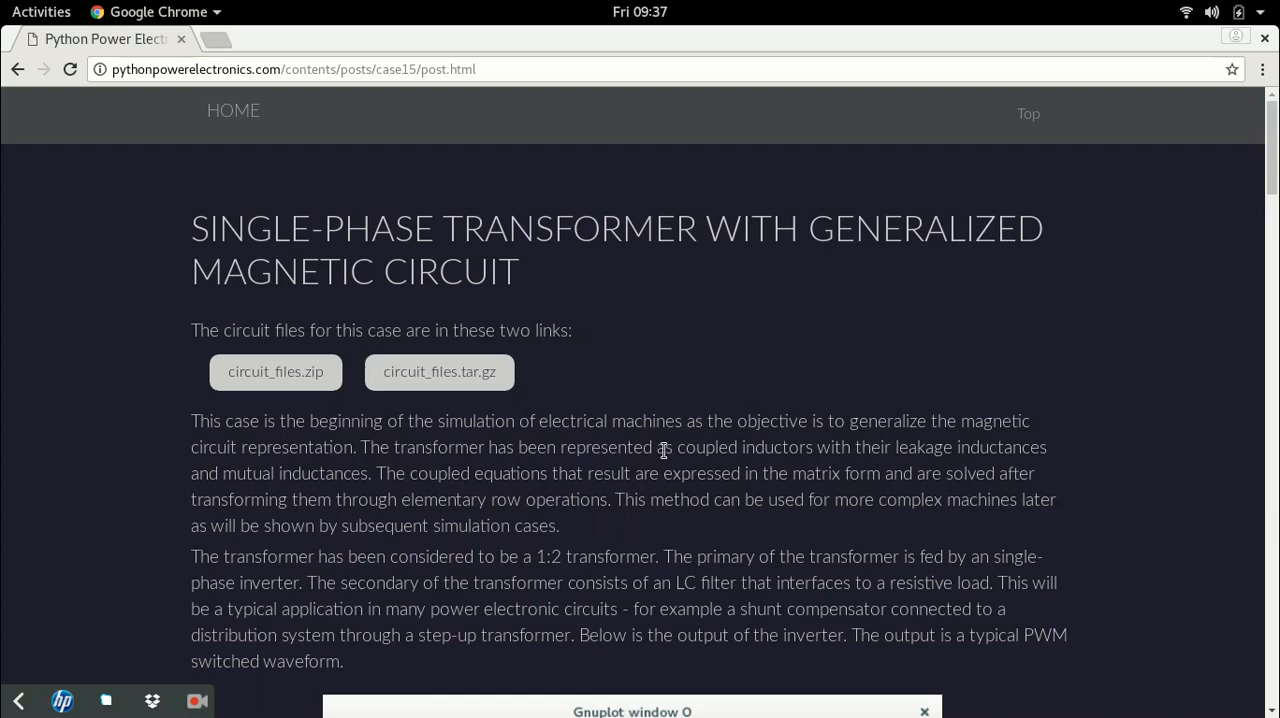
mouse_move(720, 426)
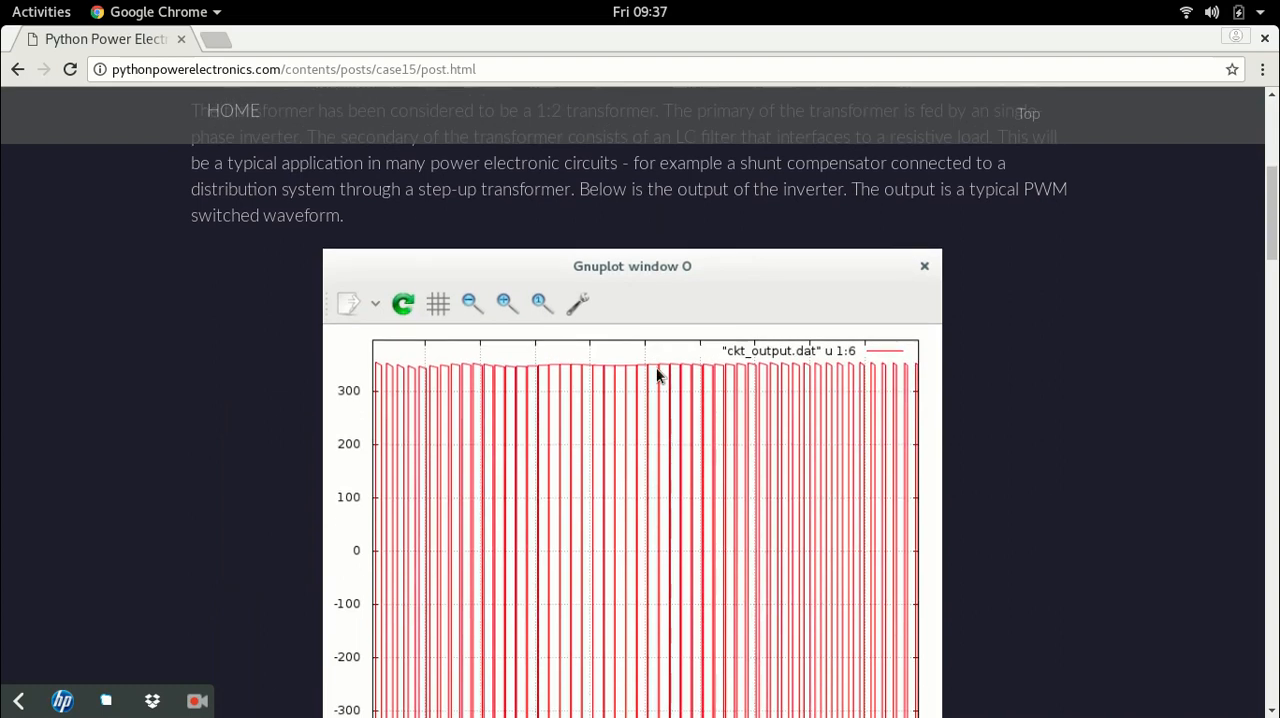
- Scroll through the transformer report's voltage and current plots, then return to the home page
scroll(down, 3)
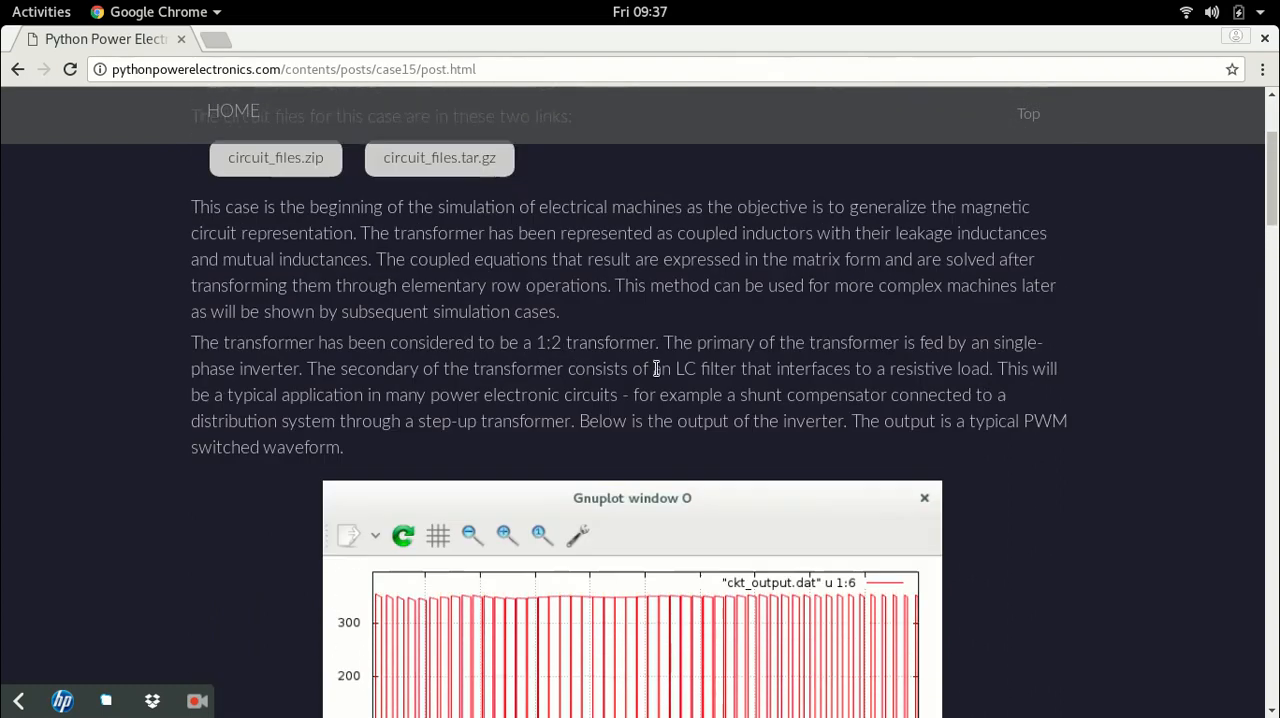
scroll(down, 3)
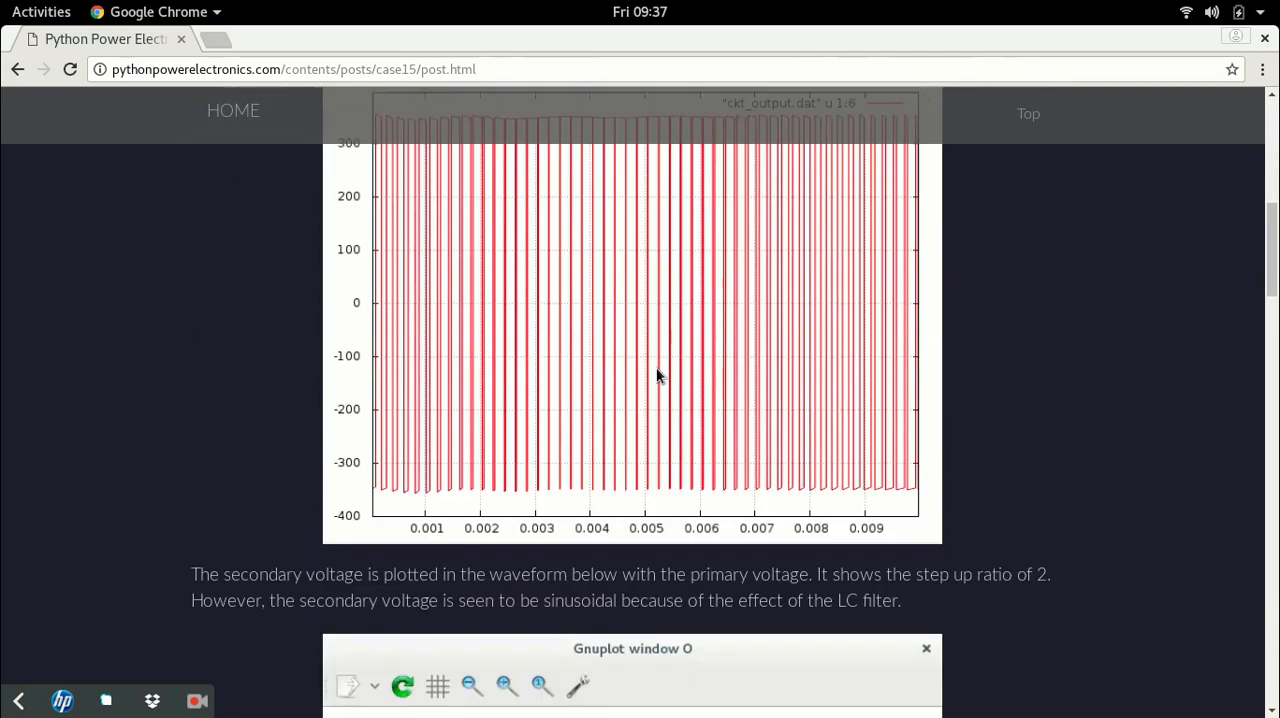
scroll(down, 3)
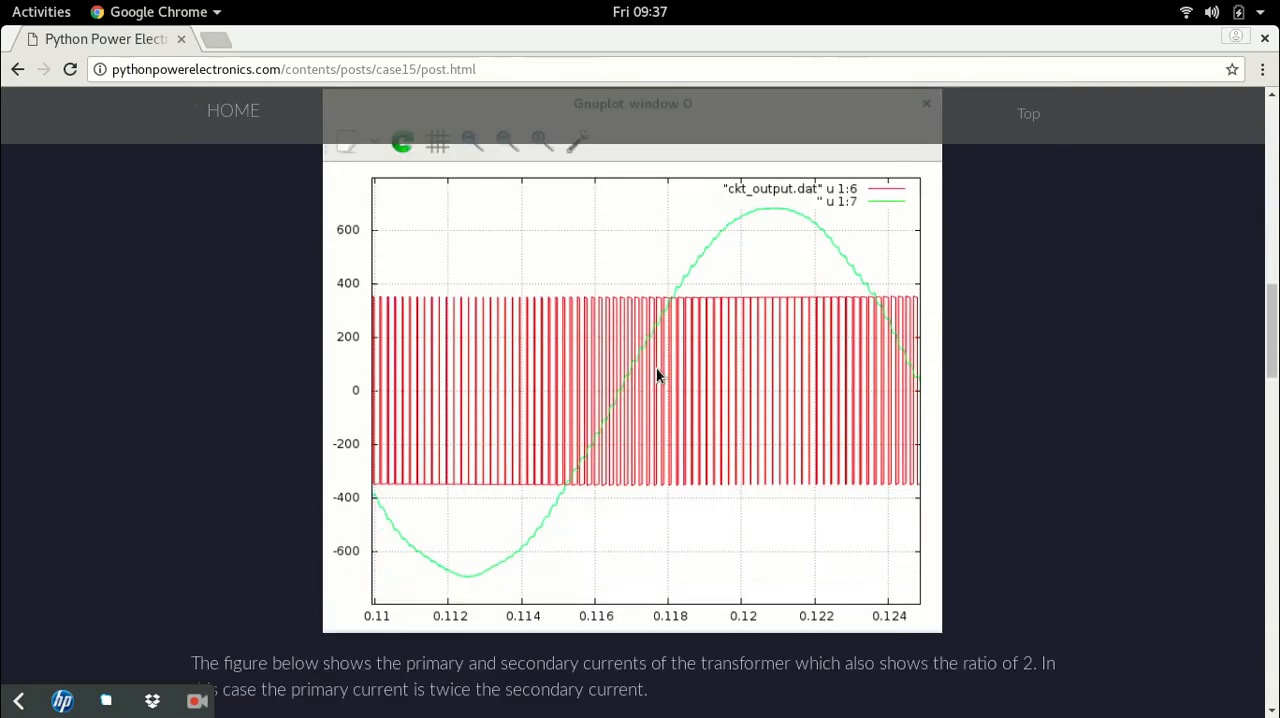
scroll(down, 3)
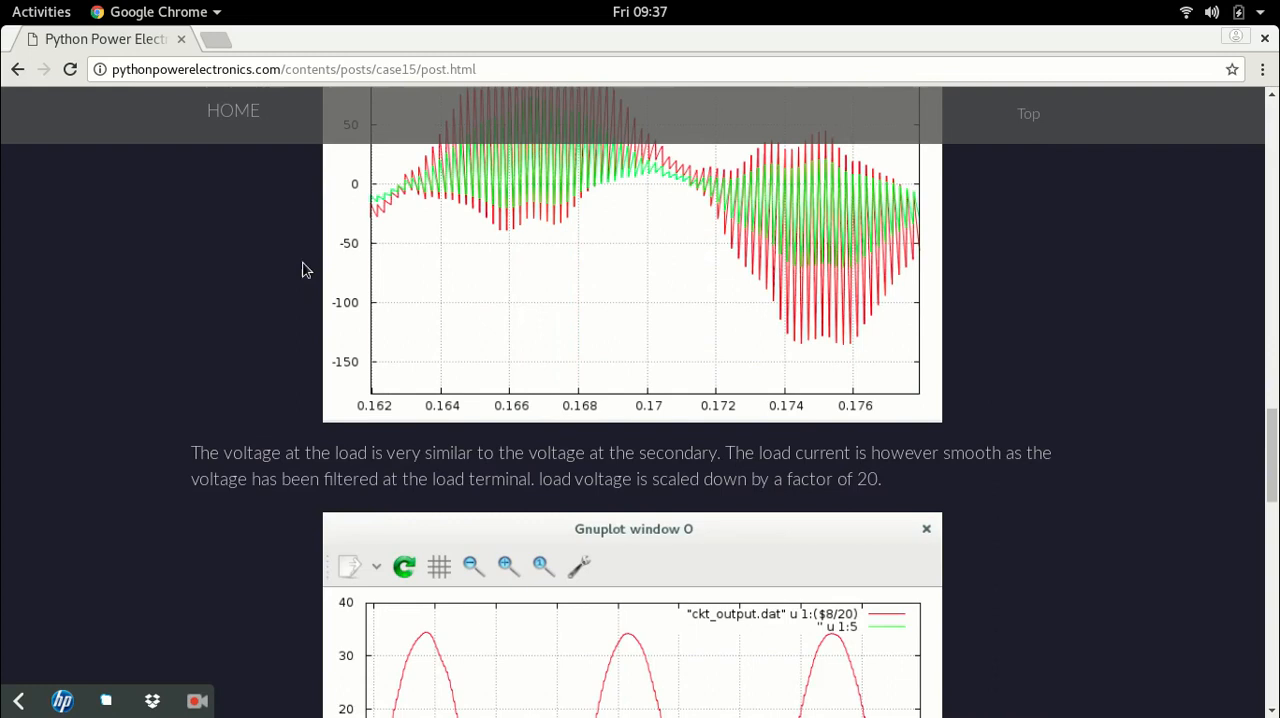
click(16, 68)
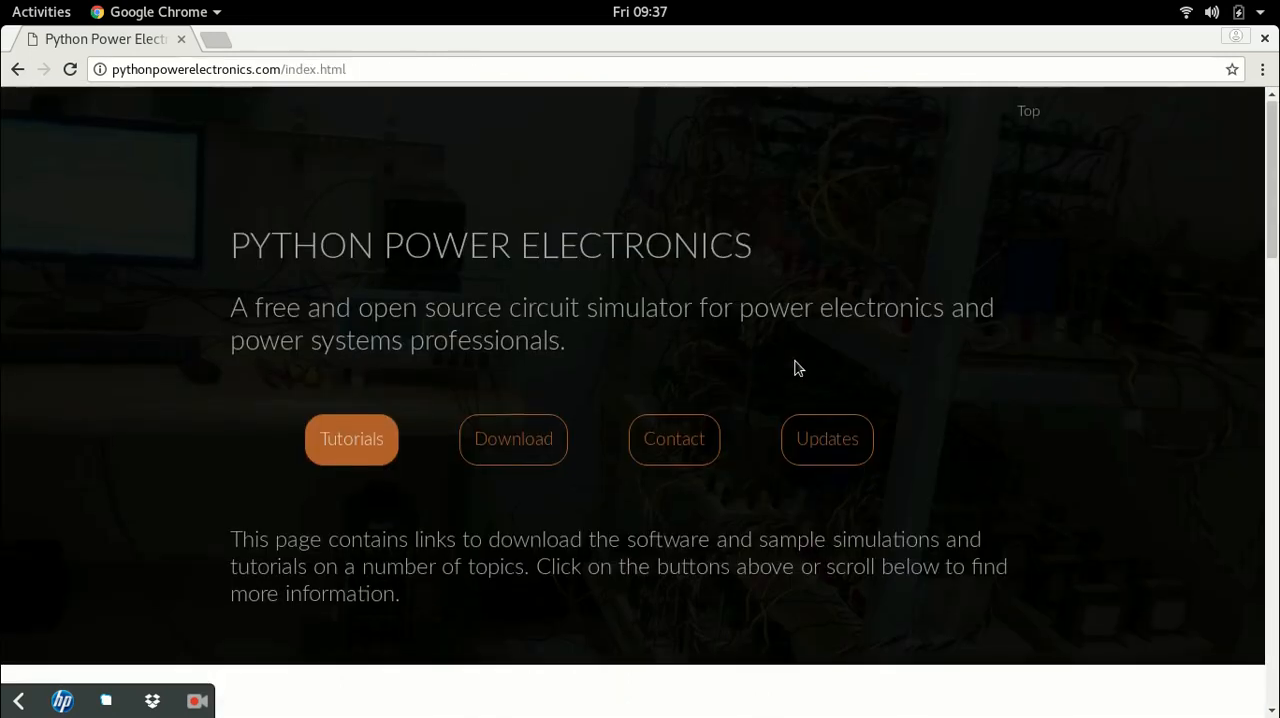
scroll(down, 3)
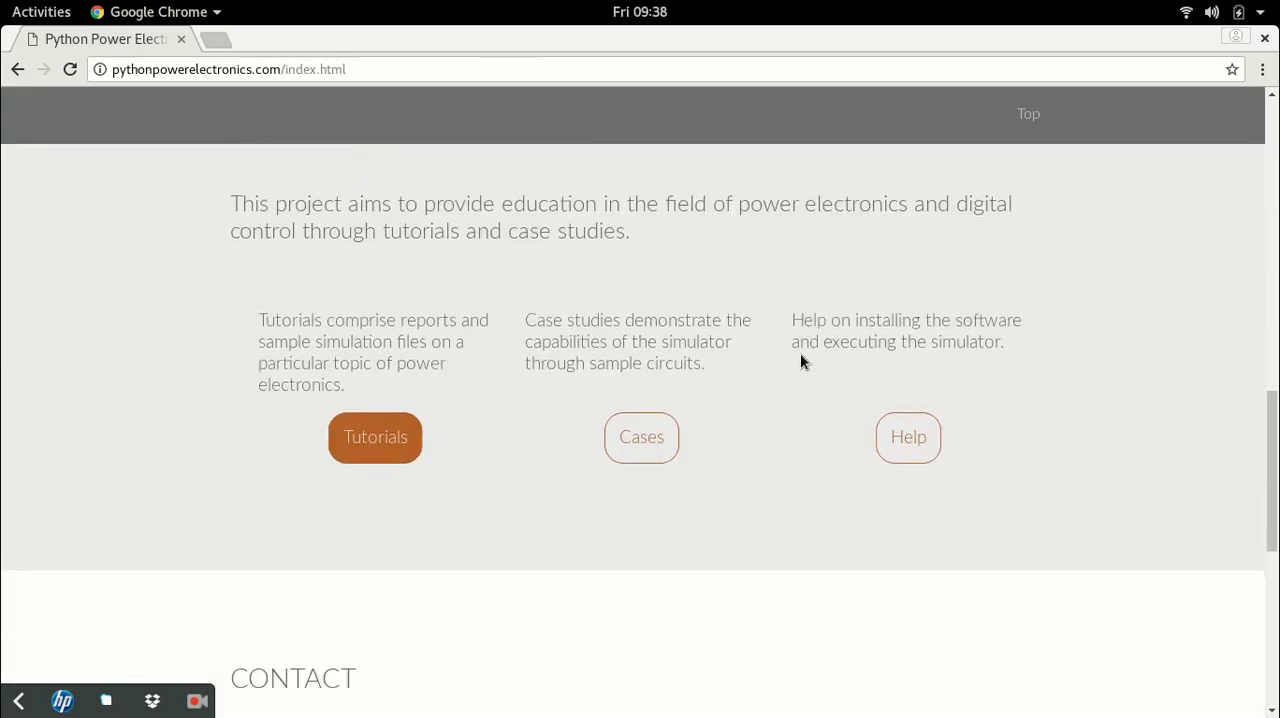
mouse_move(908, 436)
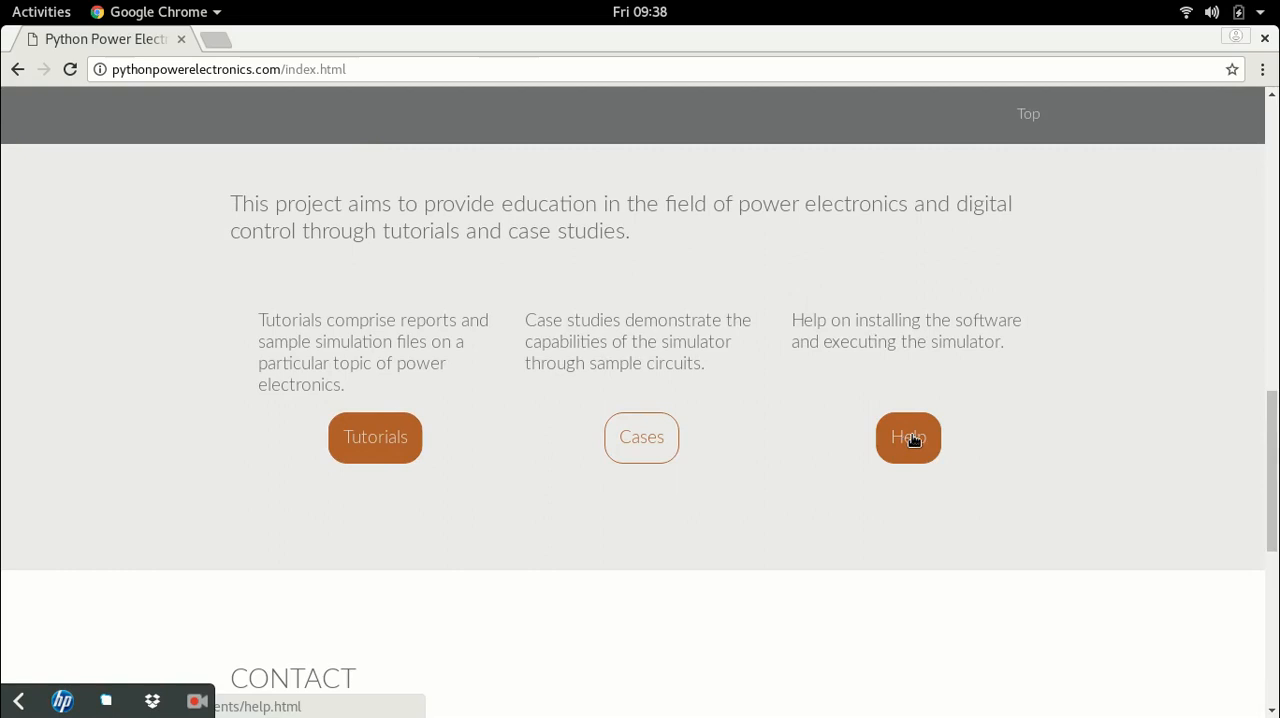
click(908, 436)
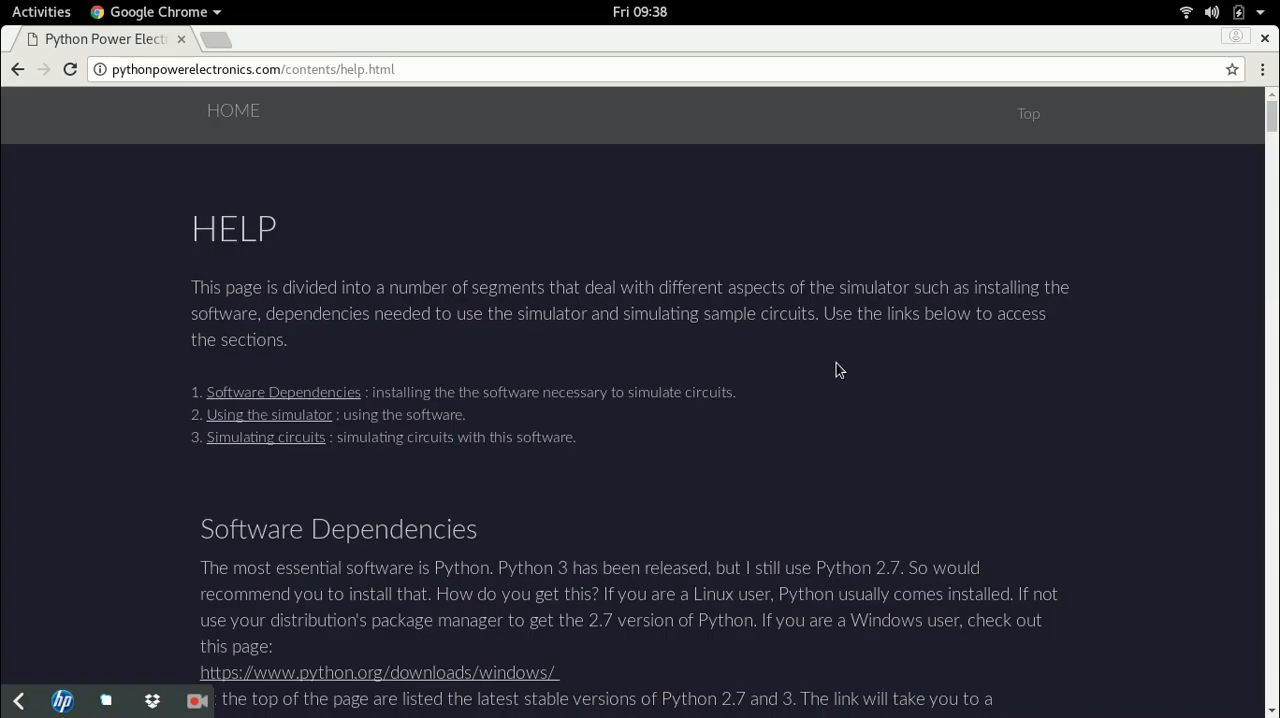
mouse_move(330, 430)
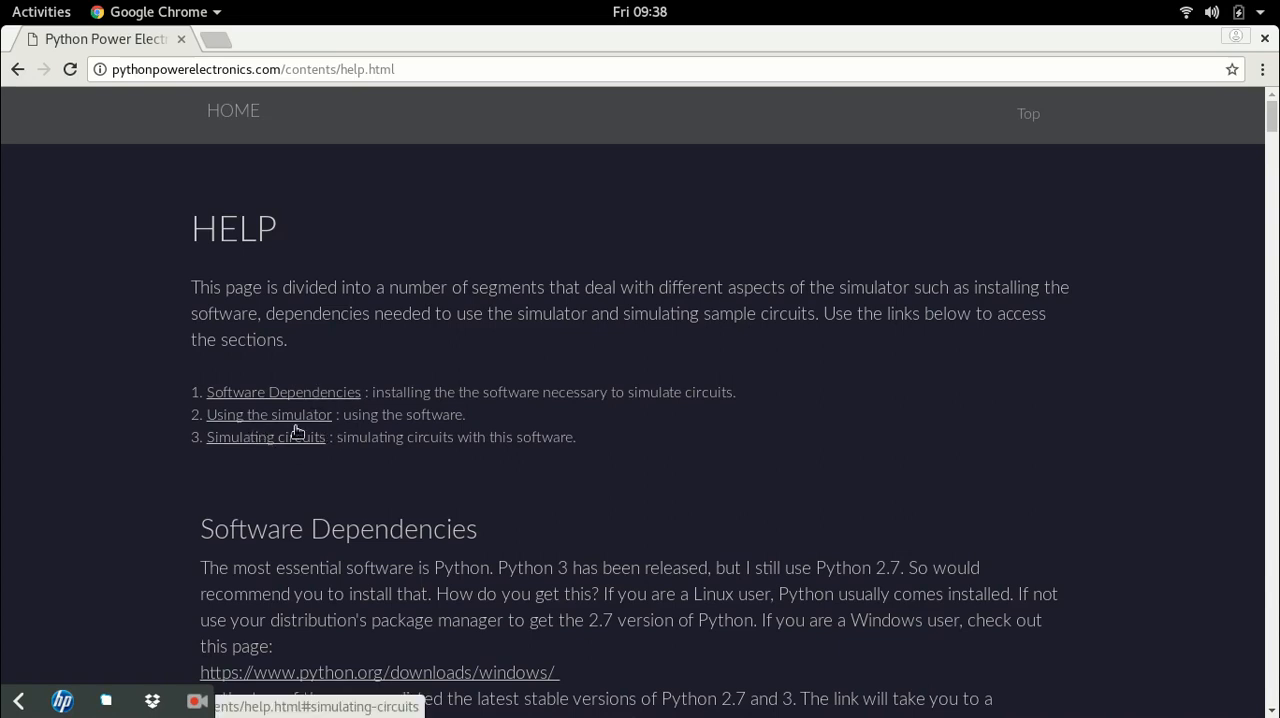
scroll(down, 3)
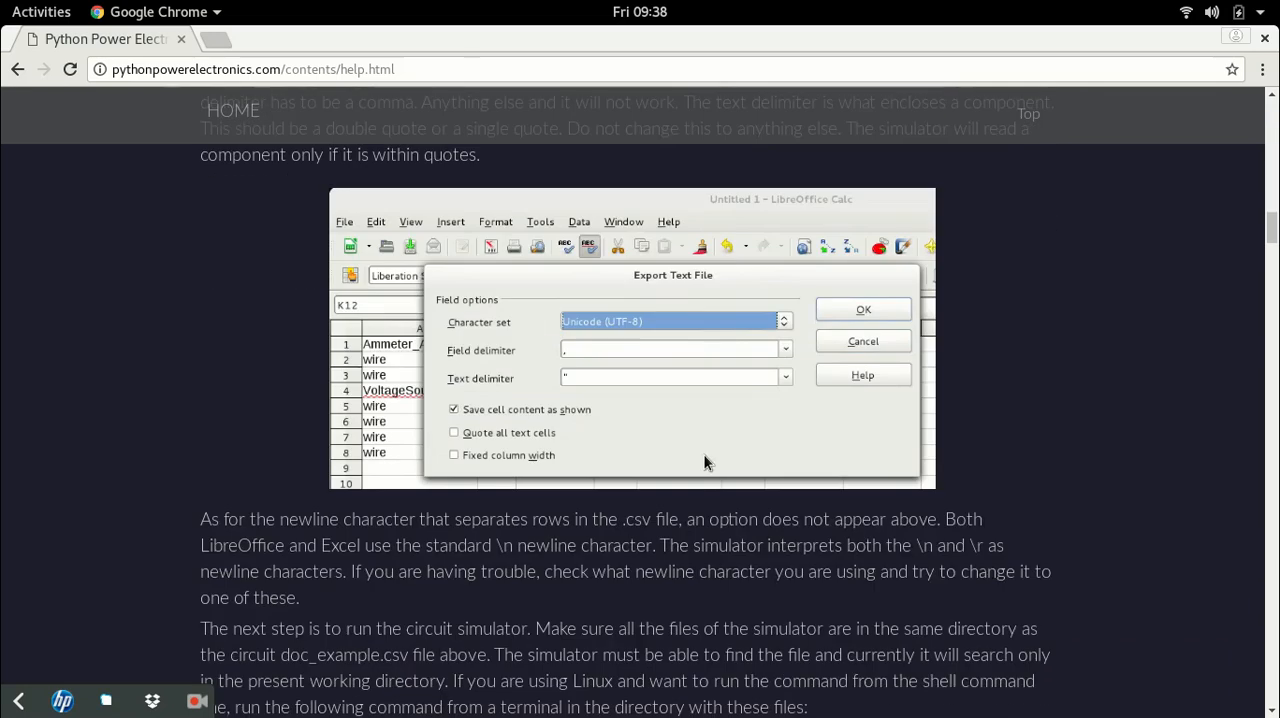
scroll(down, 3)
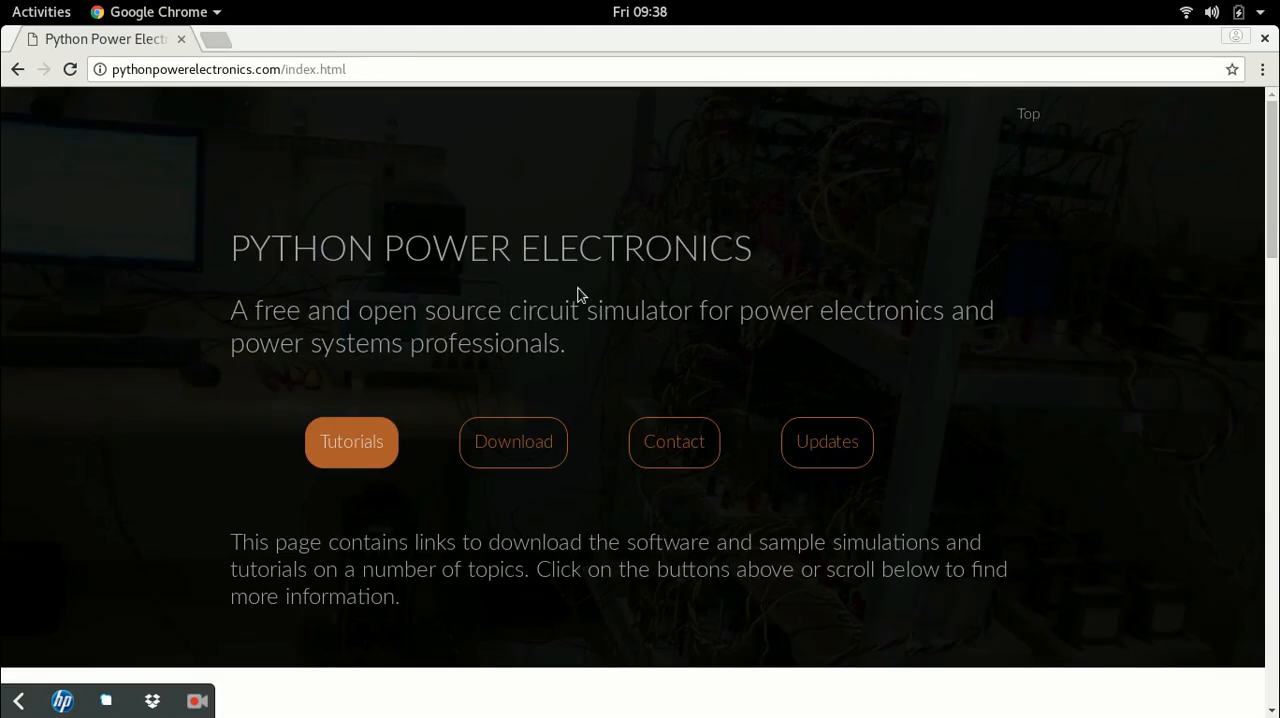
- Reach the Contact section, highlight the author's email, and open his LinkedIn profile
scroll(down, 3)
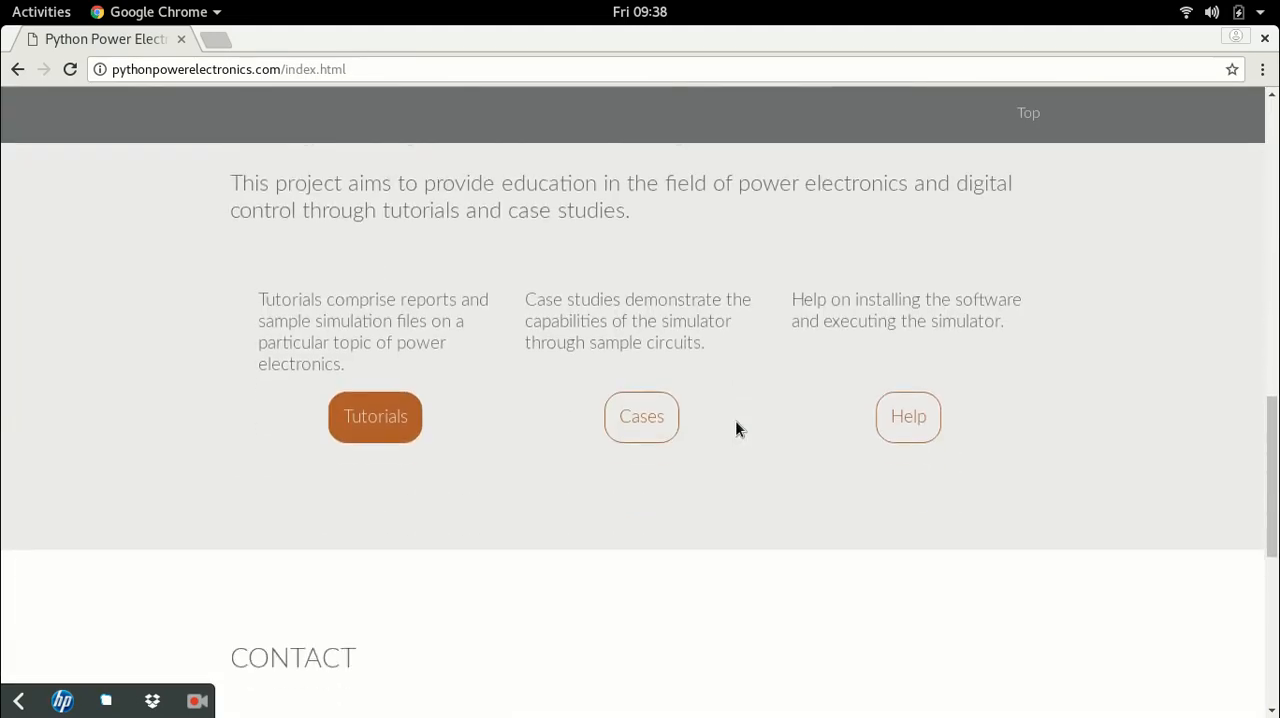
scroll(down, 3)
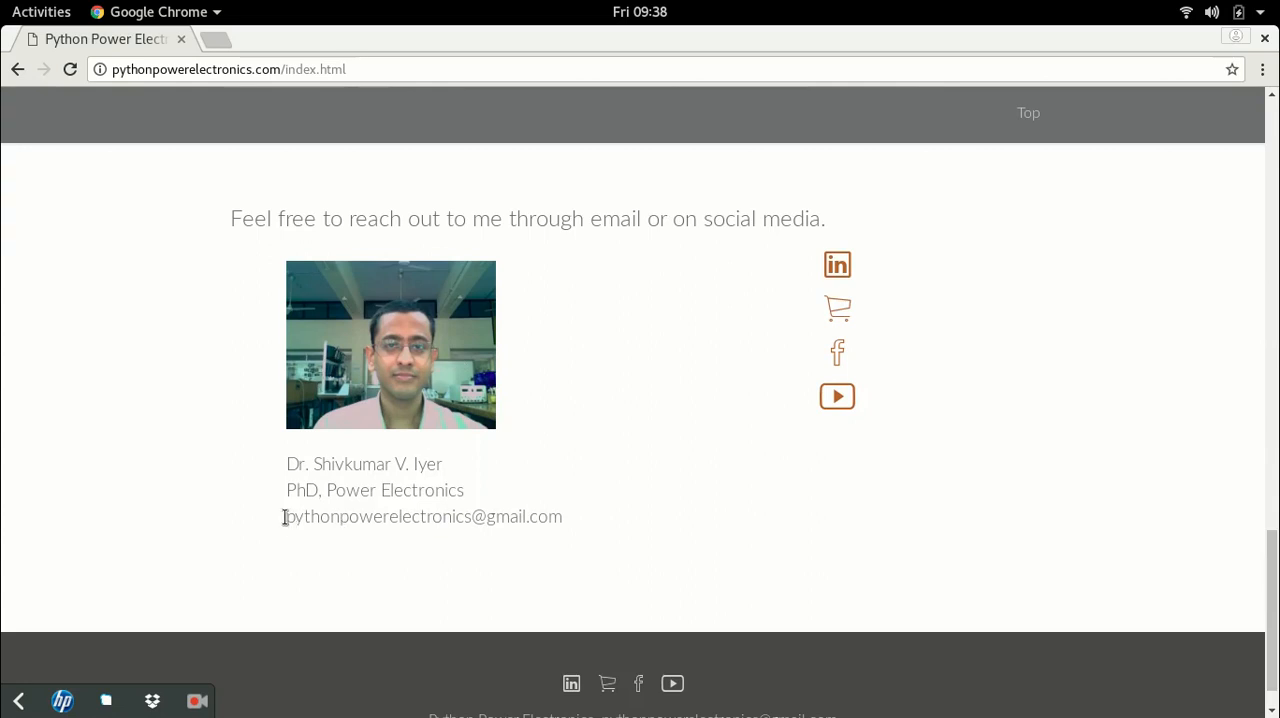
drag(286, 516, 562, 516)
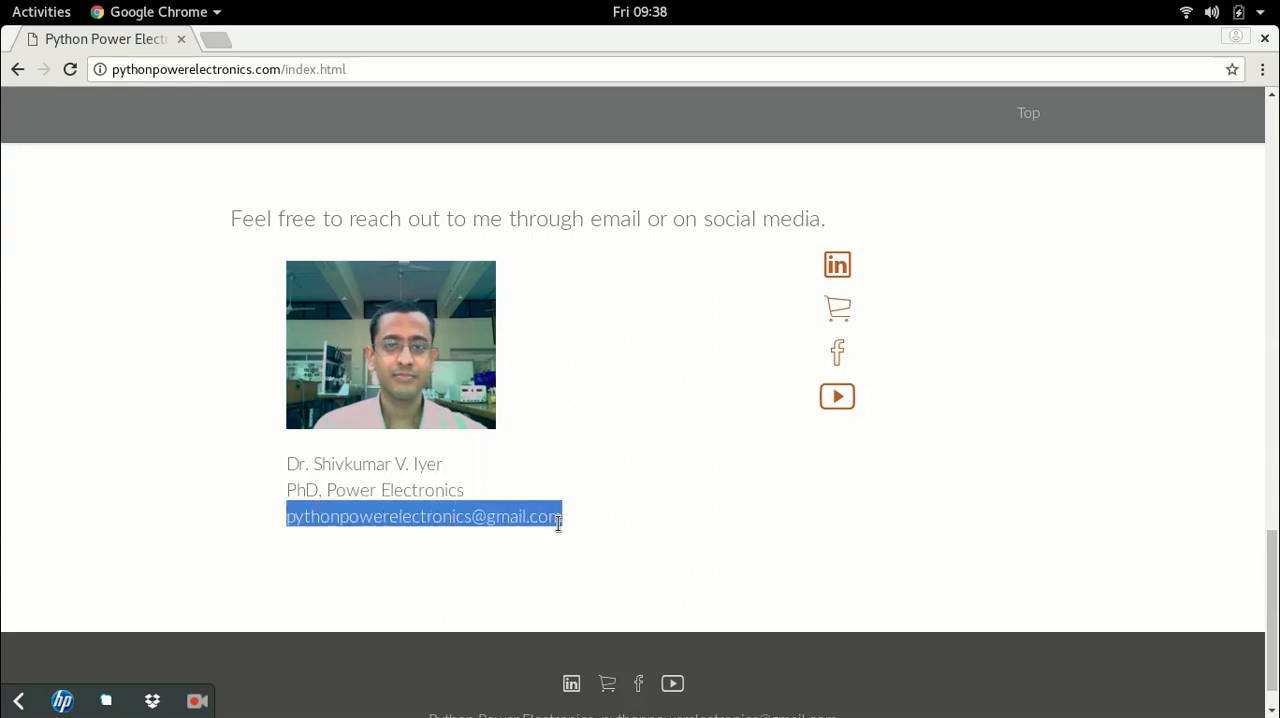
click(964, 550)
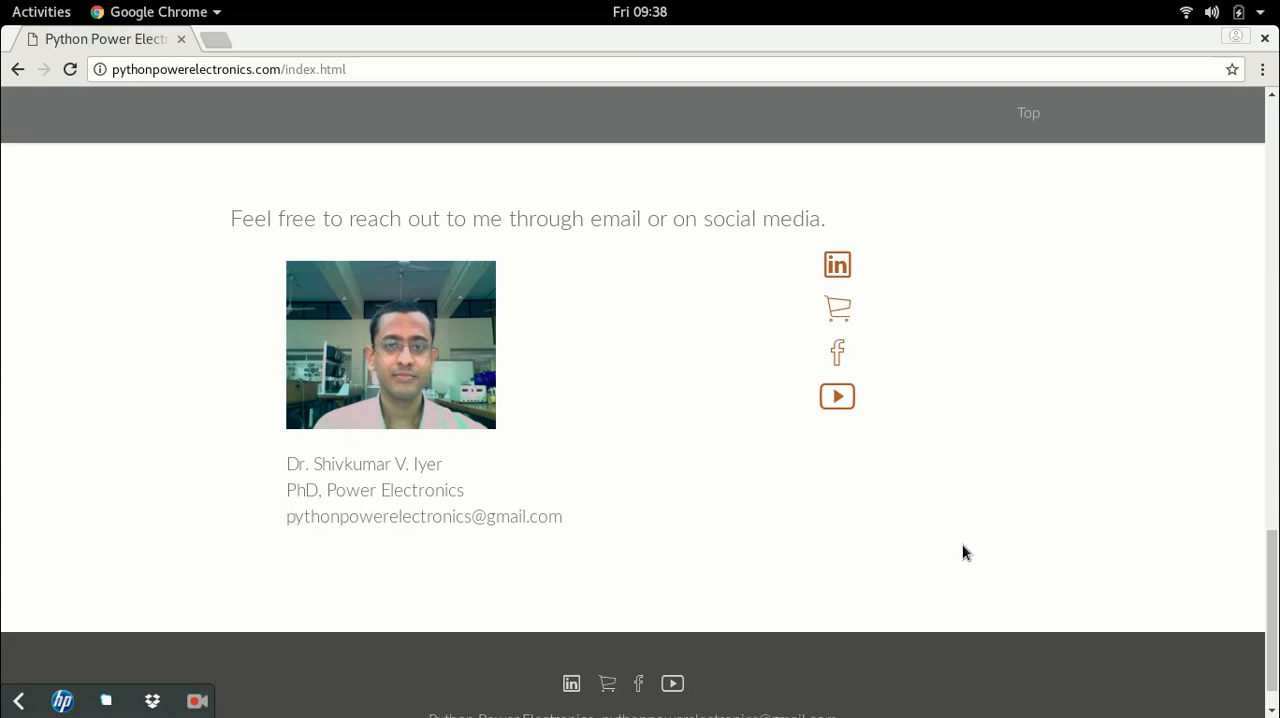
click(836, 264)
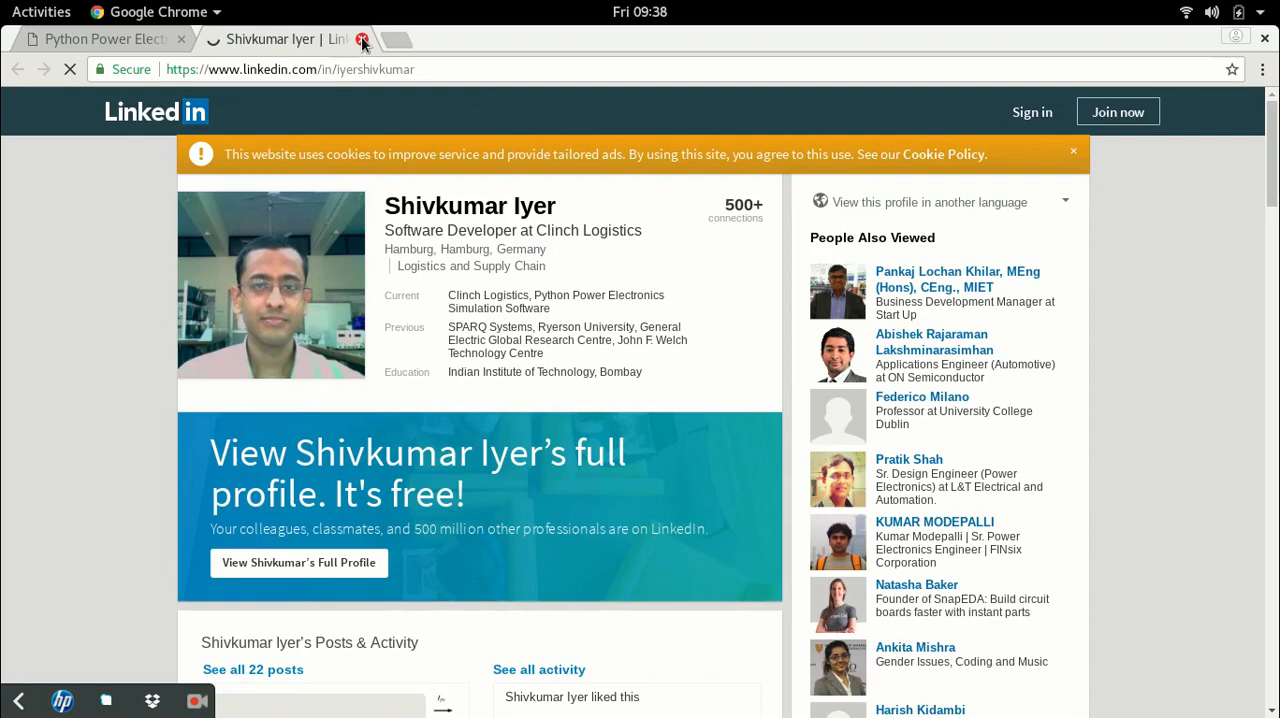
click(360, 40)
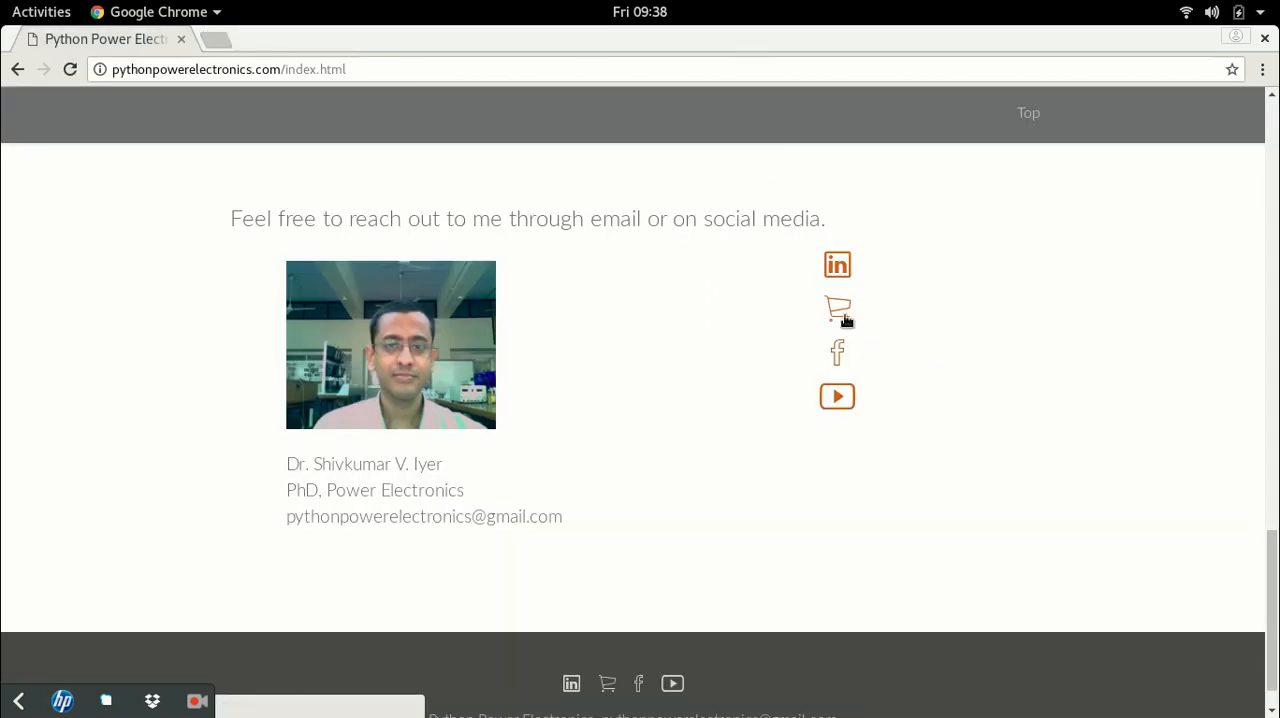
click(836, 308)
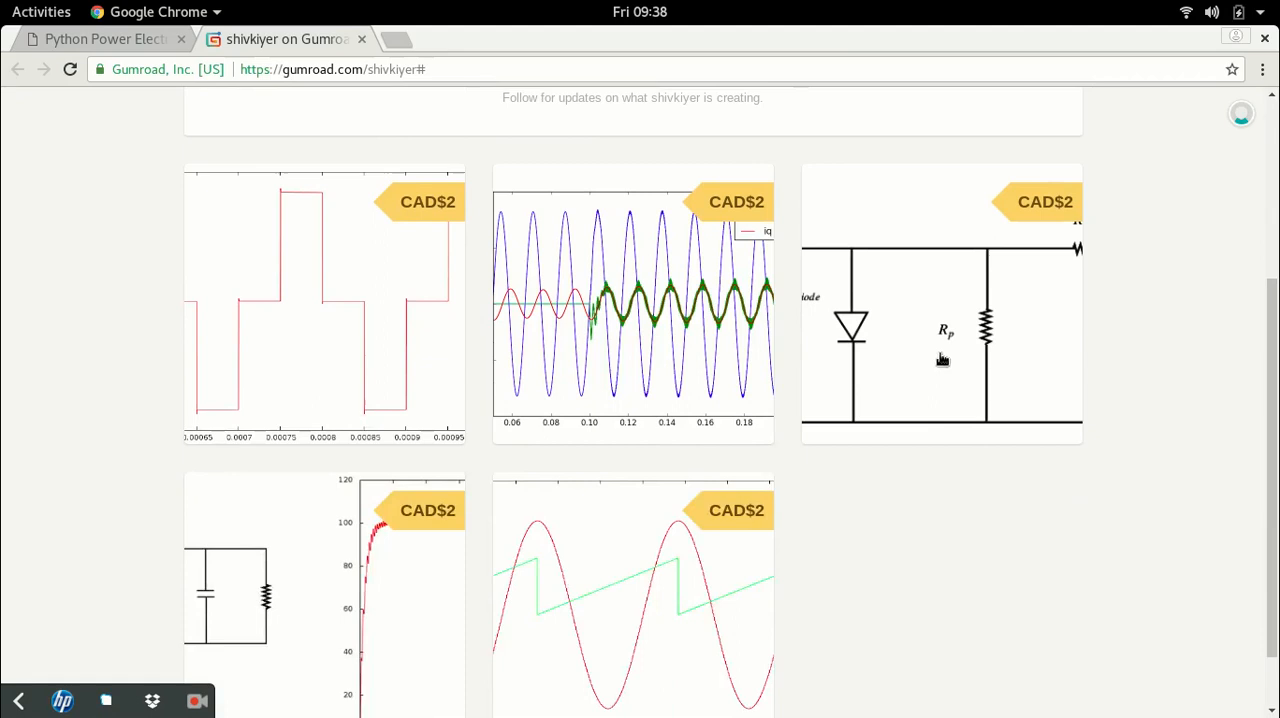
scroll(down, 3)
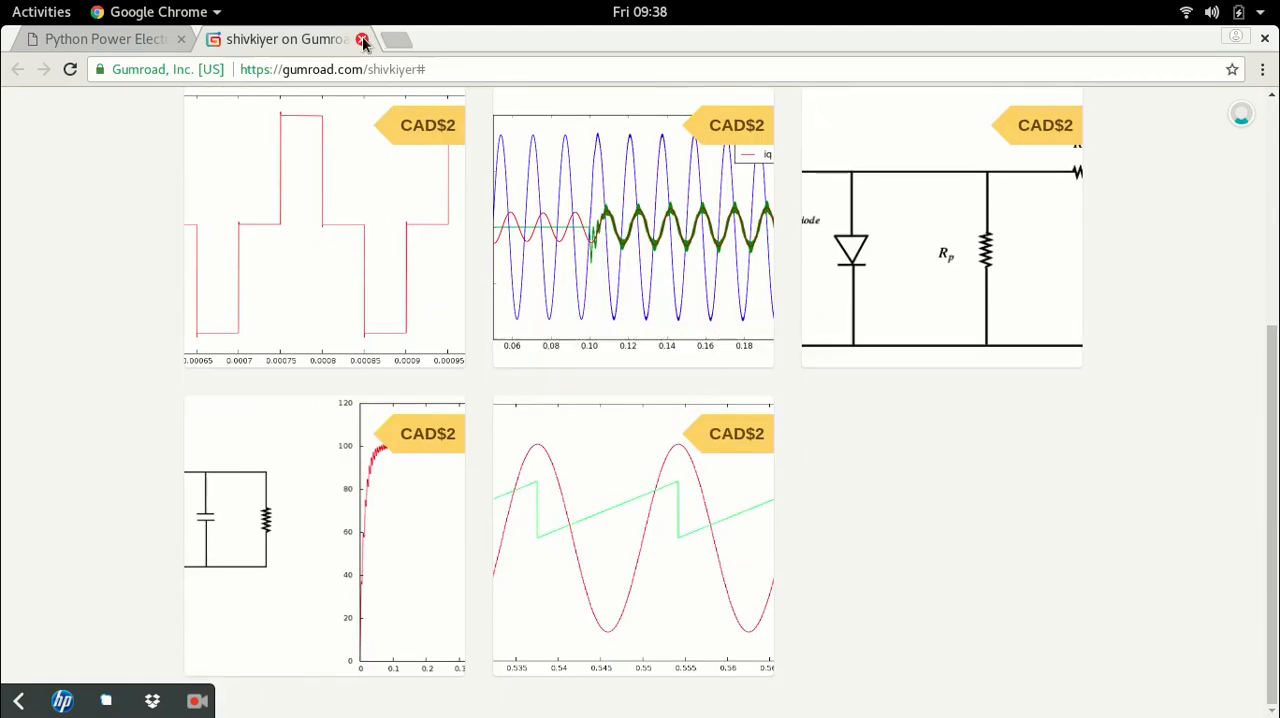
click(364, 40)
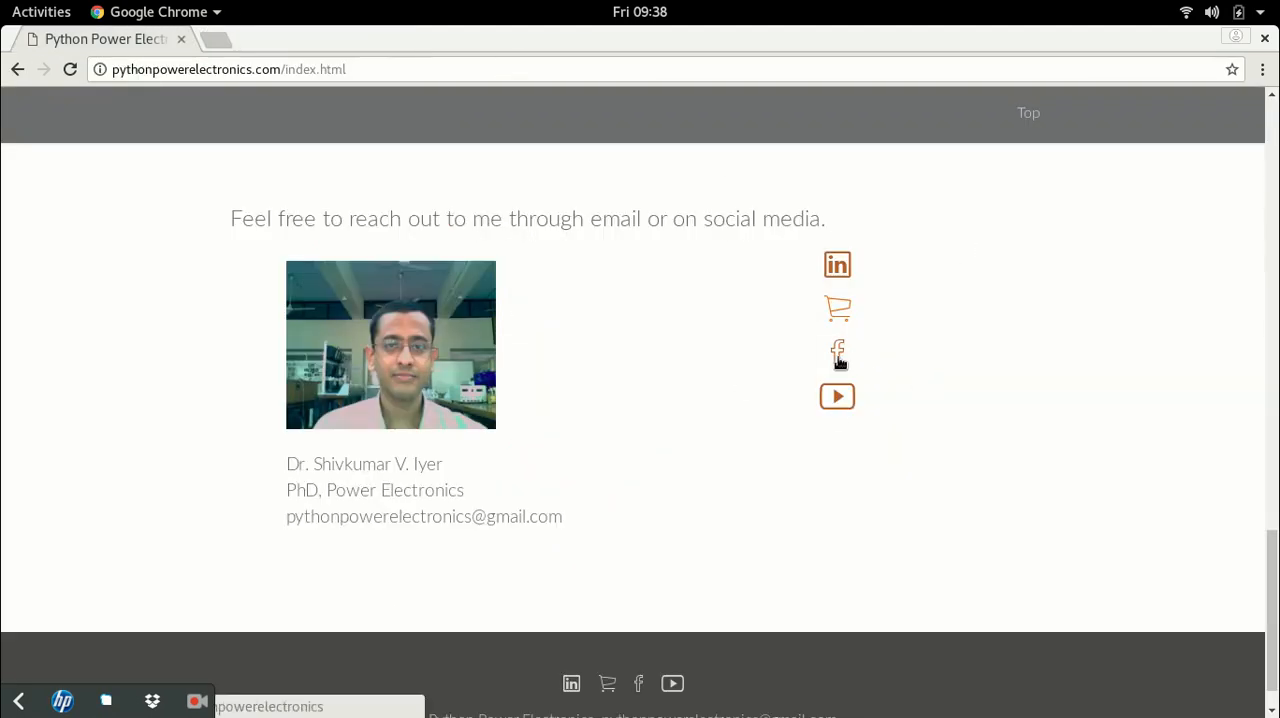
click(836, 352)
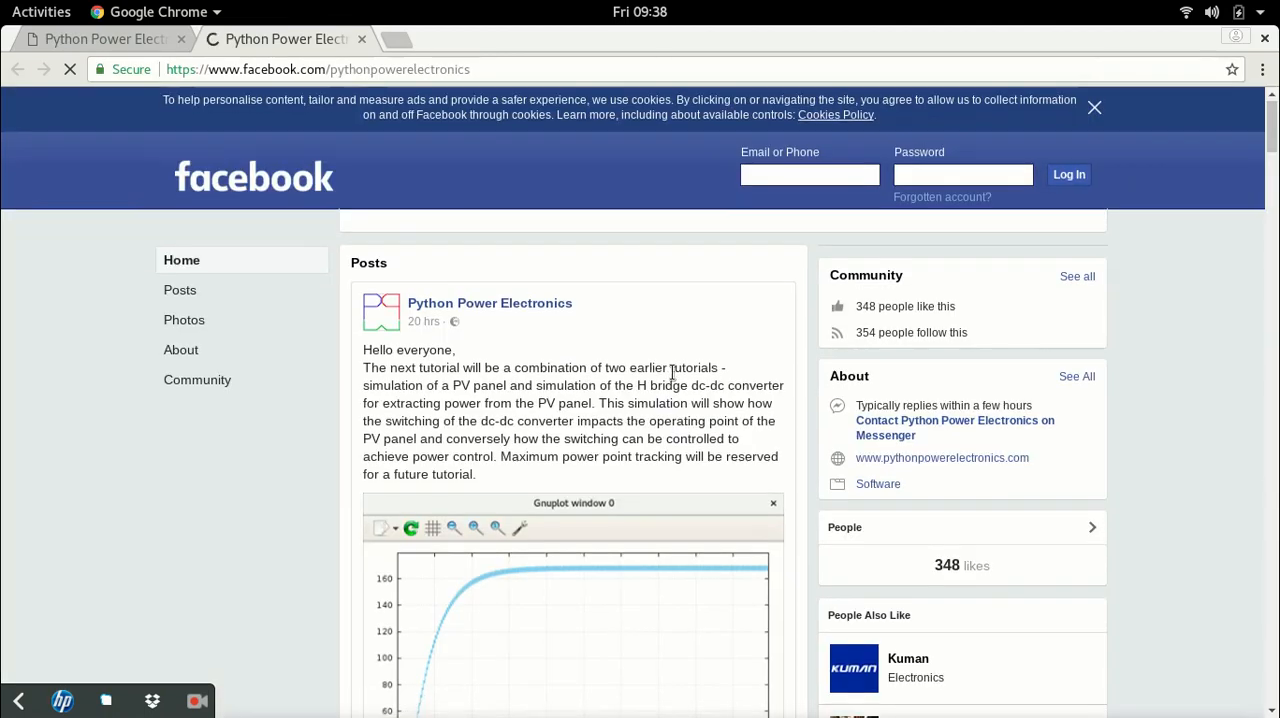
- Scroll down through the Facebook page's recent posts about the simulator
scroll(down, 3)
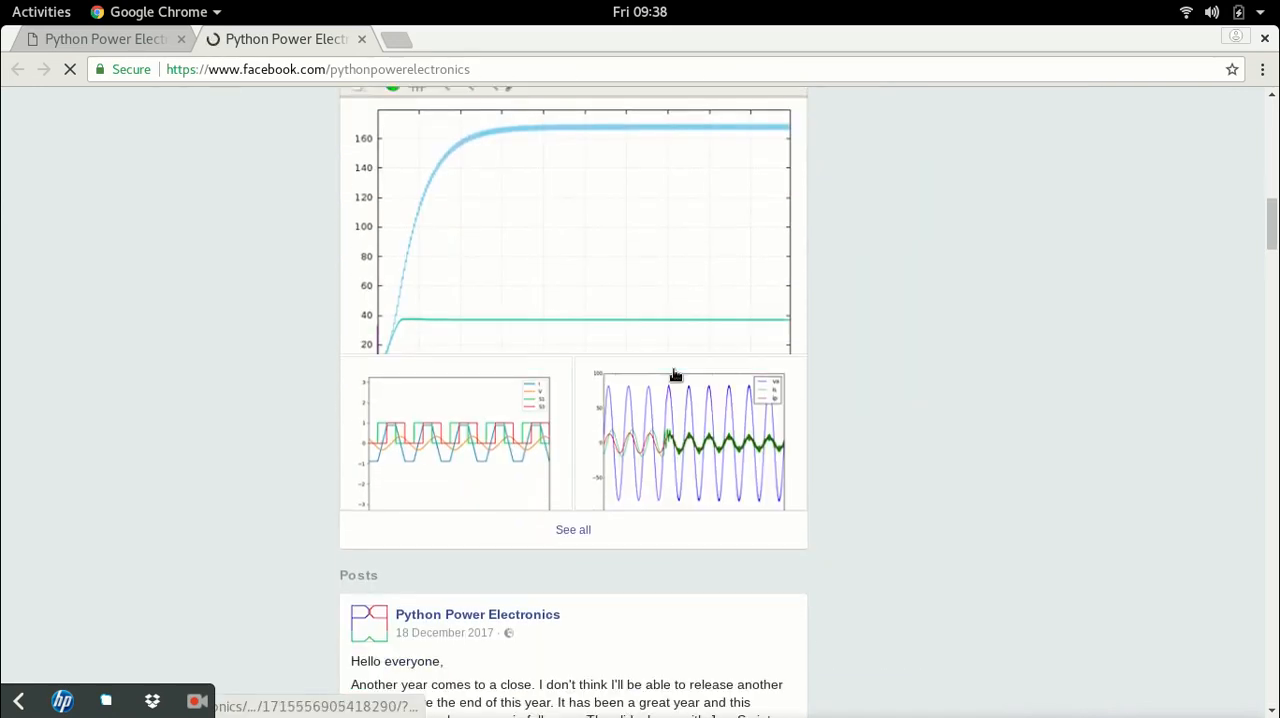
scroll(down, 3)
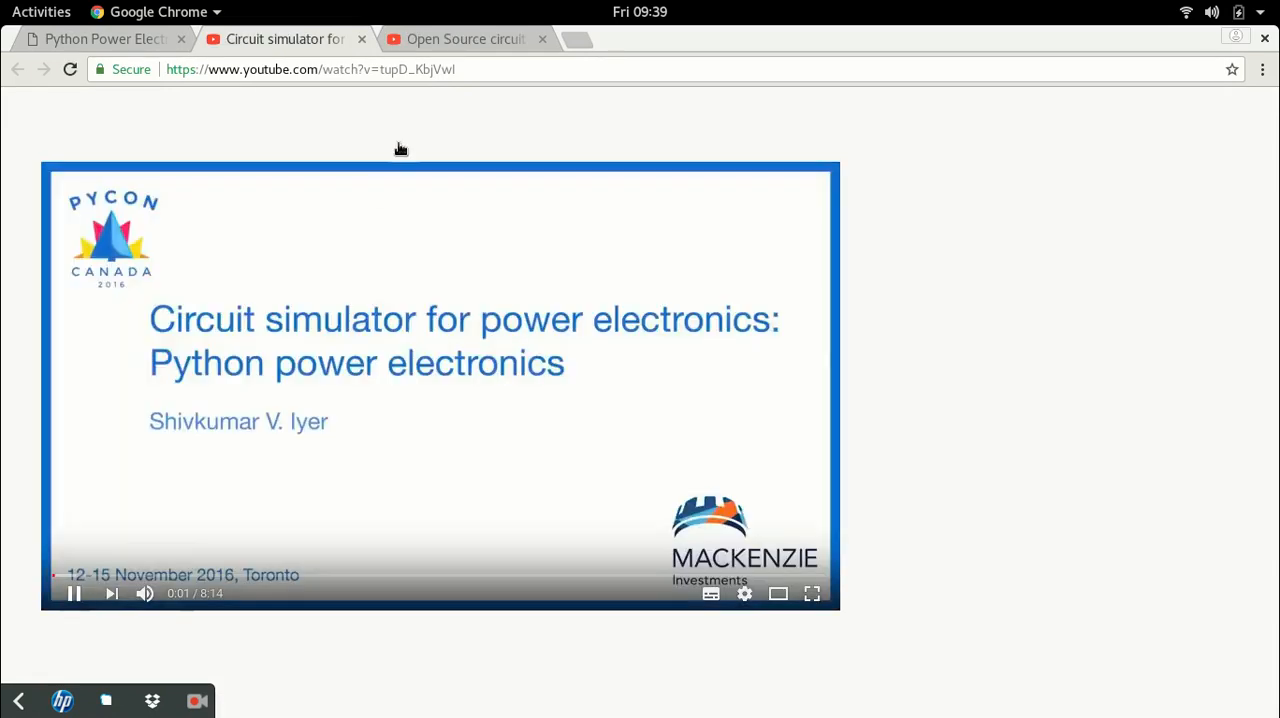
- Pause the PyCon Canada talk, view the second simulator talk, and close its tab
click(460, 40)
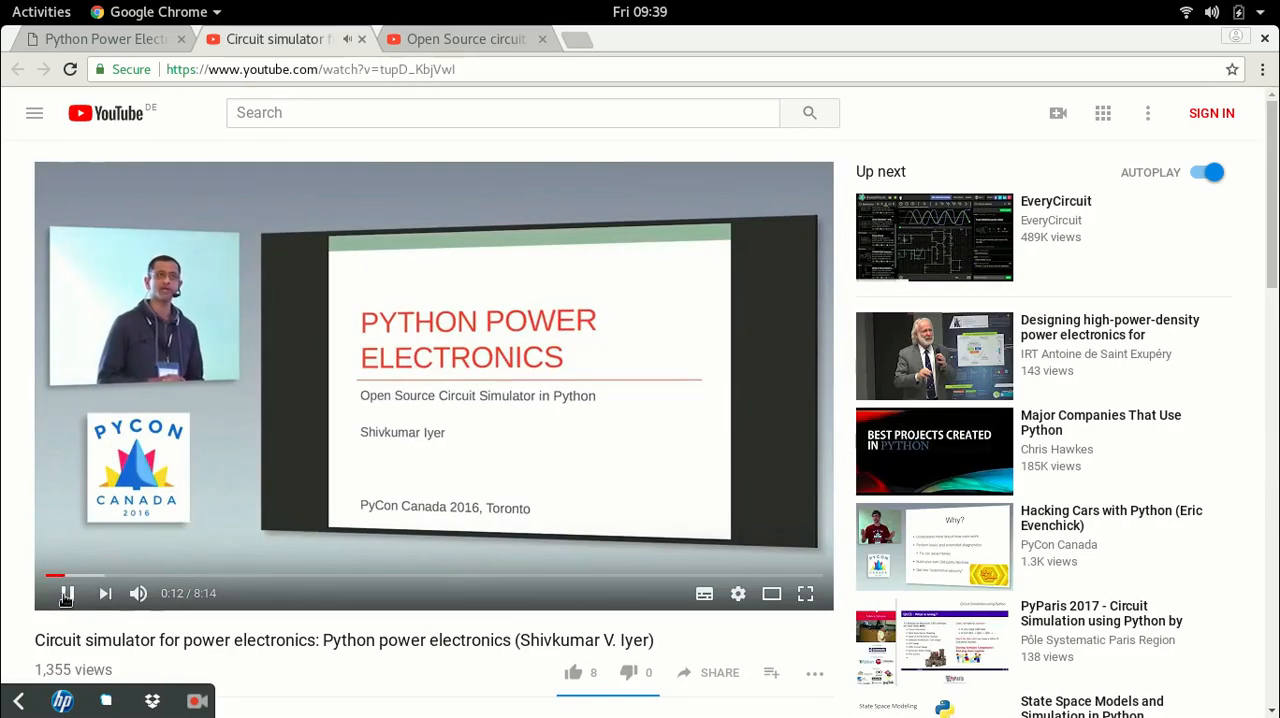
click(66, 592)
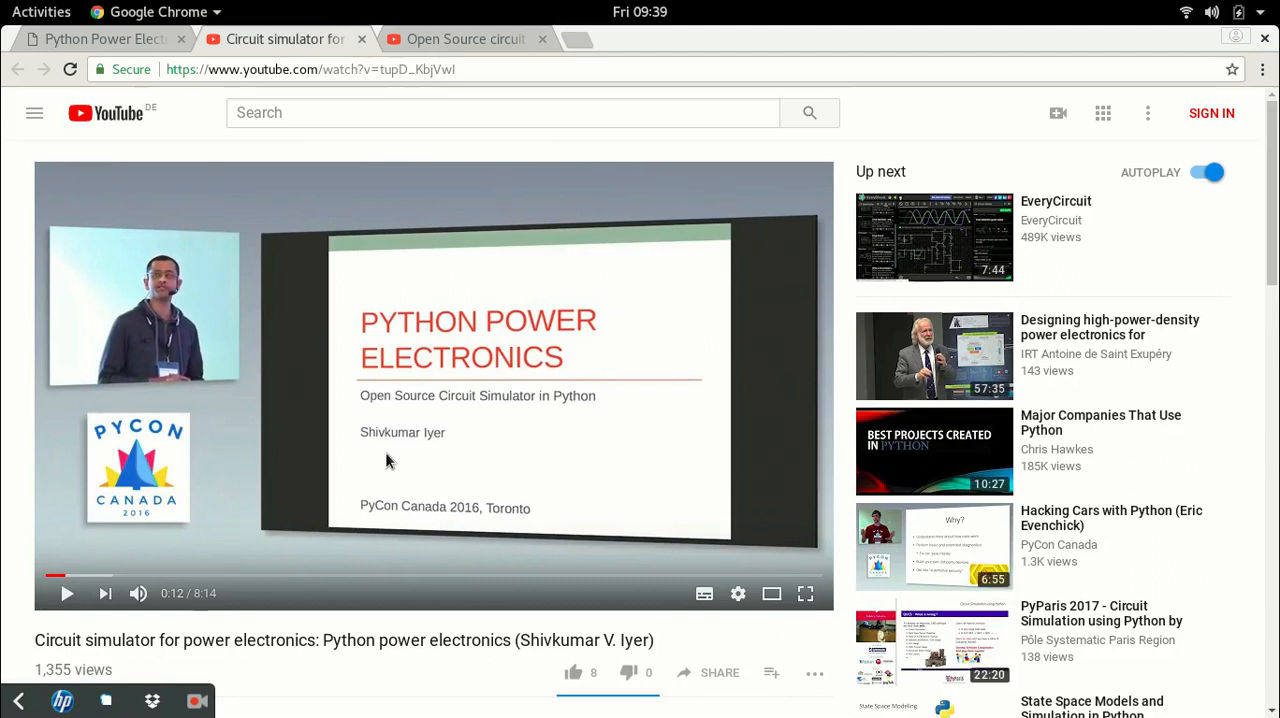
click(464, 40)
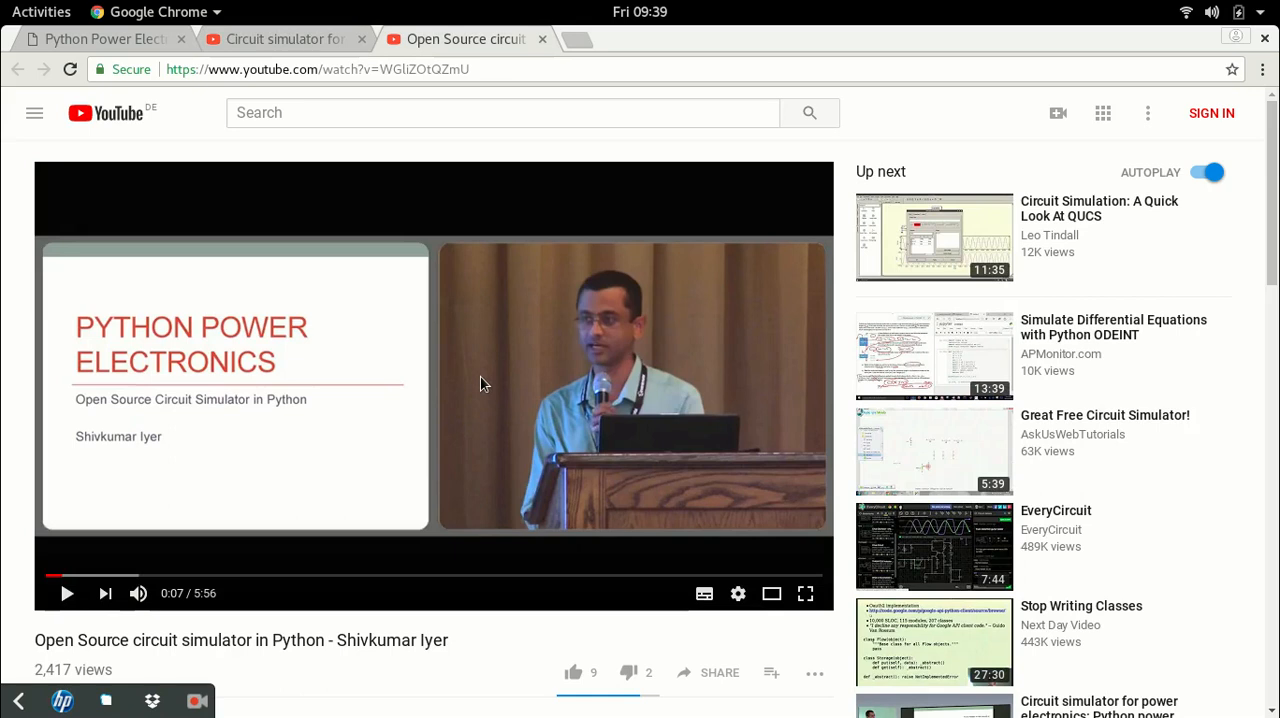
mouse_move(532, 162)
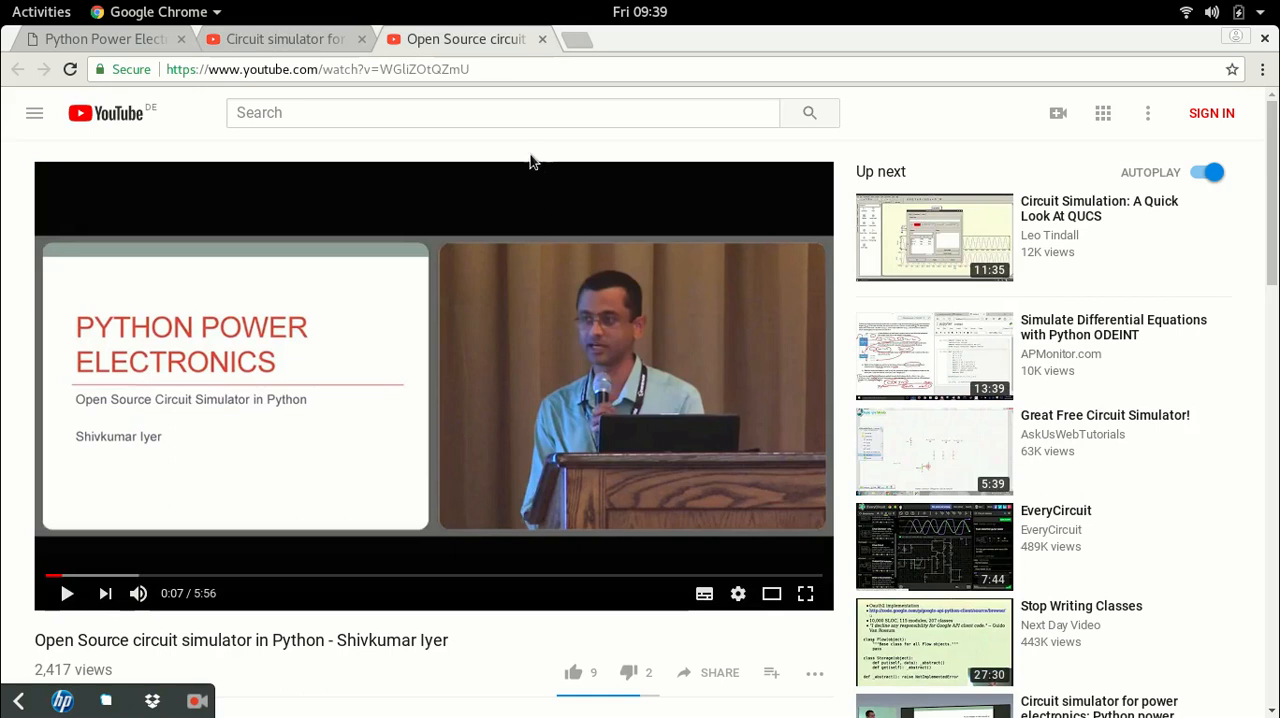
mouse_move(544, 40)
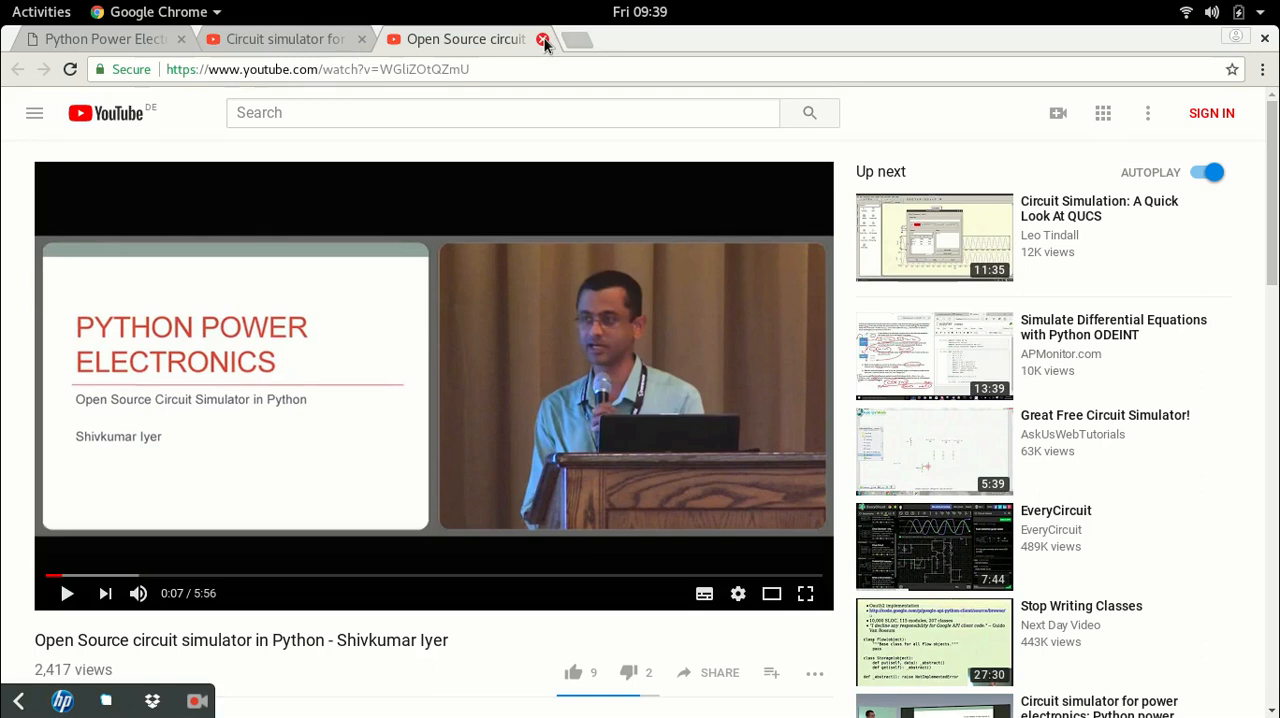
click(544, 40)
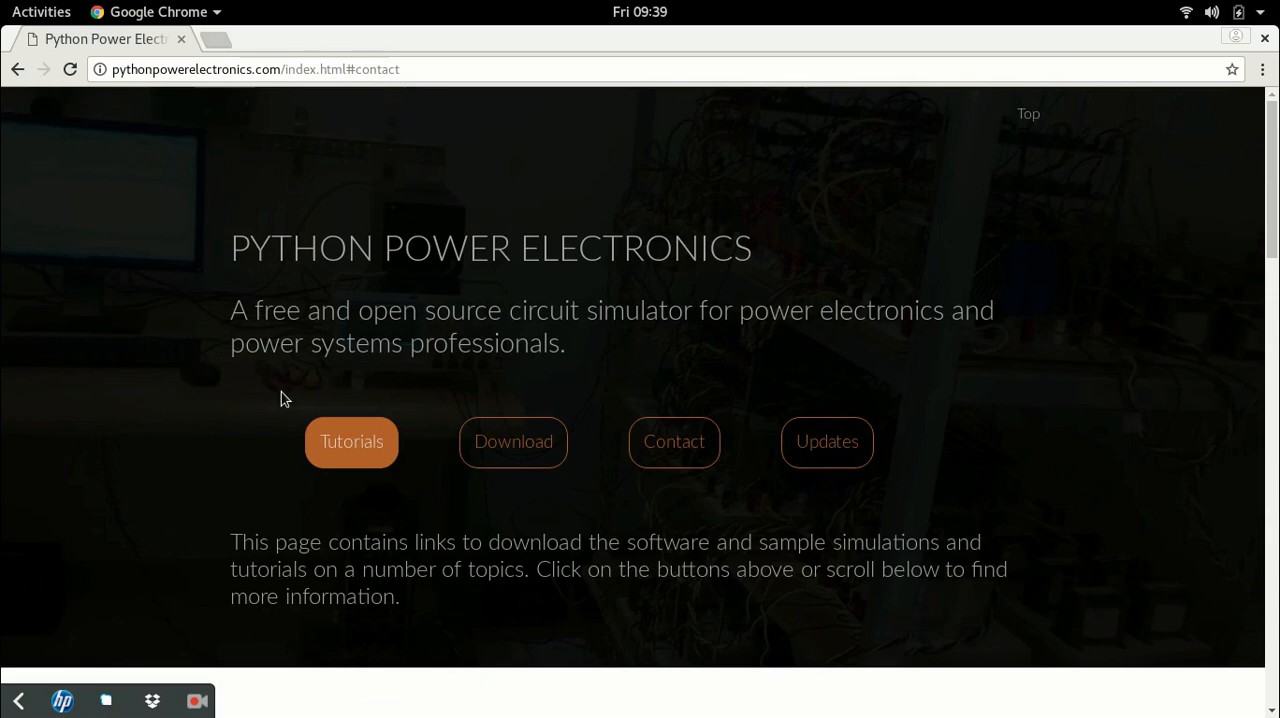
mouse_move(184, 648)
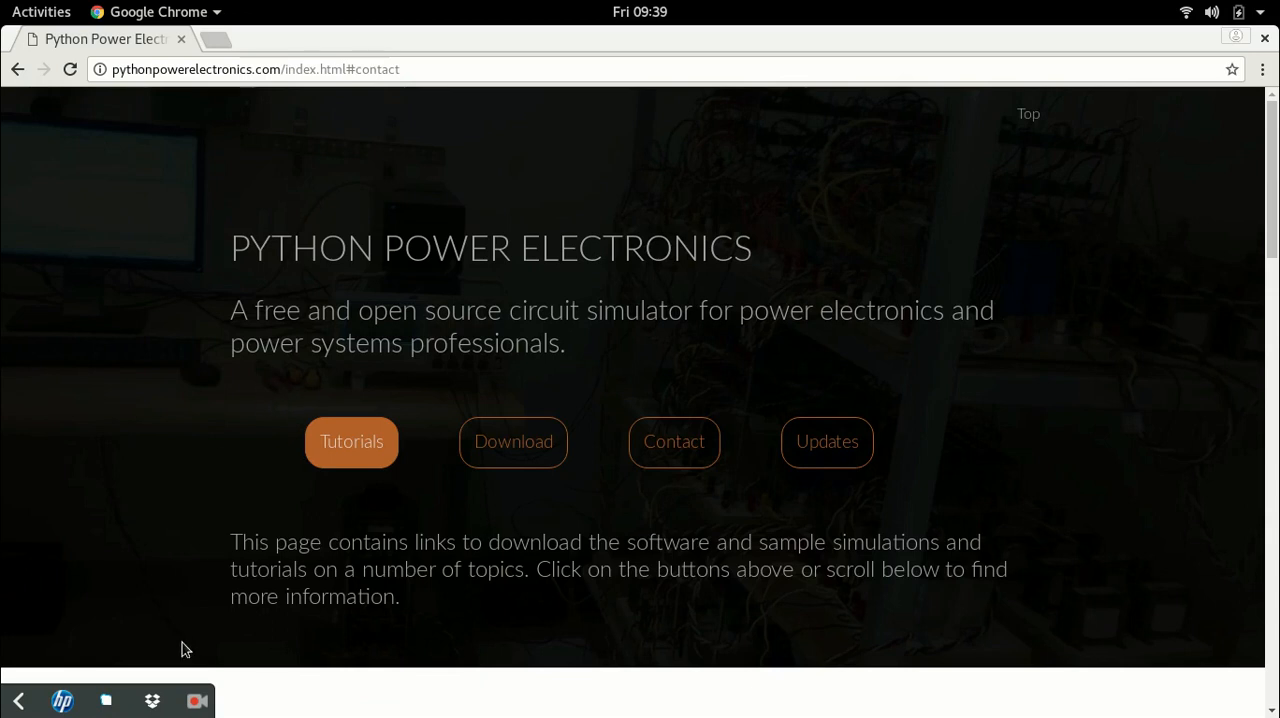